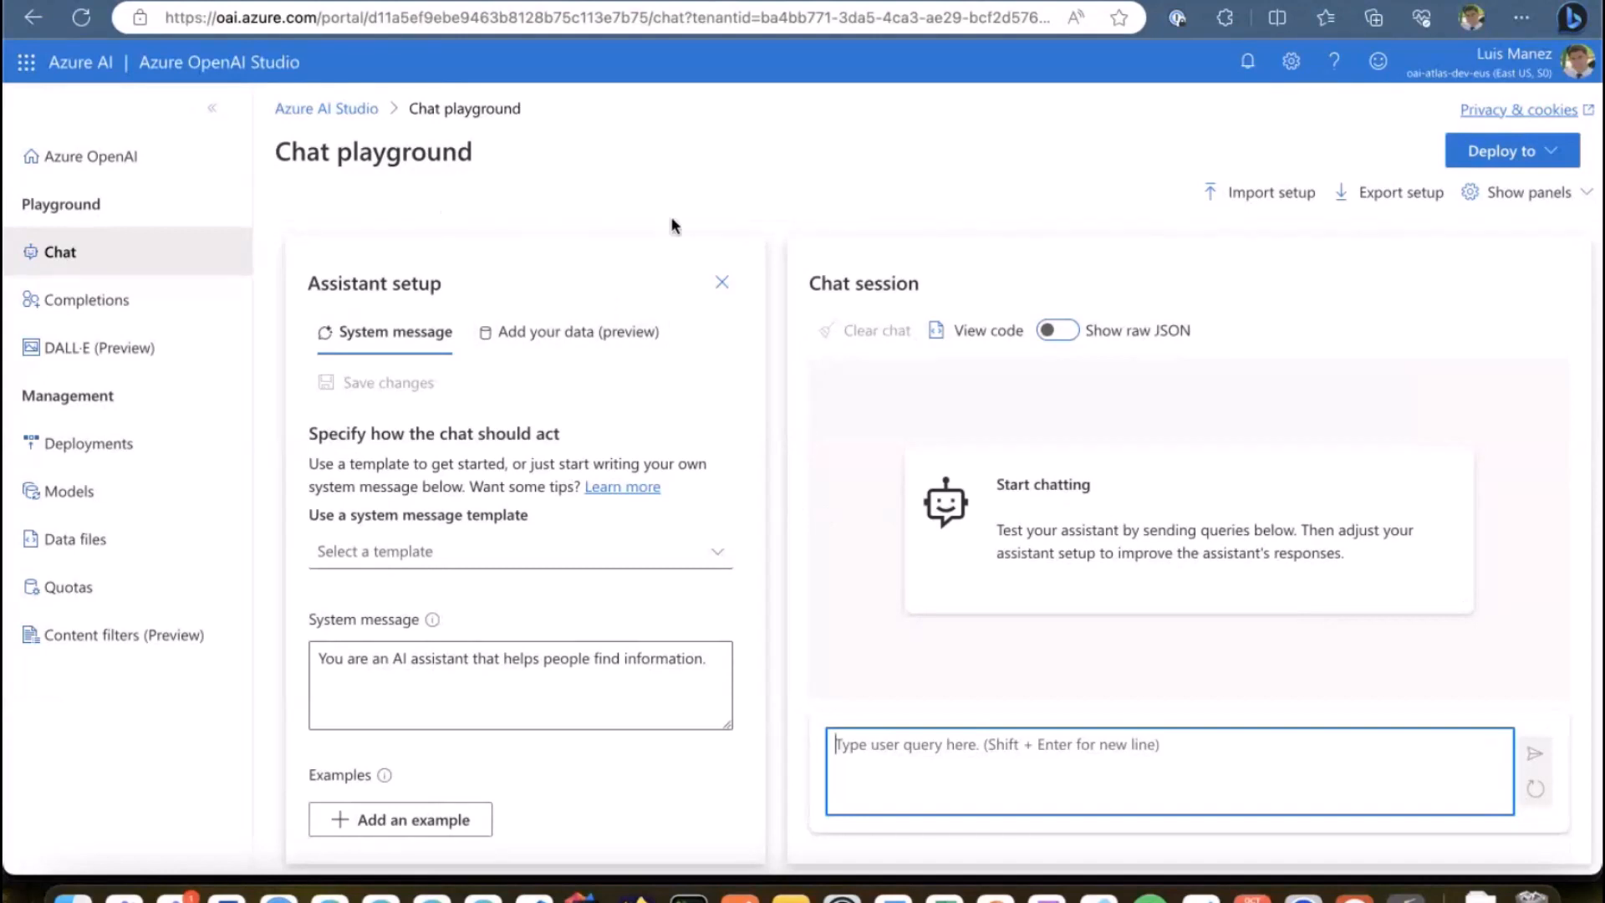
{"action": "mouse_move", "coordinate": [620, 270]}
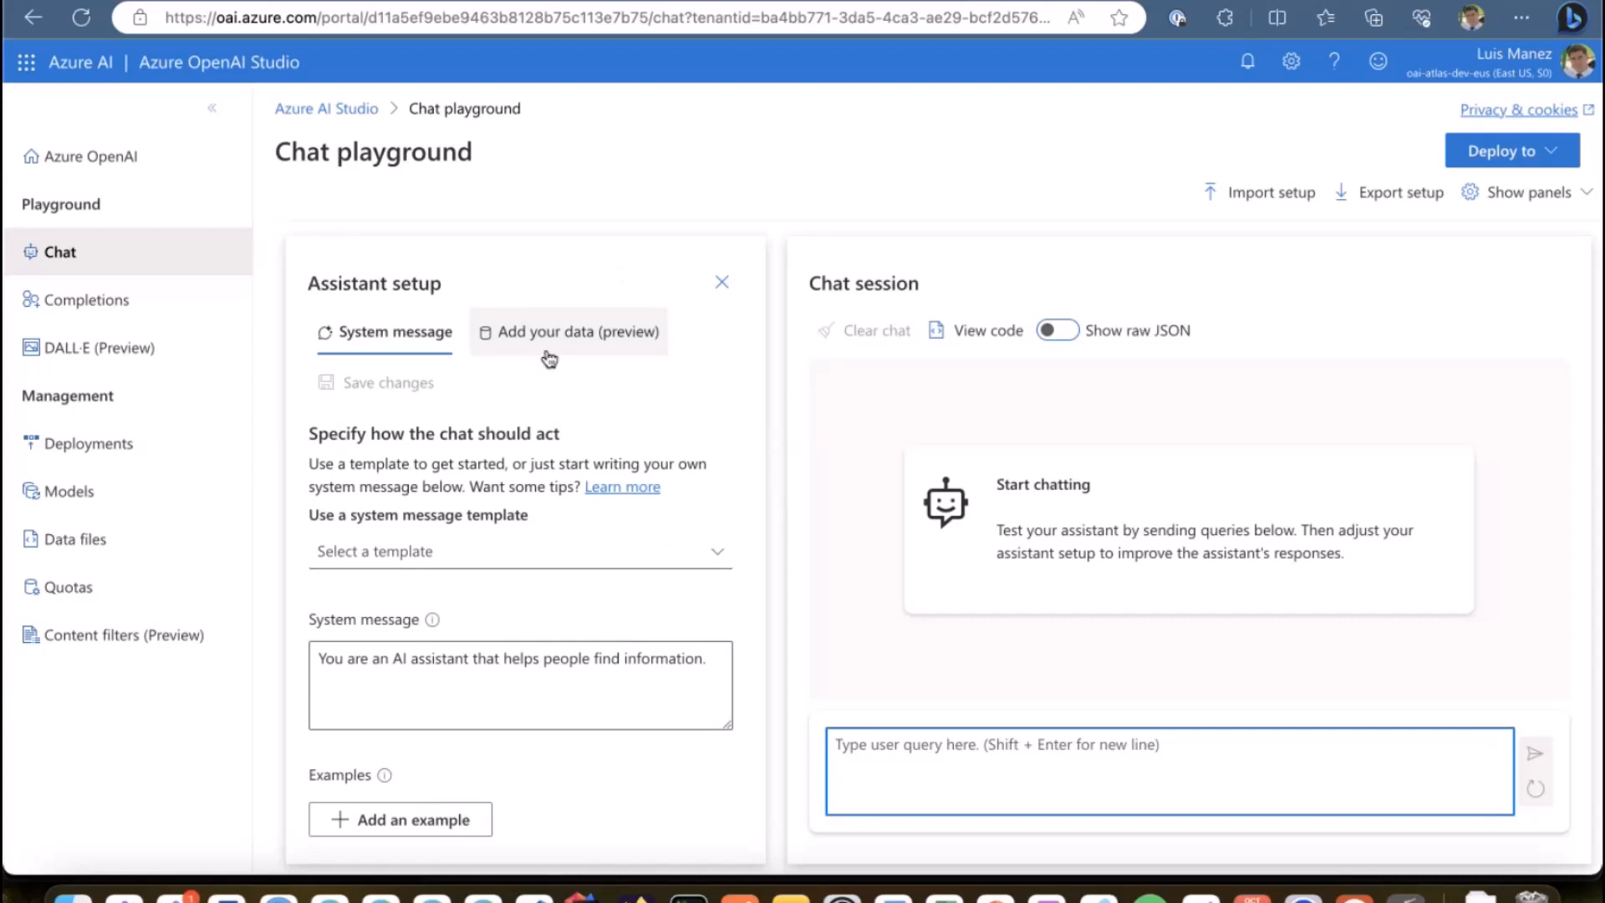
Step: Start adding a data source from the 'Add your data (preview)' tab
{"action": "left_click", "coordinate": [567, 332]}
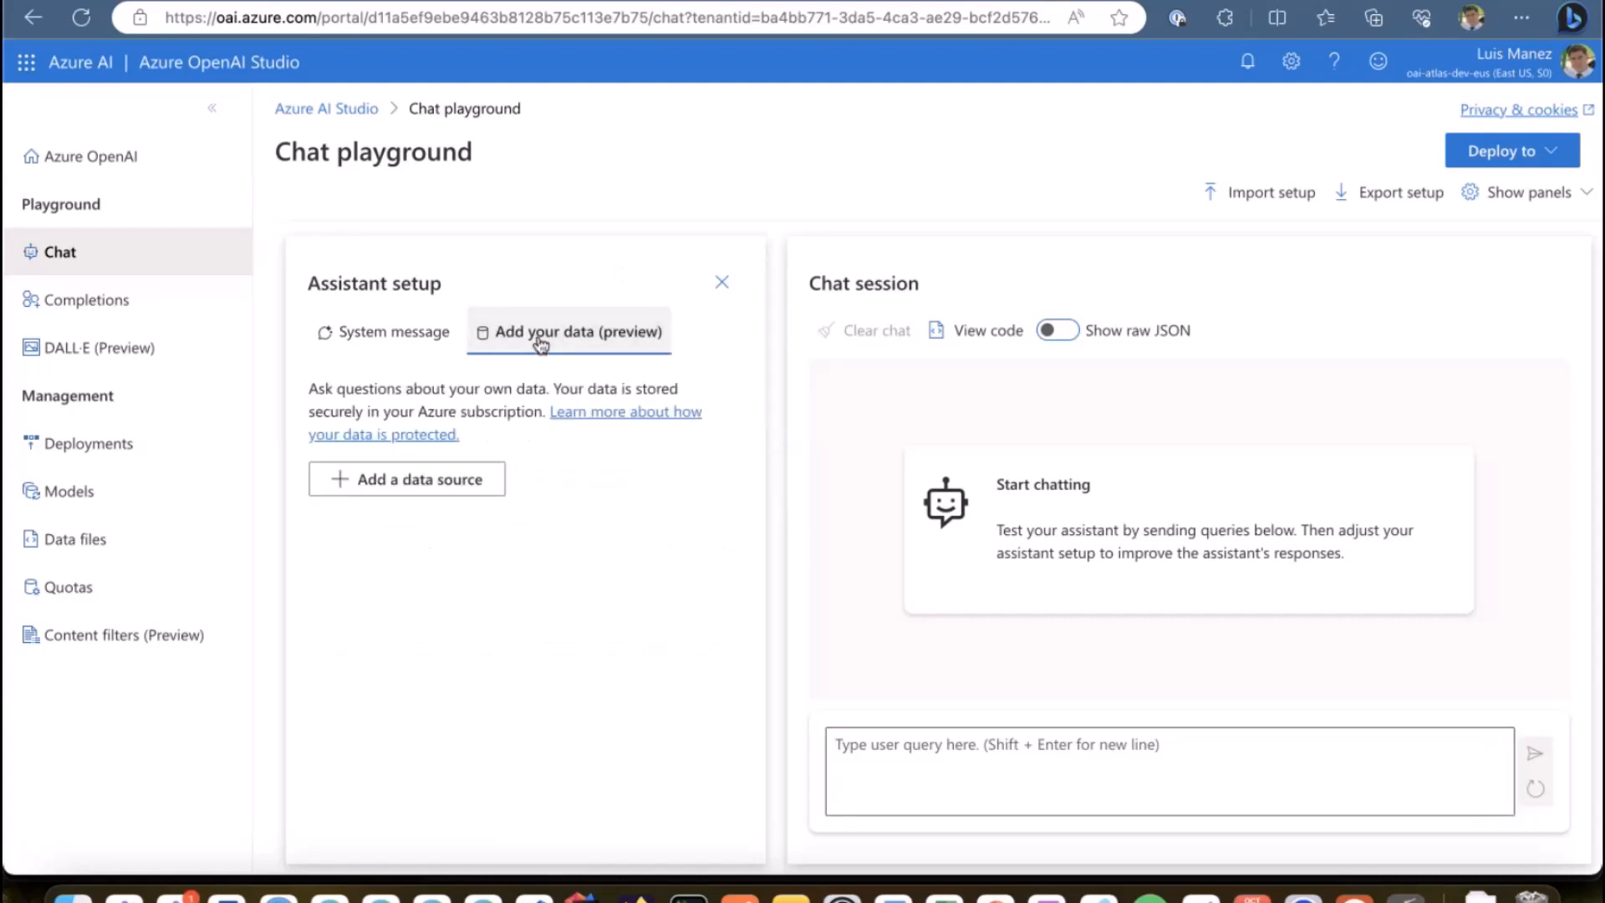
{"action": "left_click", "coordinate": [406, 479]}
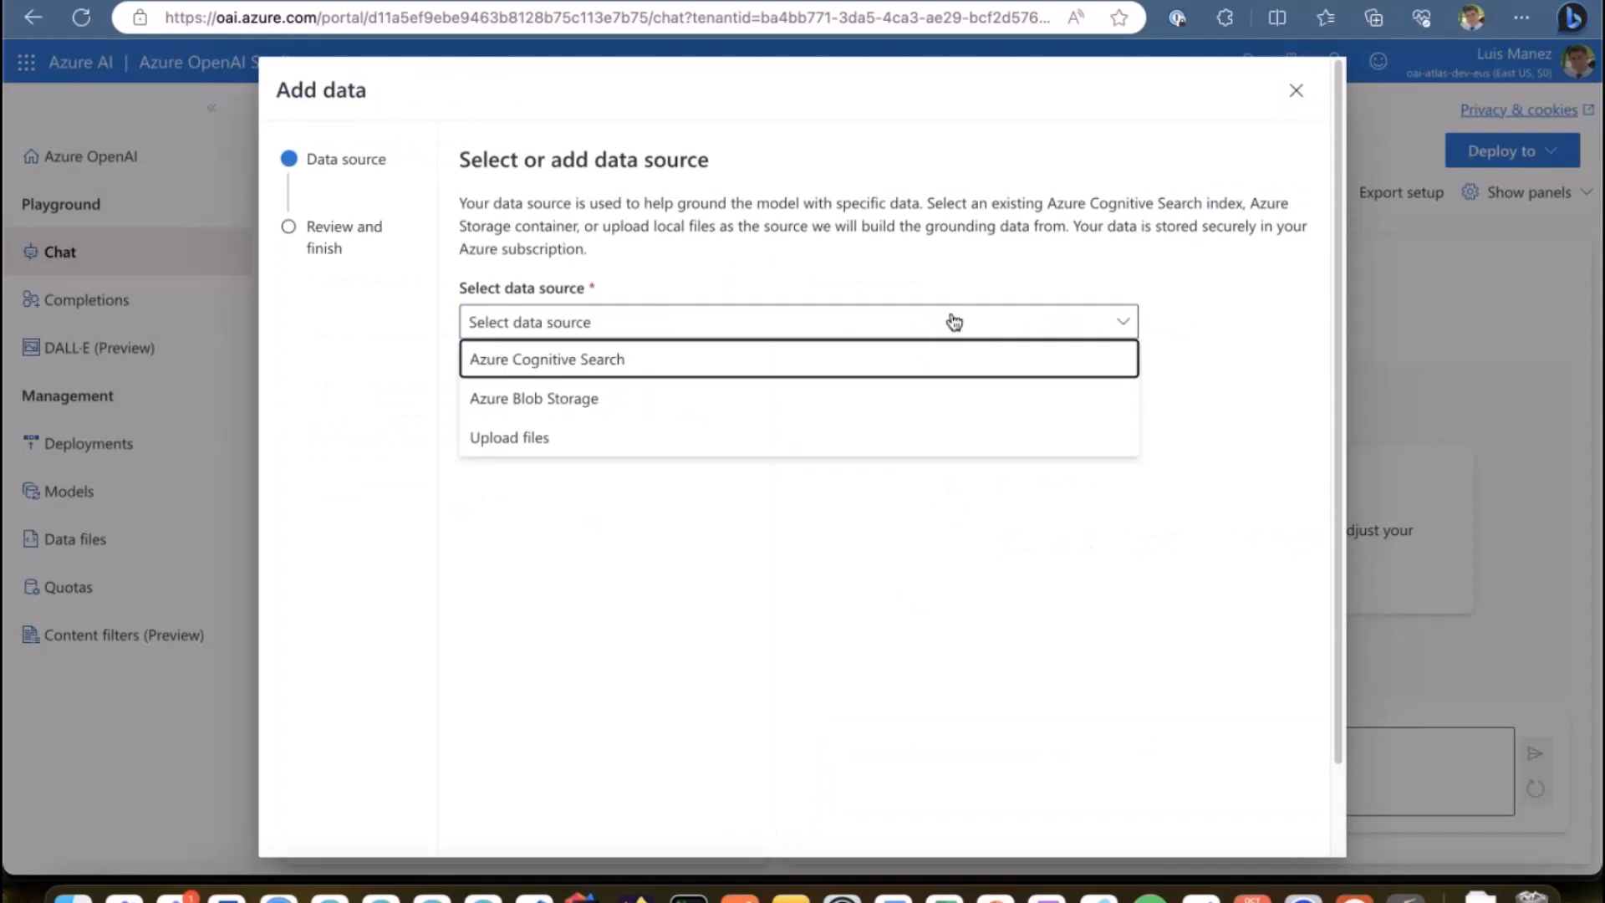
{"action": "mouse_move", "coordinate": [658, 420]}
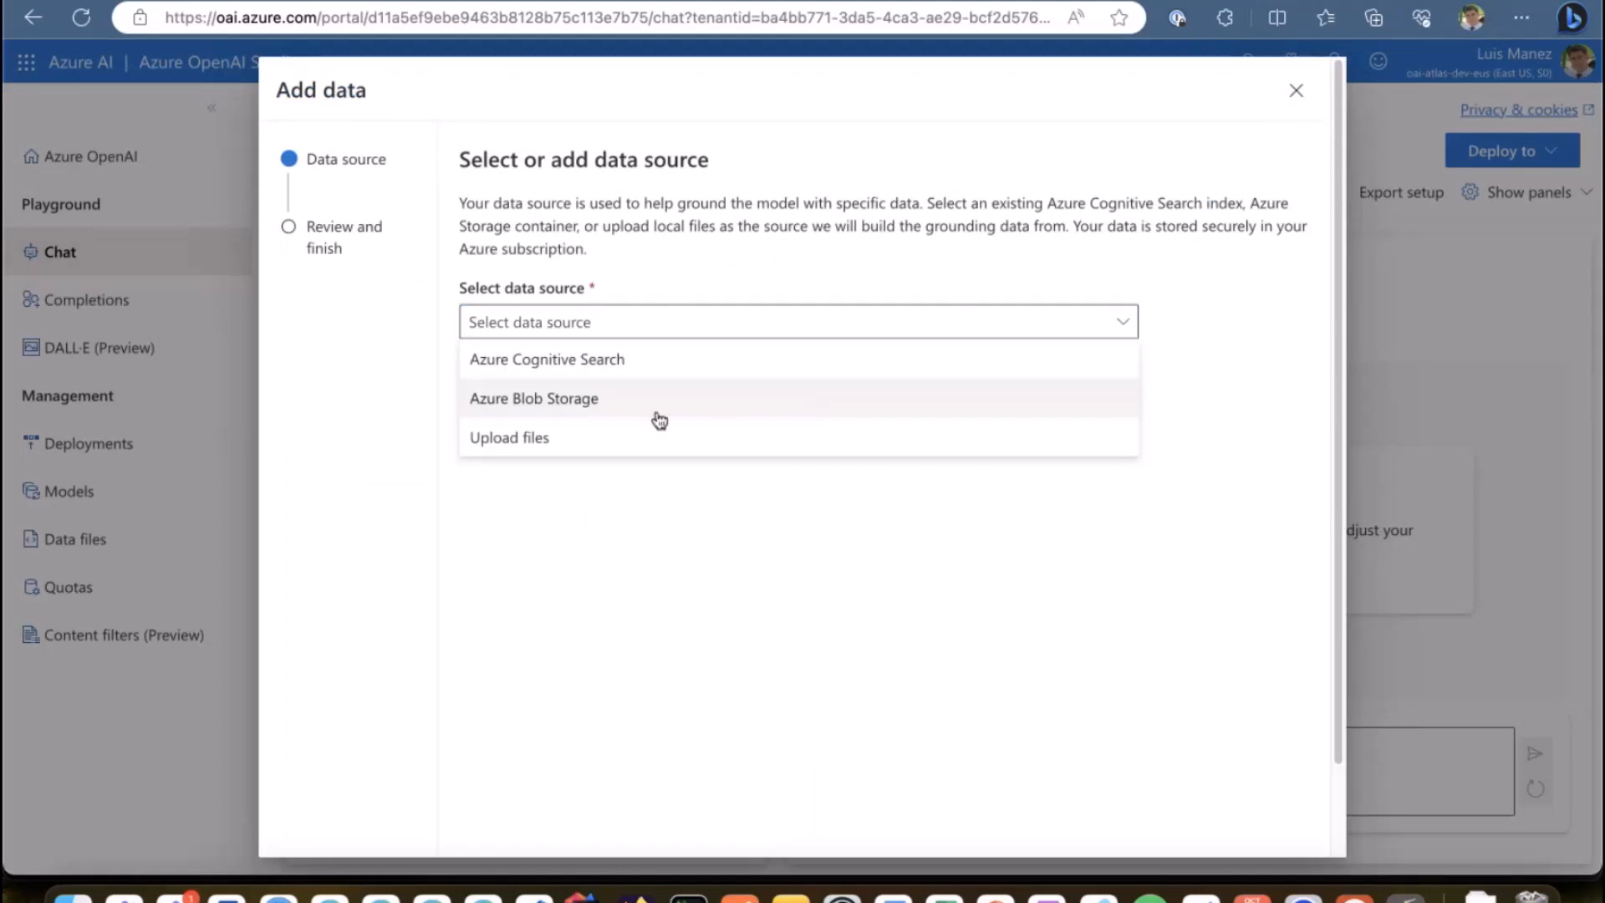
Step: Pick Azure Blob Storage as the data source, then reopen the source list for Upload files
{"action": "left_click", "coordinate": [534, 398]}
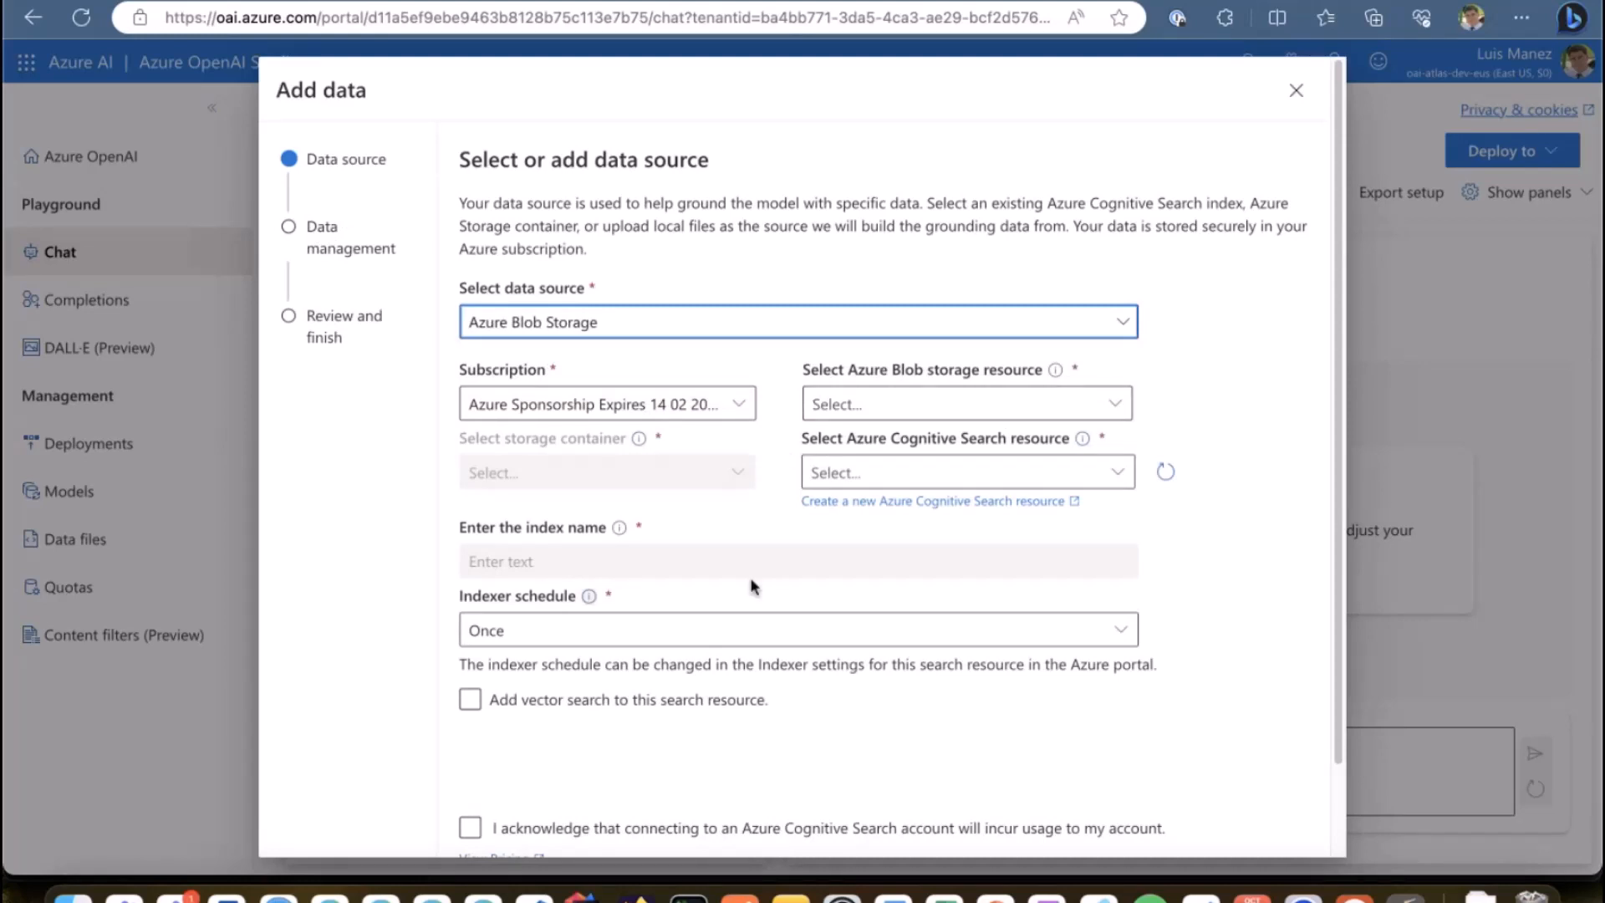
{"action": "mouse_move", "coordinate": [979, 537]}
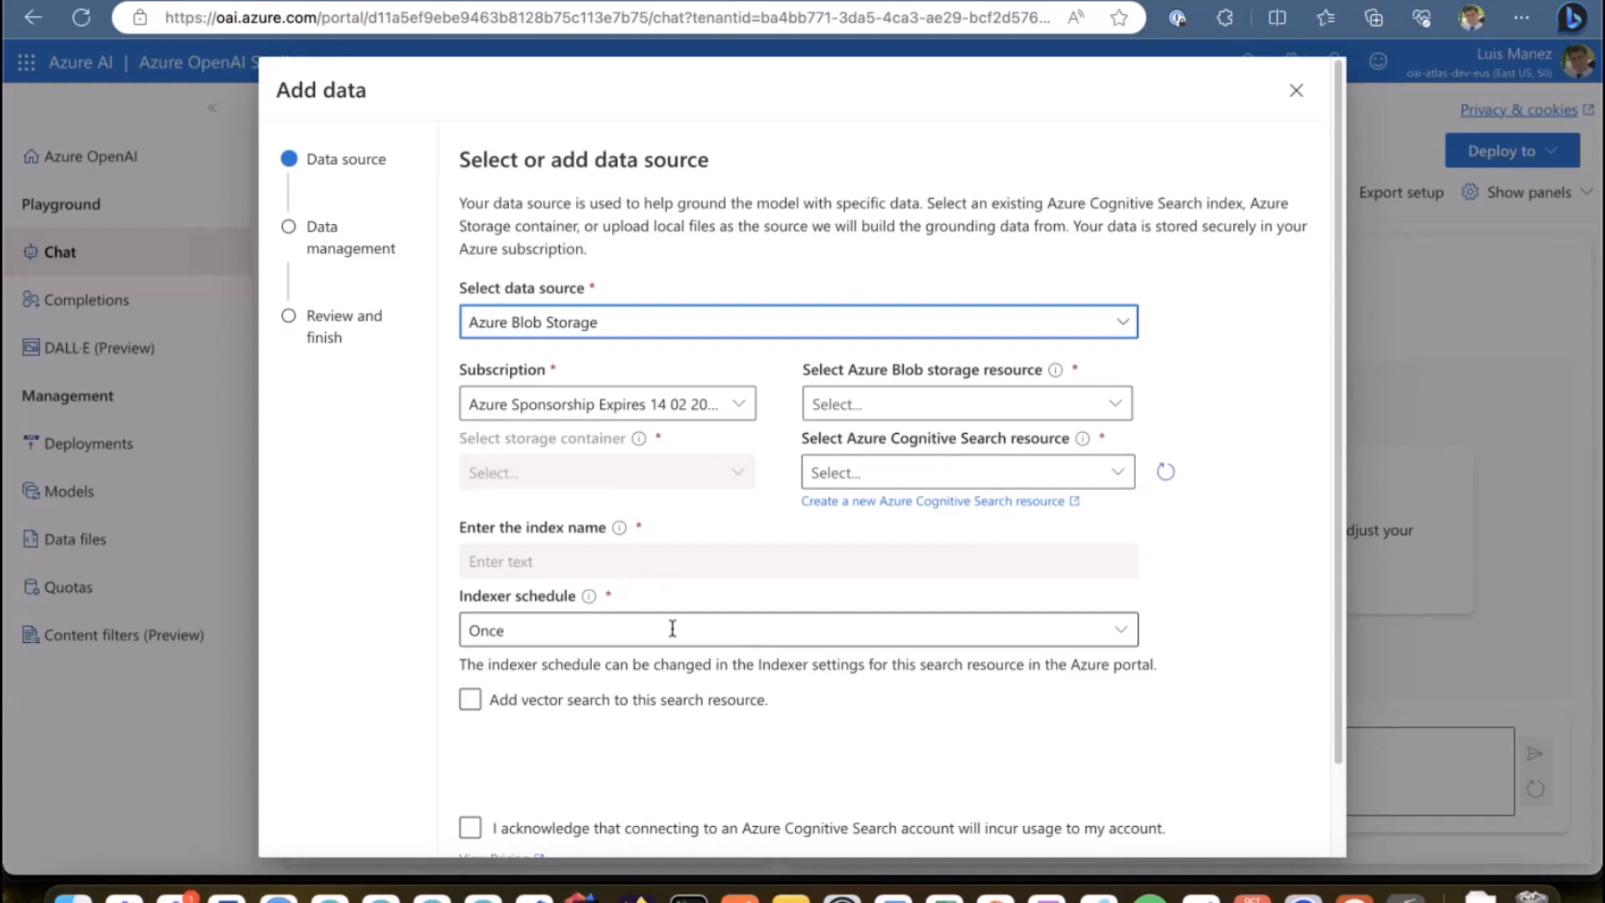
{"action": "mouse_move", "coordinate": [669, 642]}
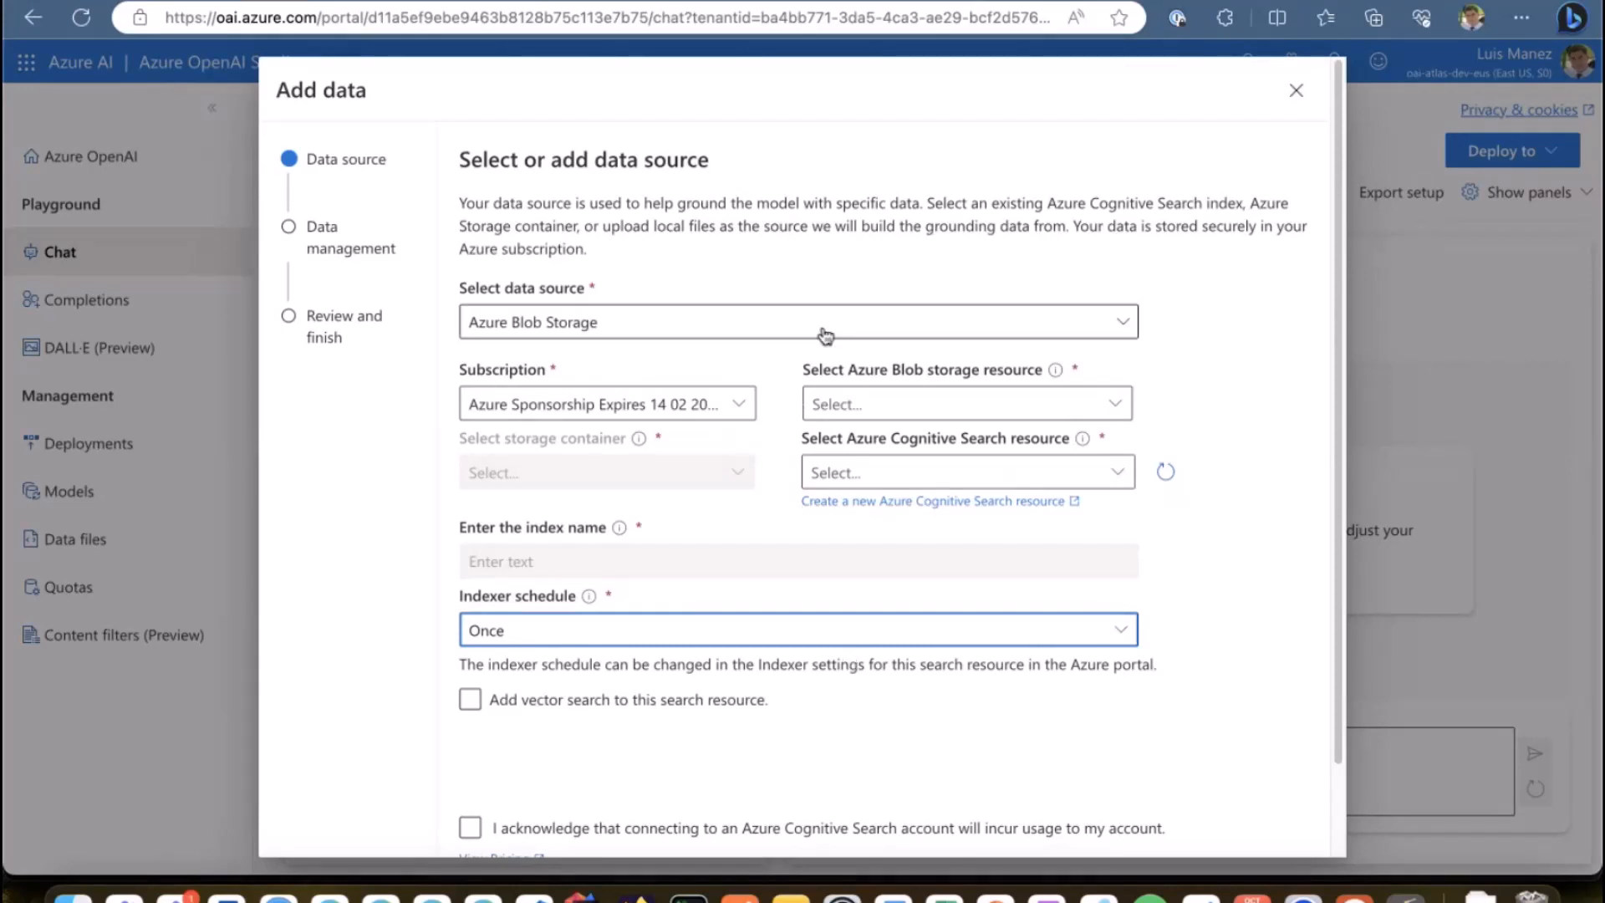
{"action": "left_click", "coordinate": [821, 322]}
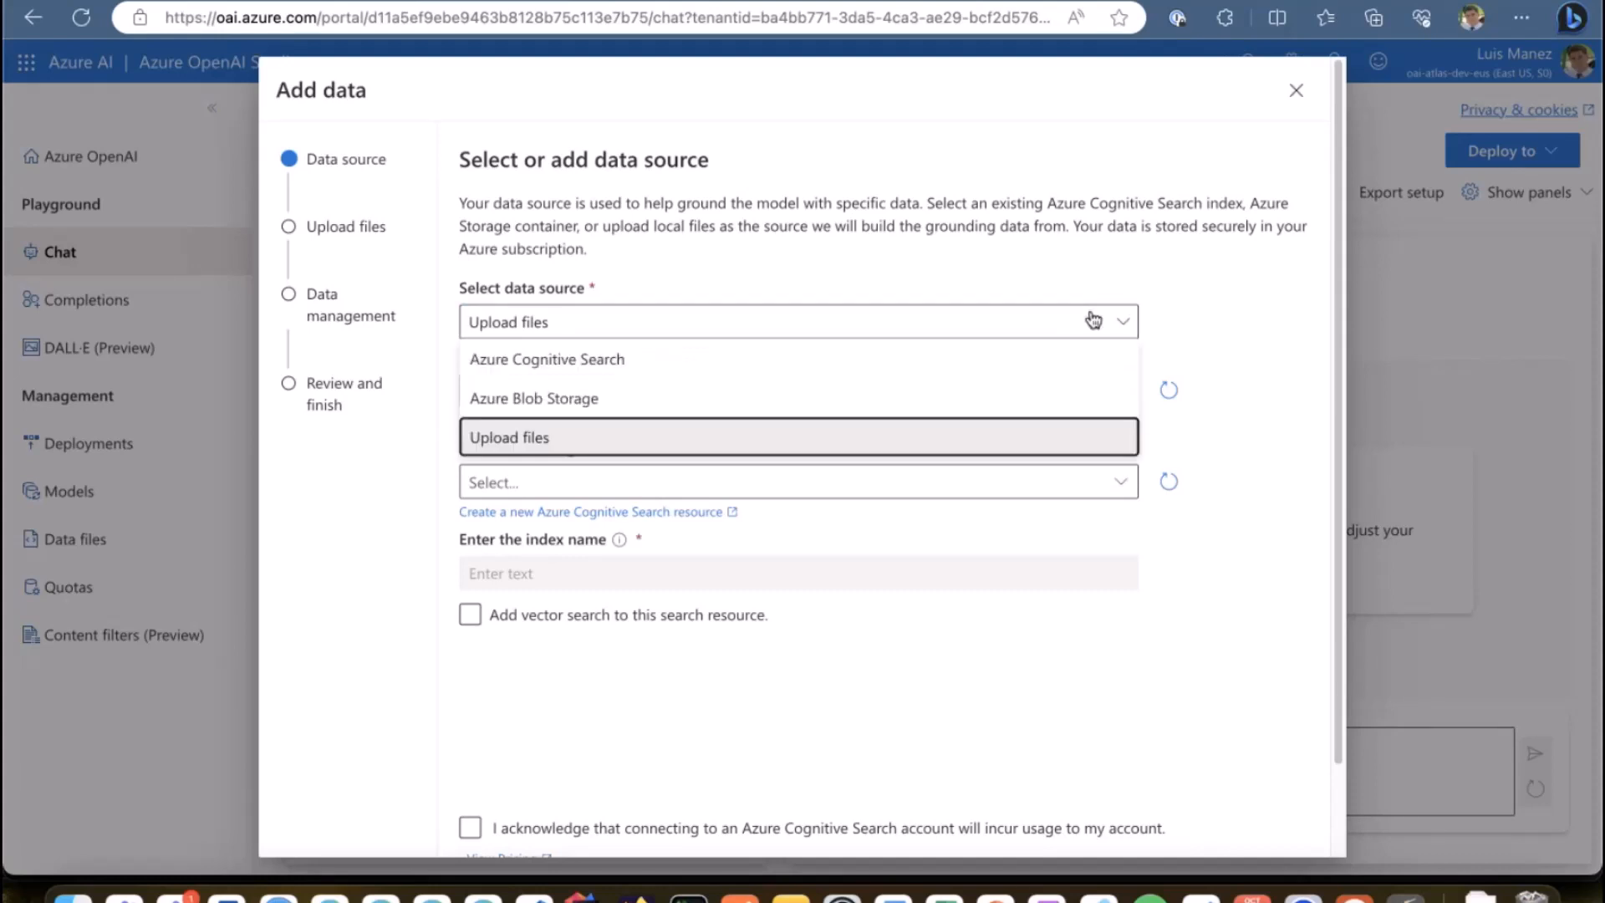
Step: Connect Azure Cognitive Search service srch-atlas-cp-dev, index hotels-openai-test-index-lml, acknowledging charges
{"action": "left_click", "coordinate": [547, 359]}
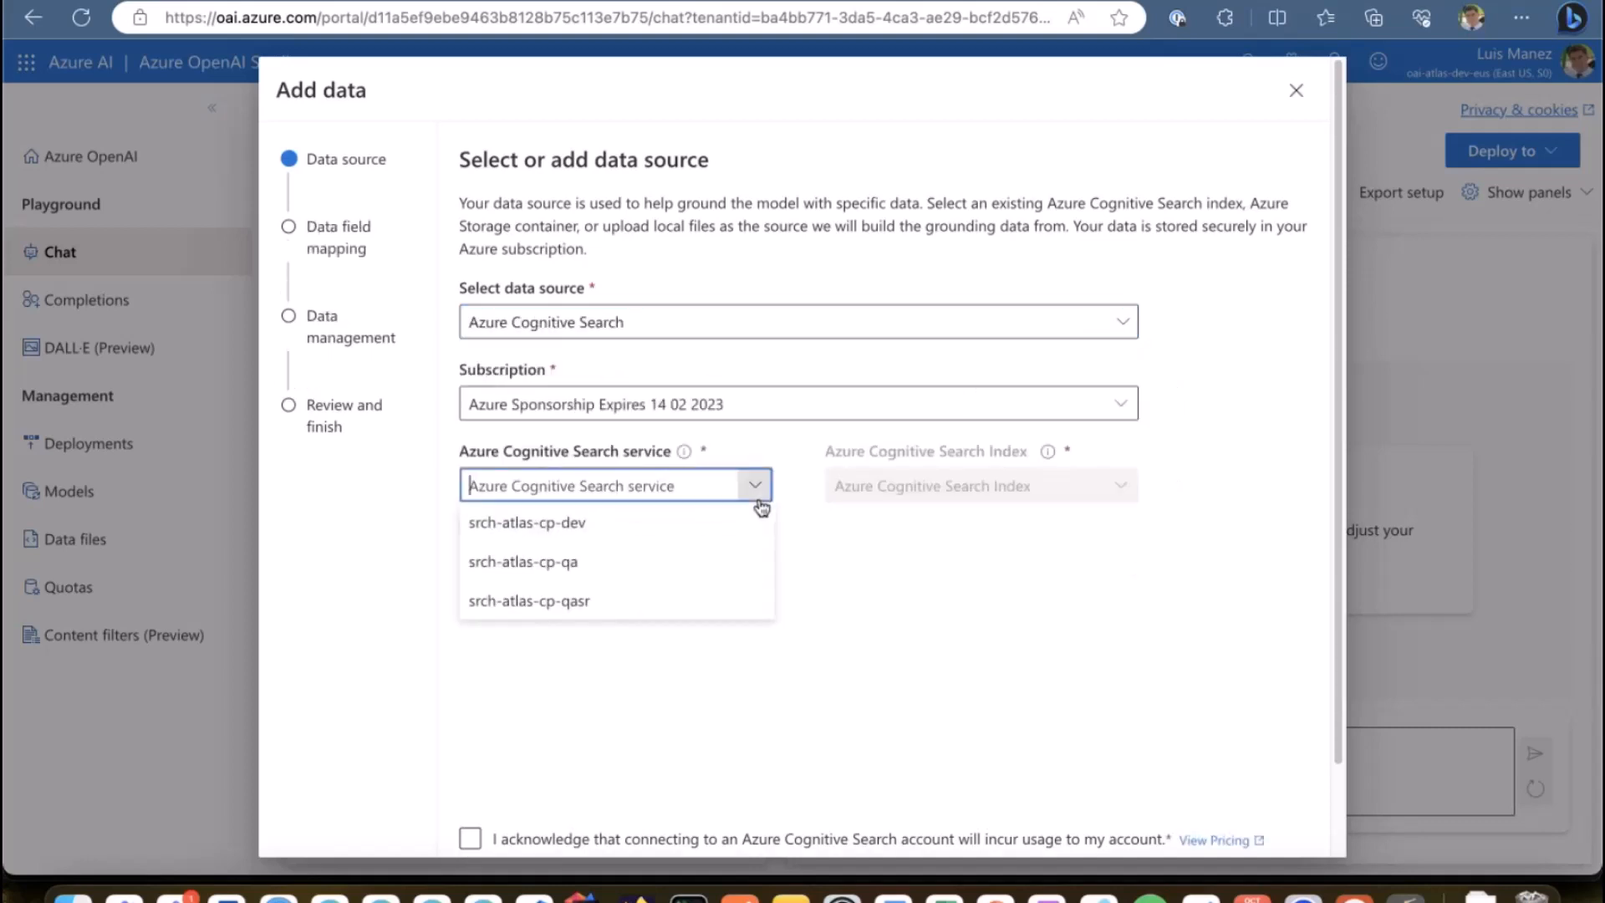
{"action": "left_click", "coordinate": [527, 522]}
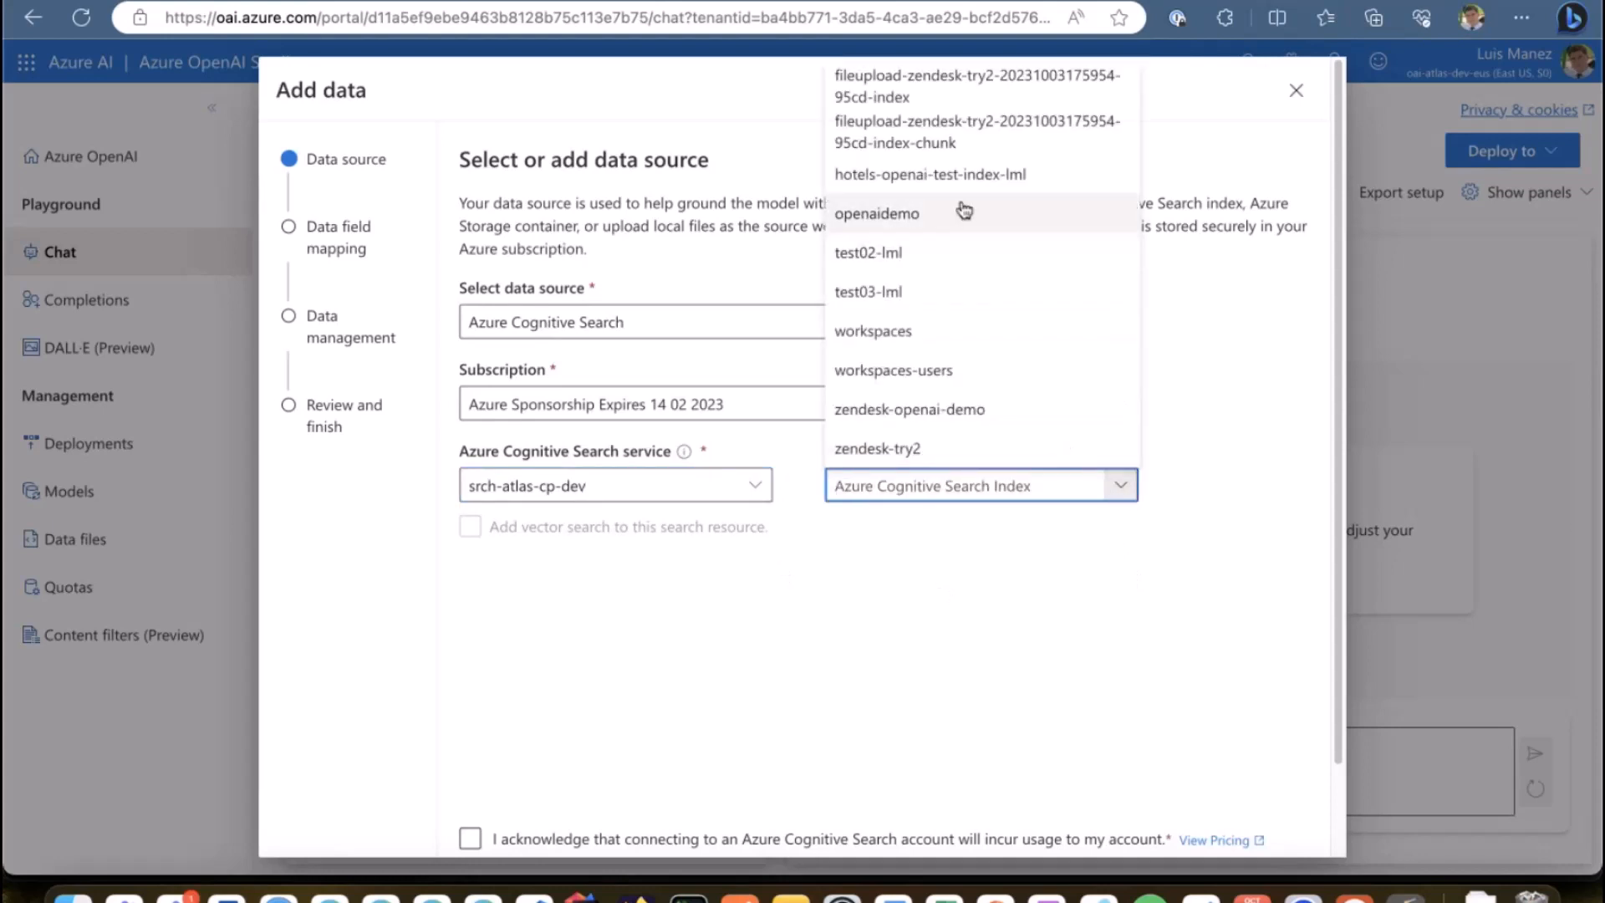
{"action": "left_click", "coordinate": [927, 174]}
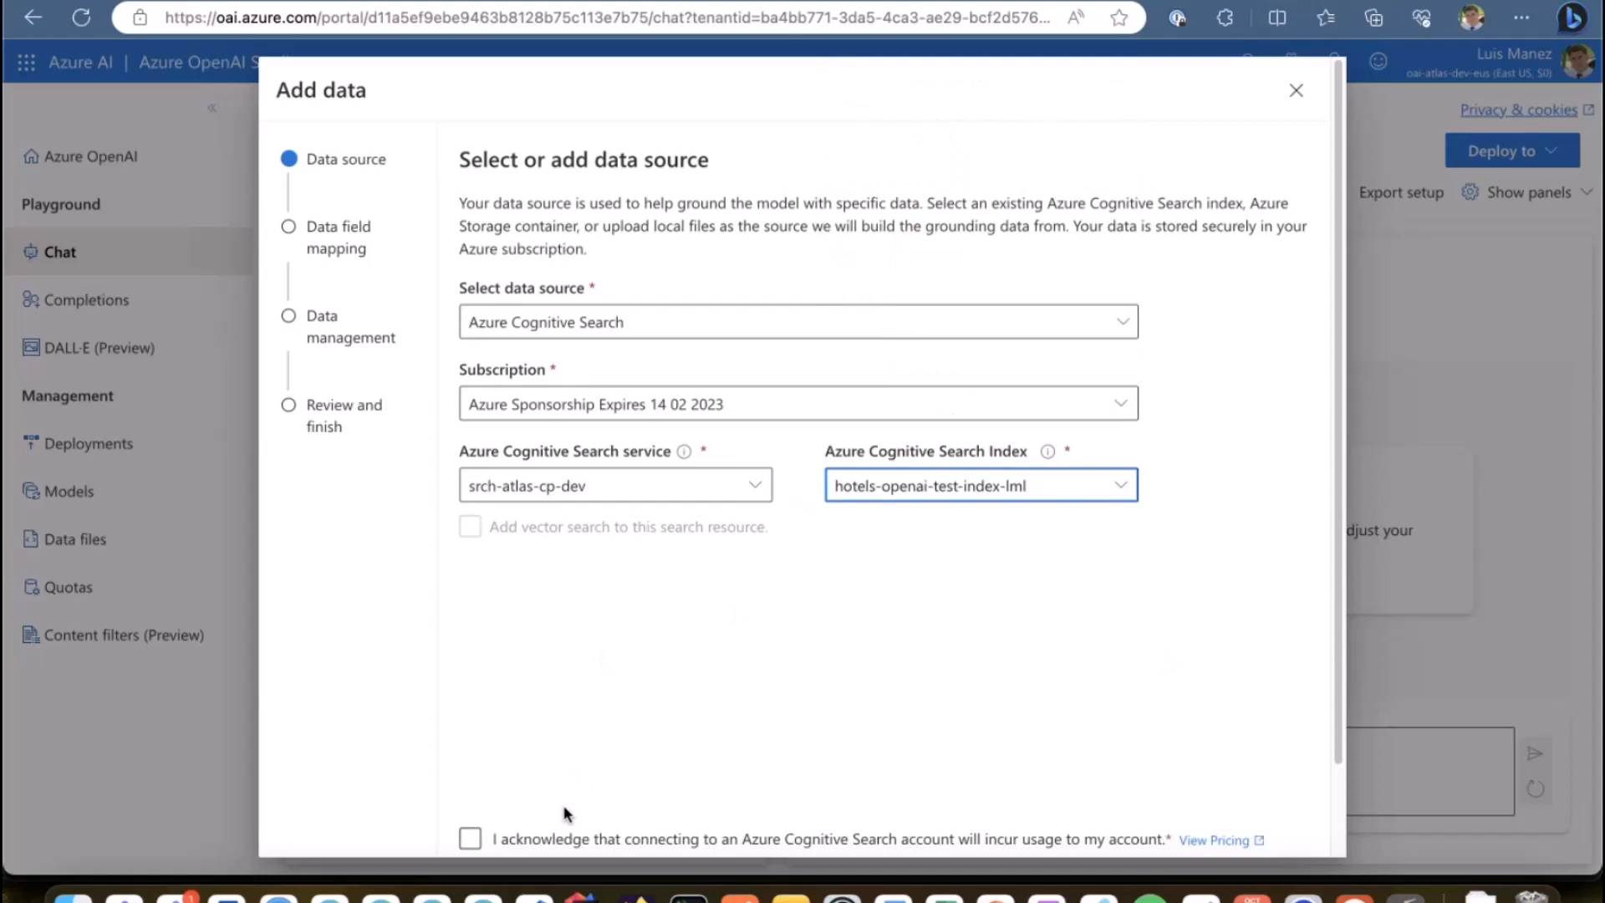
{"action": "left_click", "coordinate": [469, 840]}
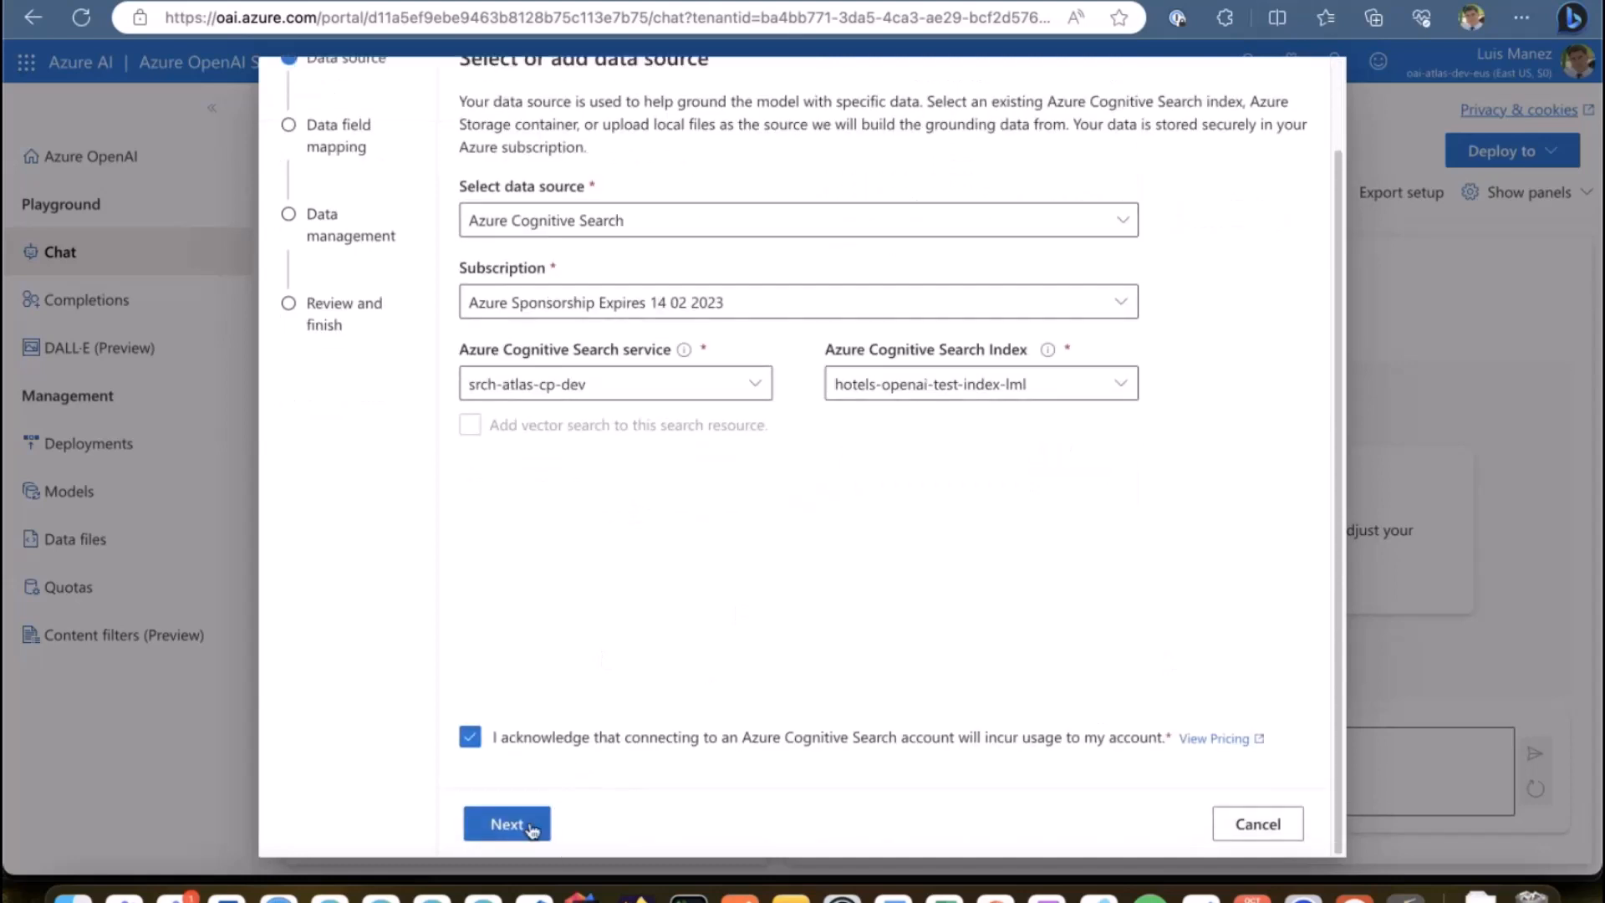
{"action": "left_click", "coordinate": [507, 824]}
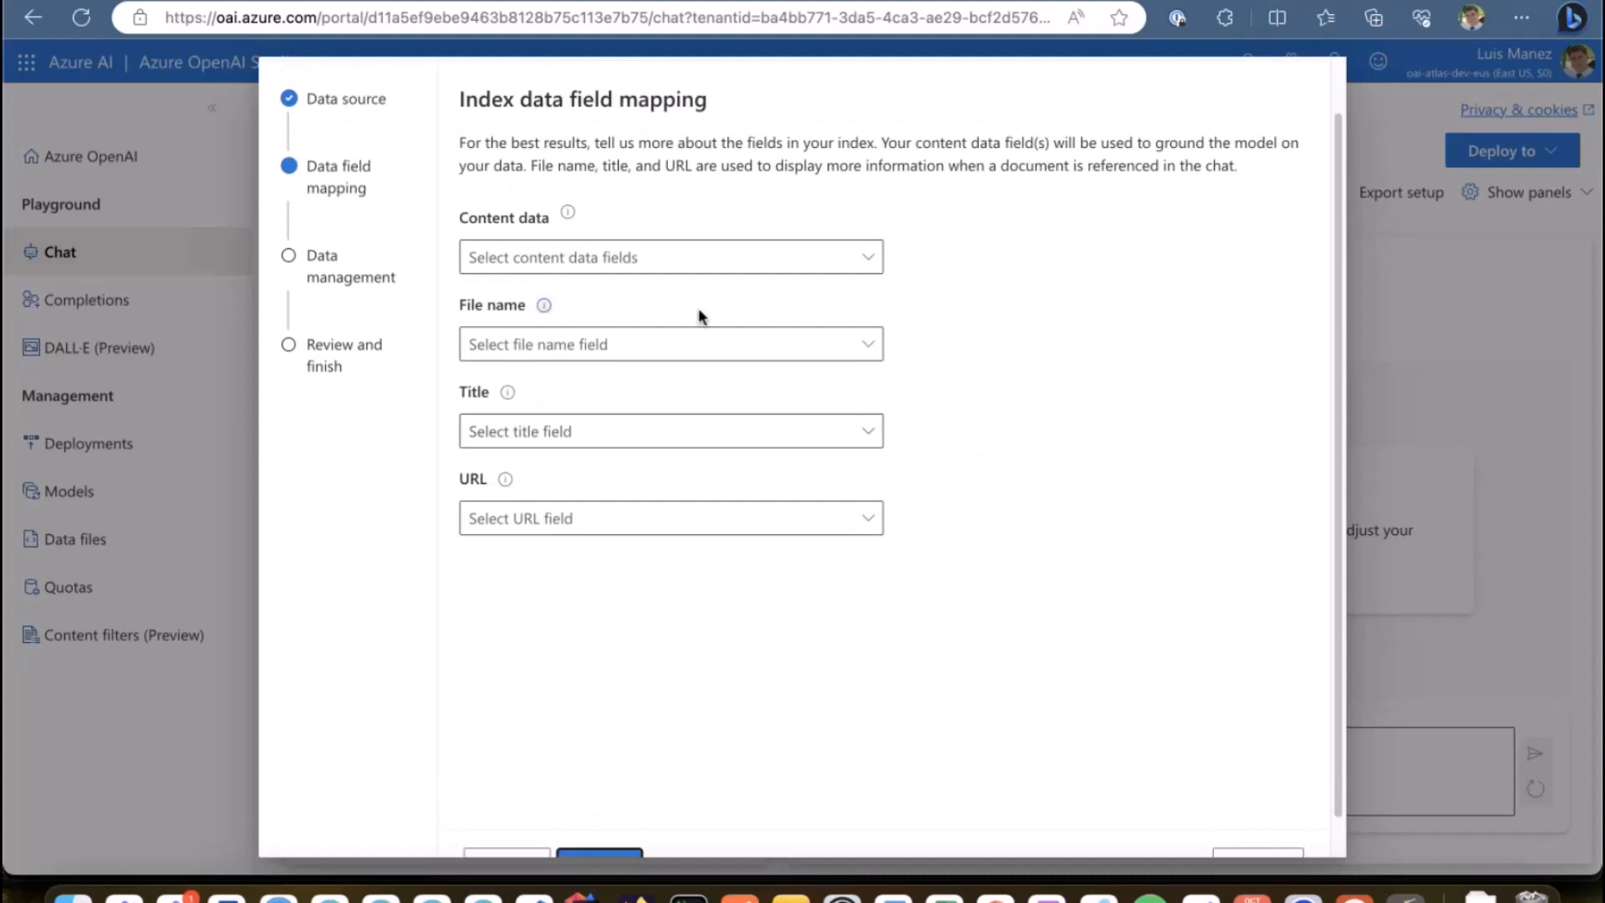
Step: Map HotelName, Description, Description_fr, Category as content, HotelId file name, HotelName title
{"action": "left_click", "coordinate": [670, 256]}
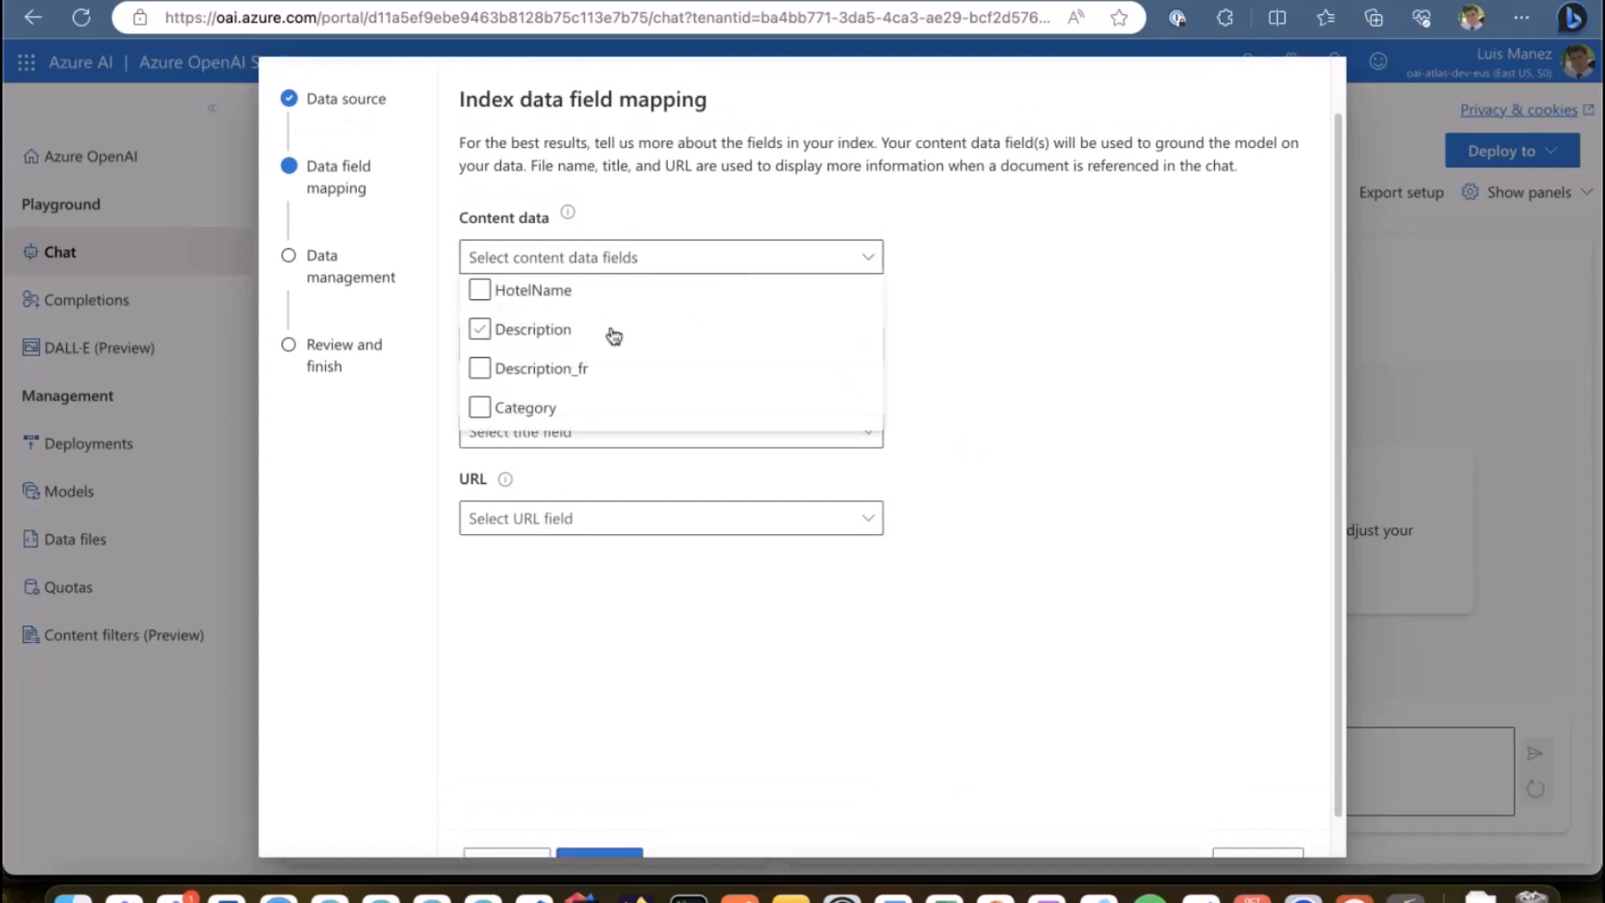
{"action": "left_click", "coordinate": [479, 290]}
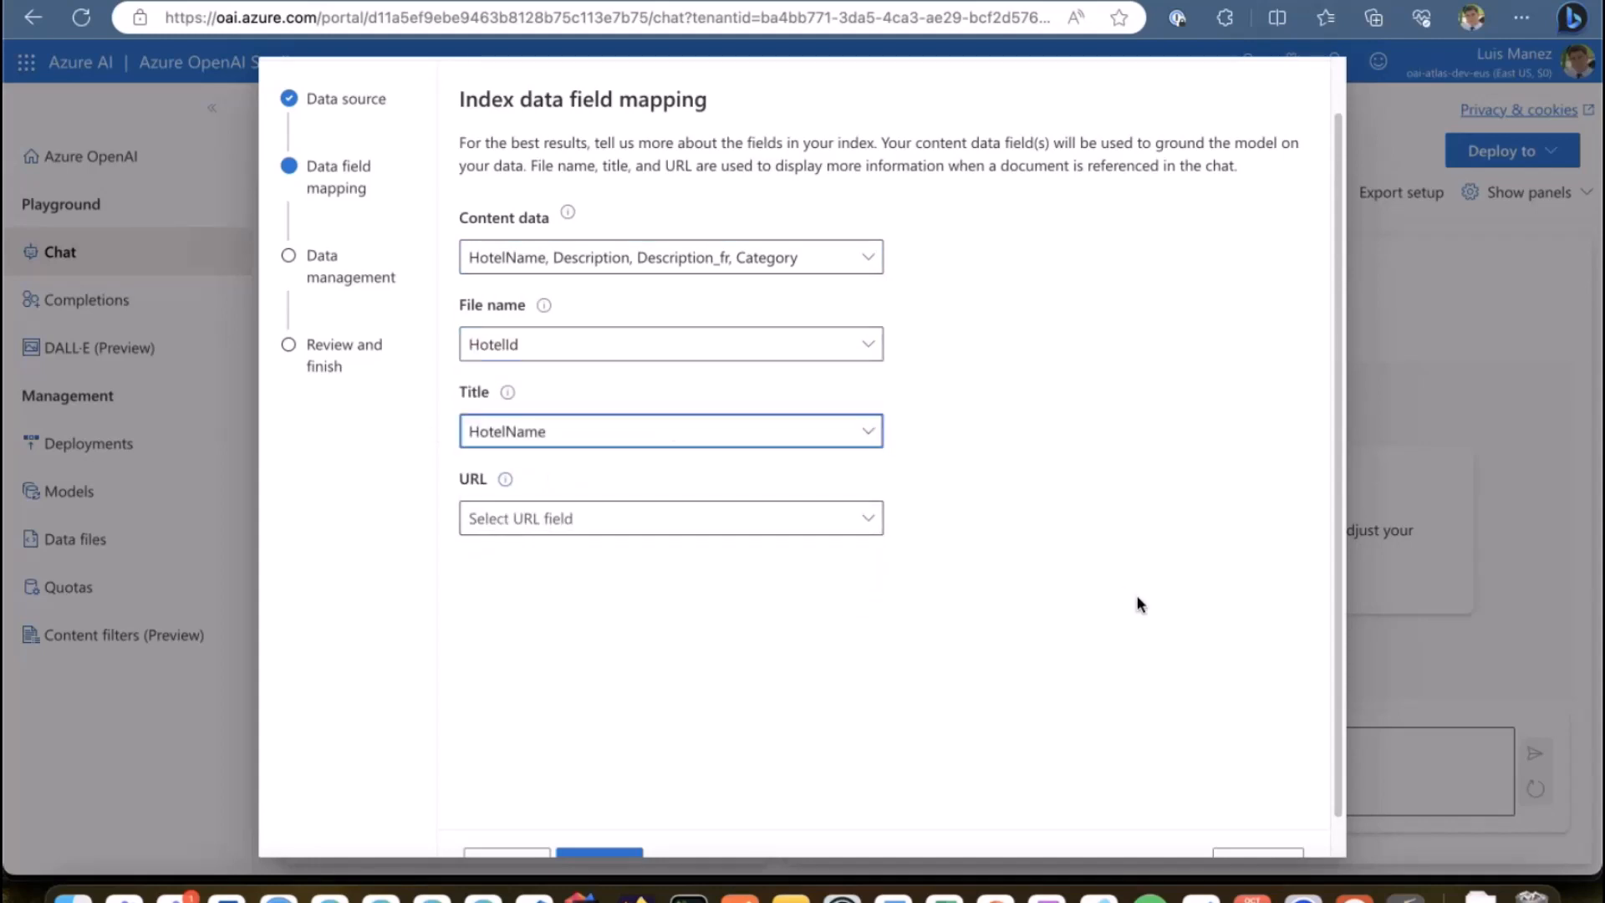
{"action": "scroll", "scroll_direction": "down", "scroll_amount": 3}
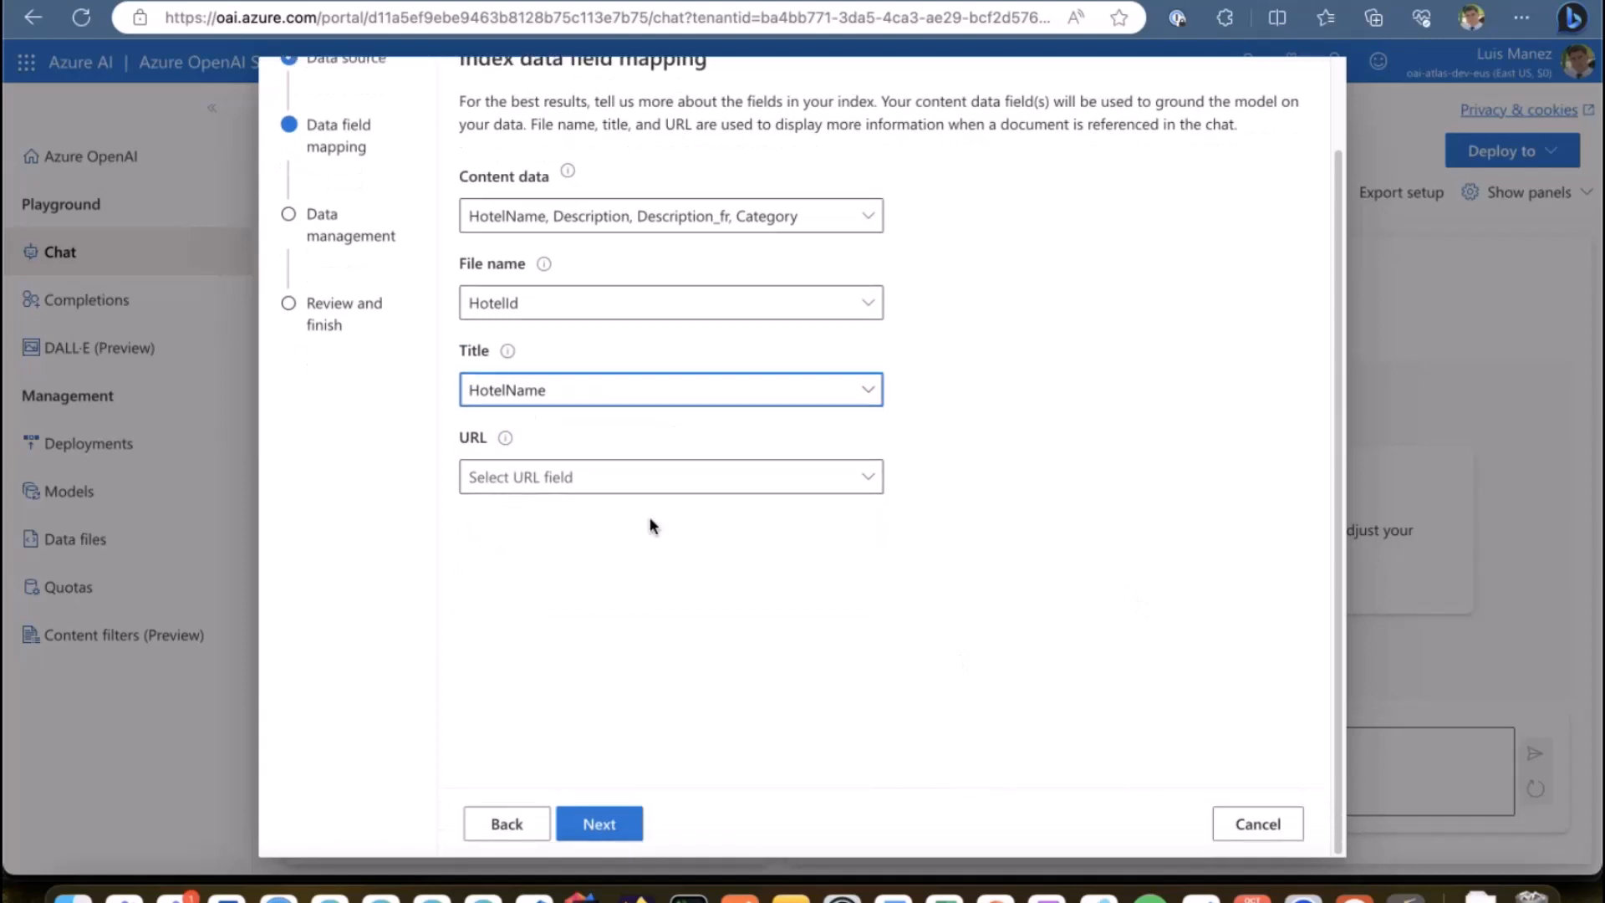
{"action": "left_click", "coordinate": [600, 824]}
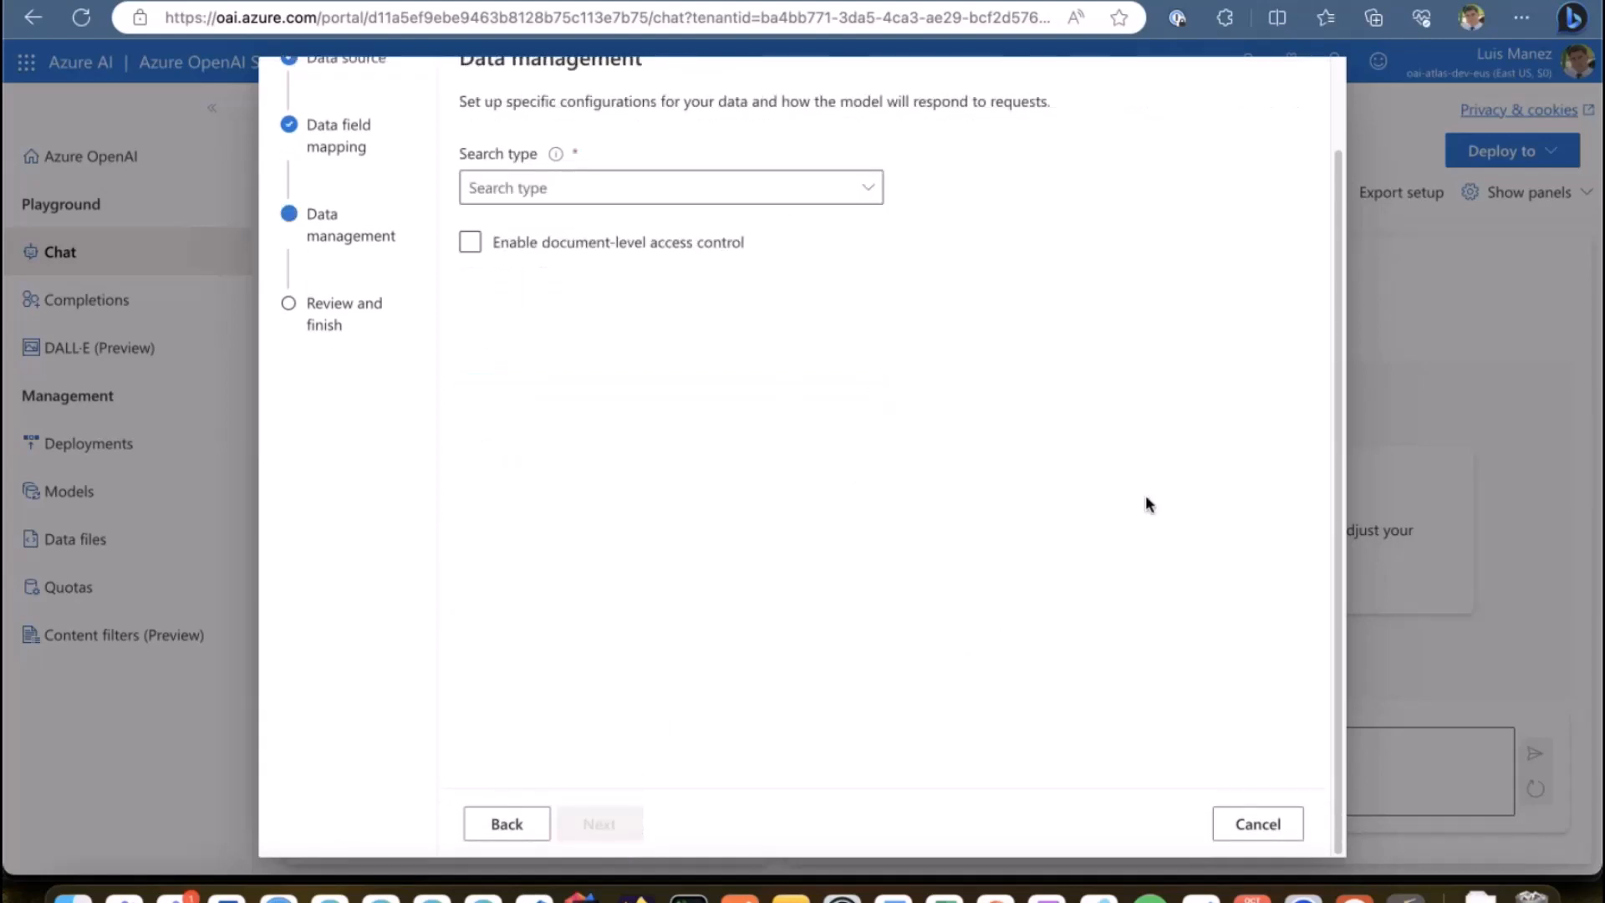
Step: Use Semantic search with hotels-index-semantic-config and acknowledge its usage charges
{"action": "left_click", "coordinate": [671, 188]}
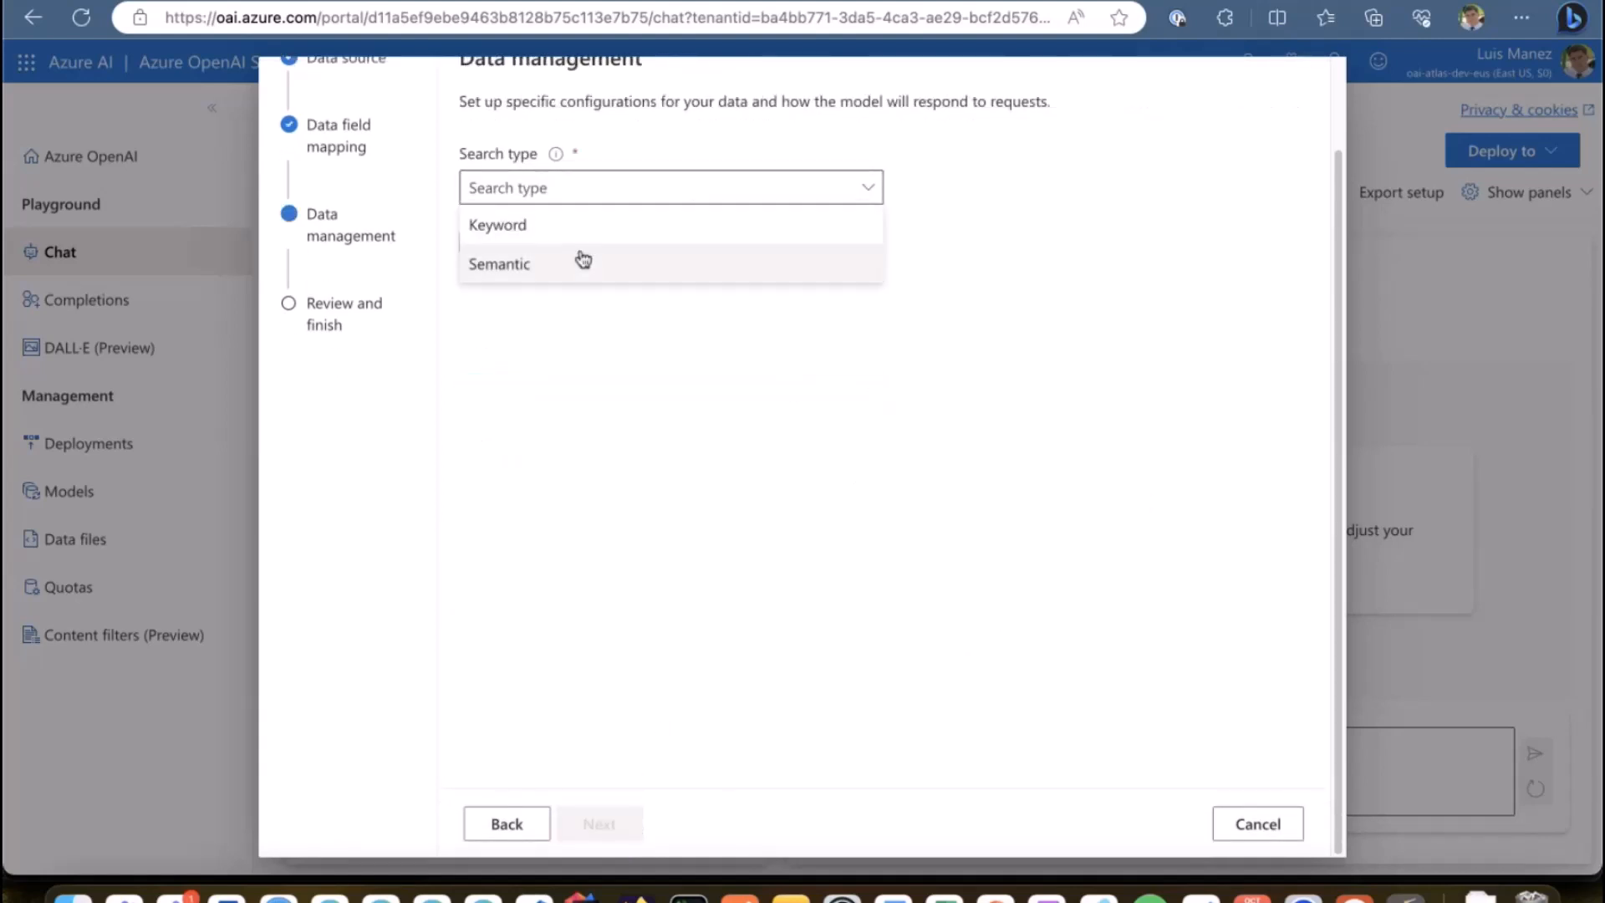
{"action": "left_click", "coordinate": [499, 263]}
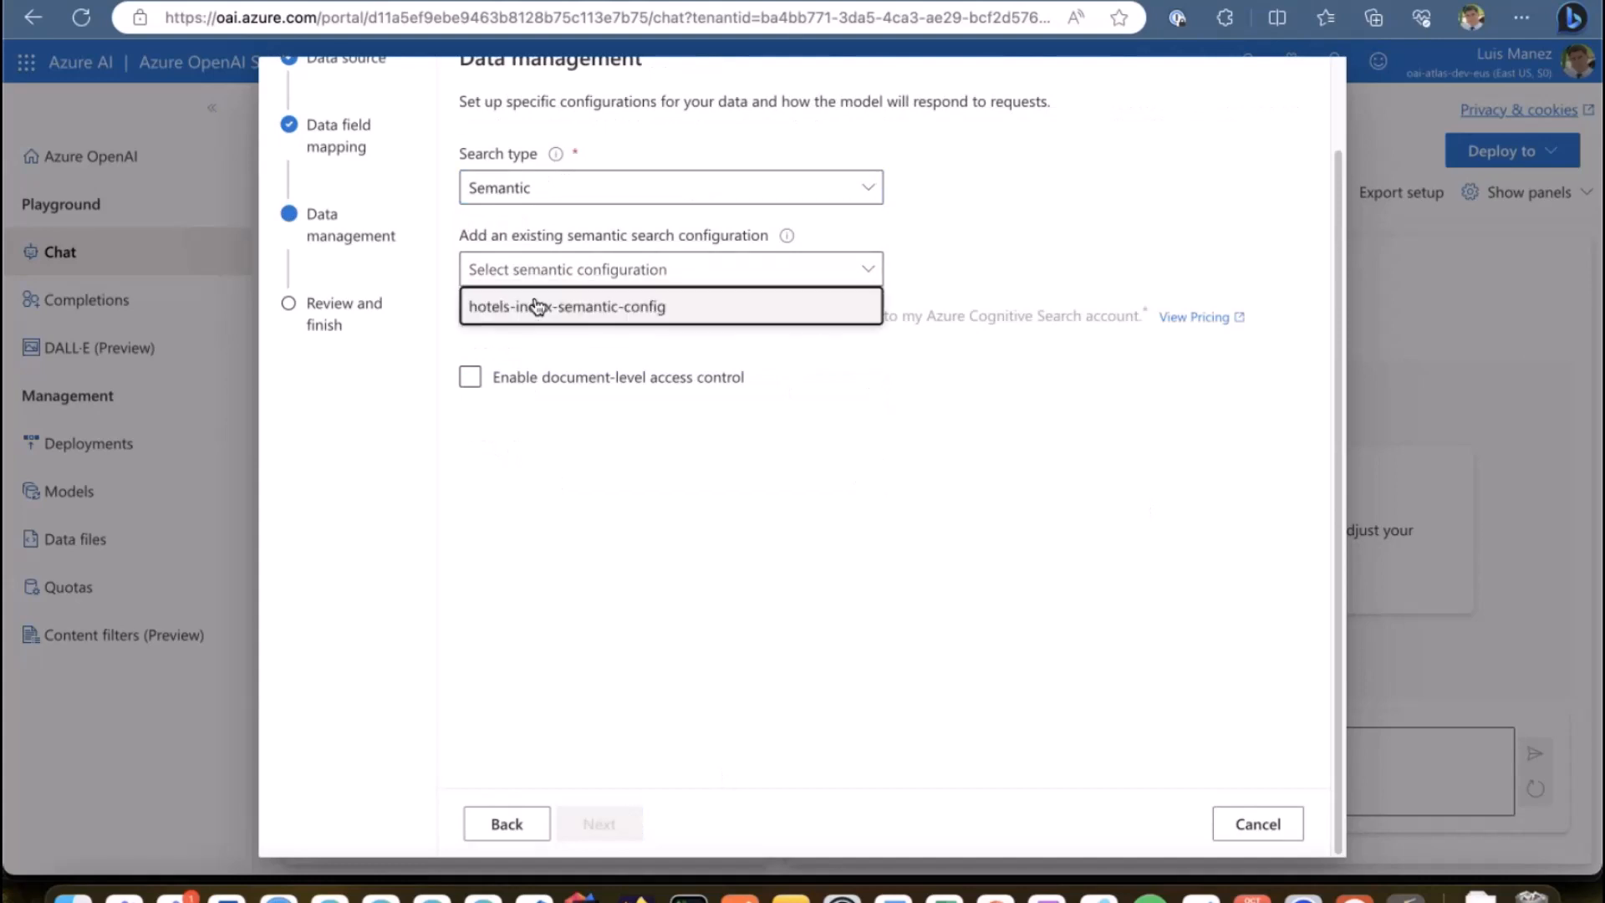
{"action": "left_click", "coordinate": [566, 307]}
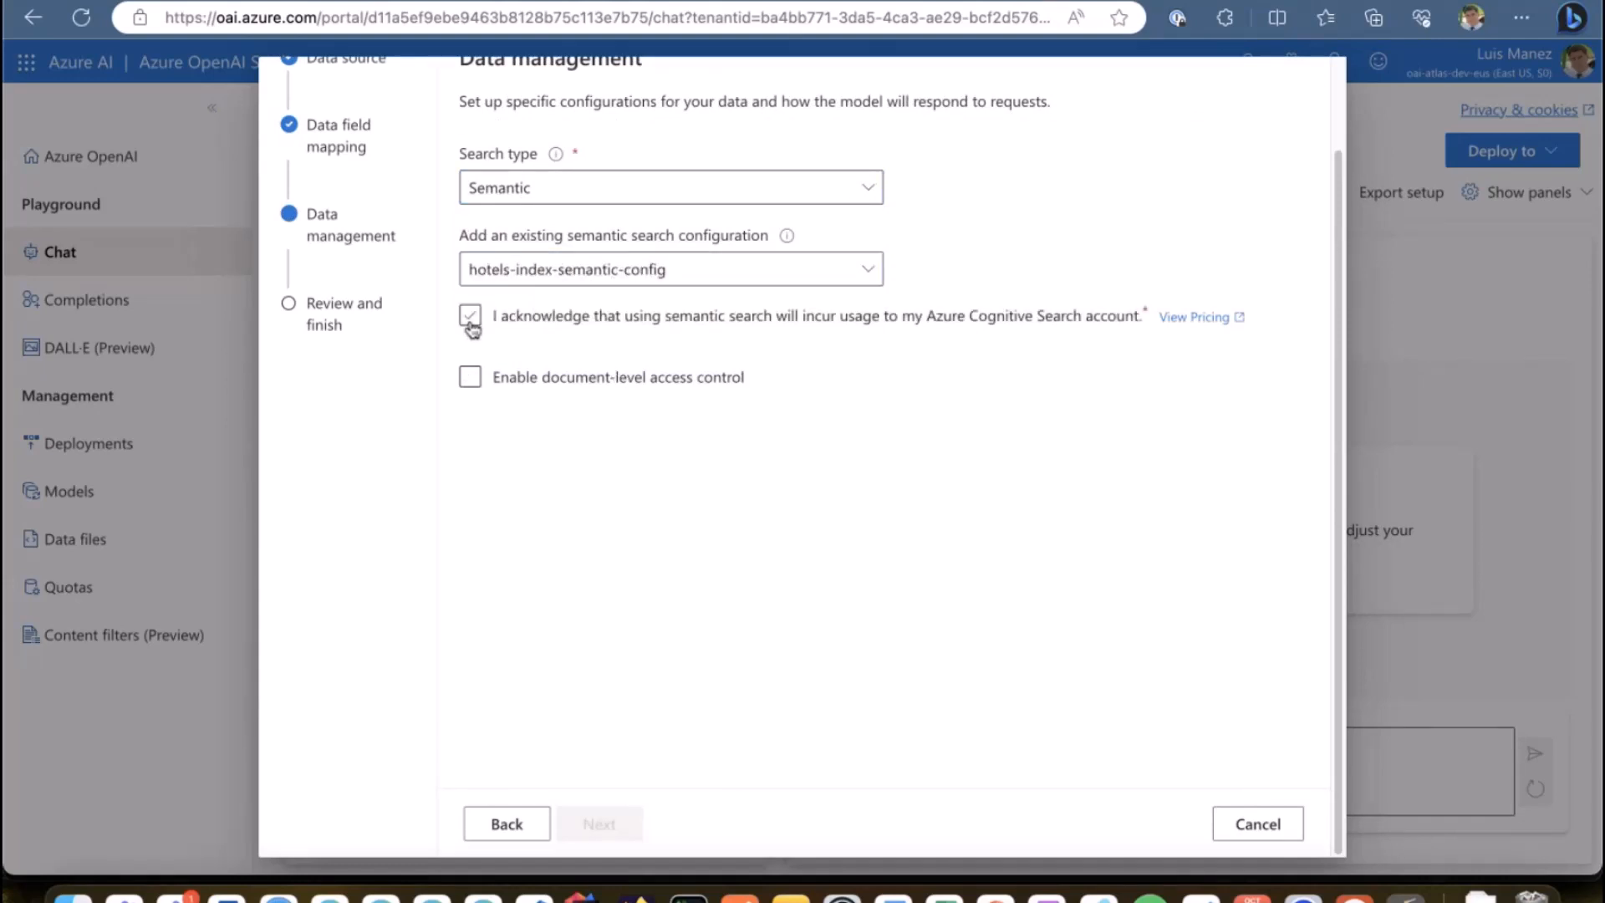
{"action": "left_click", "coordinate": [469, 316]}
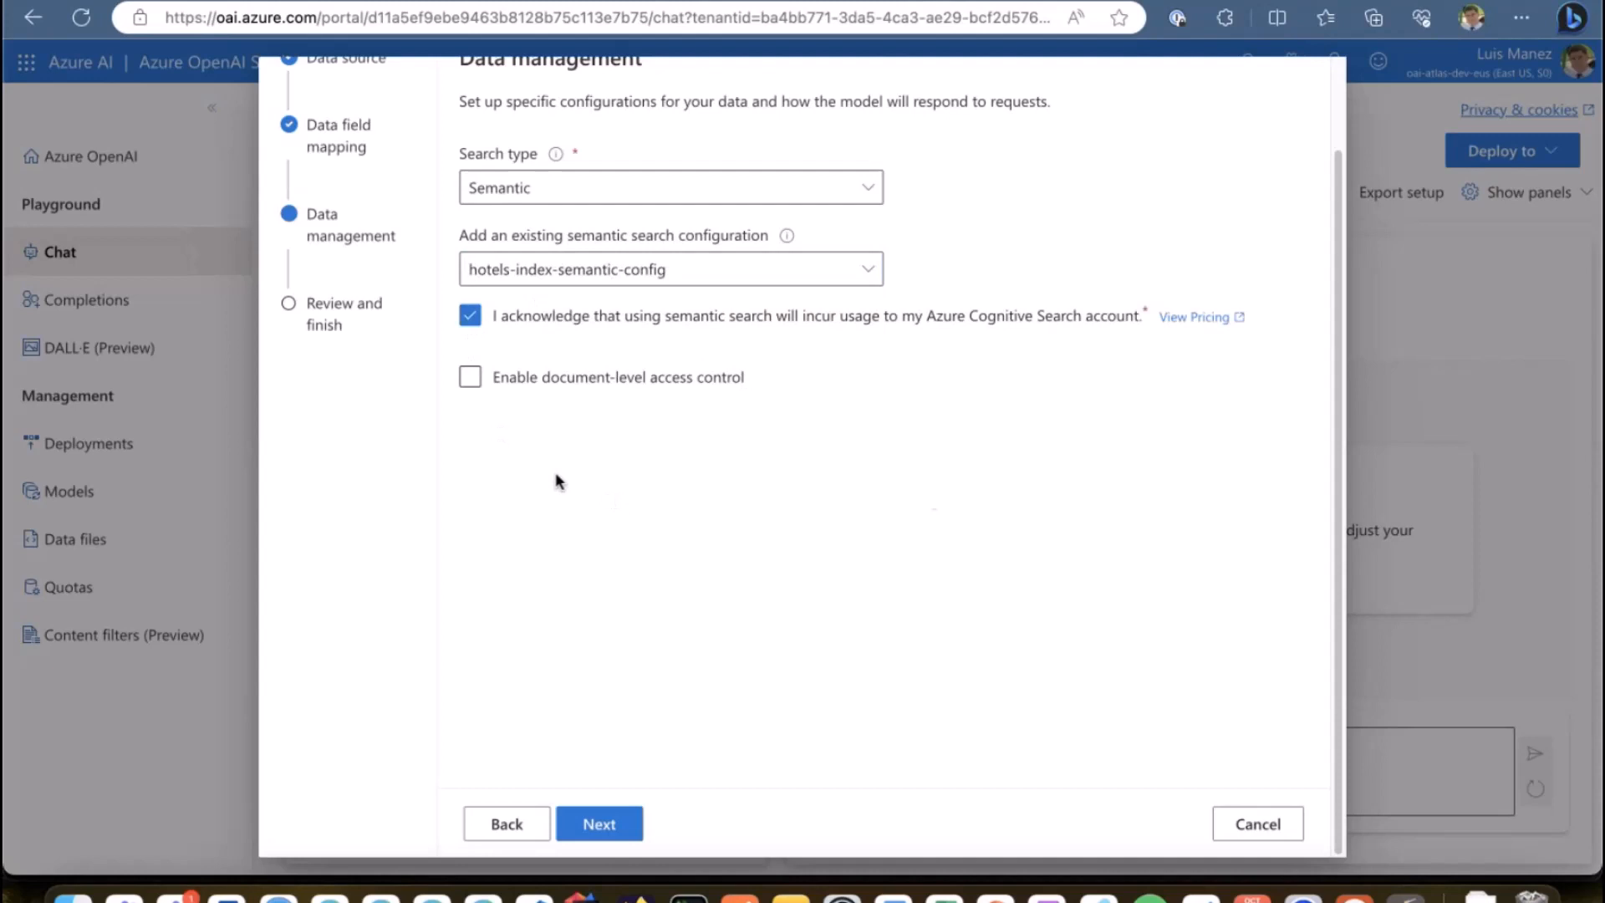
Step: Try document-level access control with the Tags groups field, then turn it off
{"action": "left_click", "coordinate": [470, 377]}
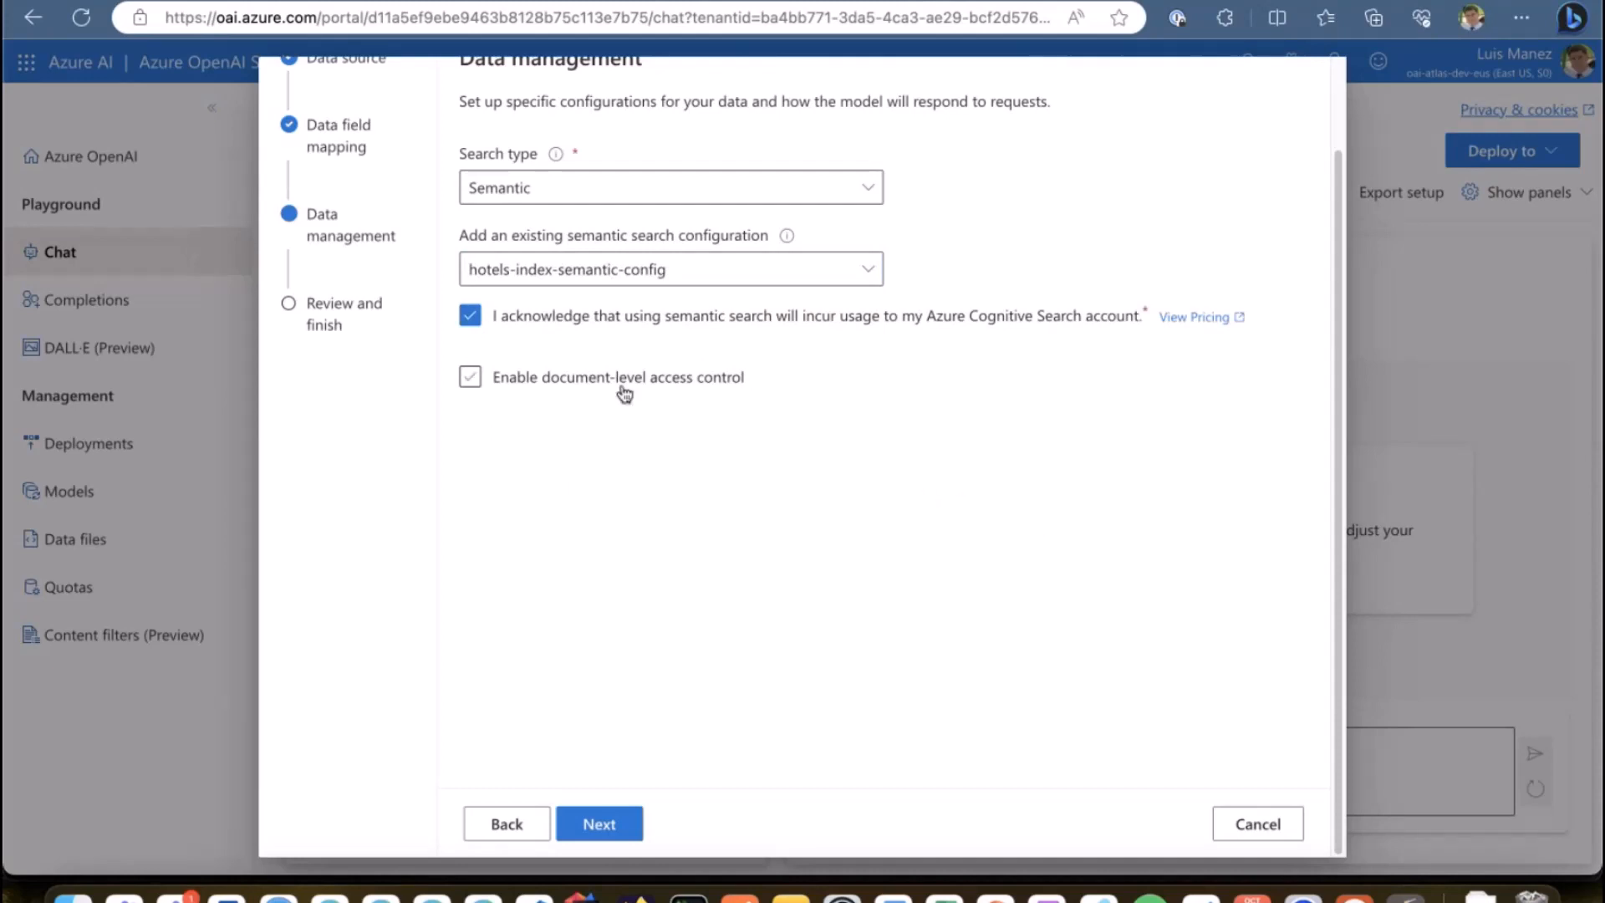
{"action": "left_click", "coordinate": [470, 377]}
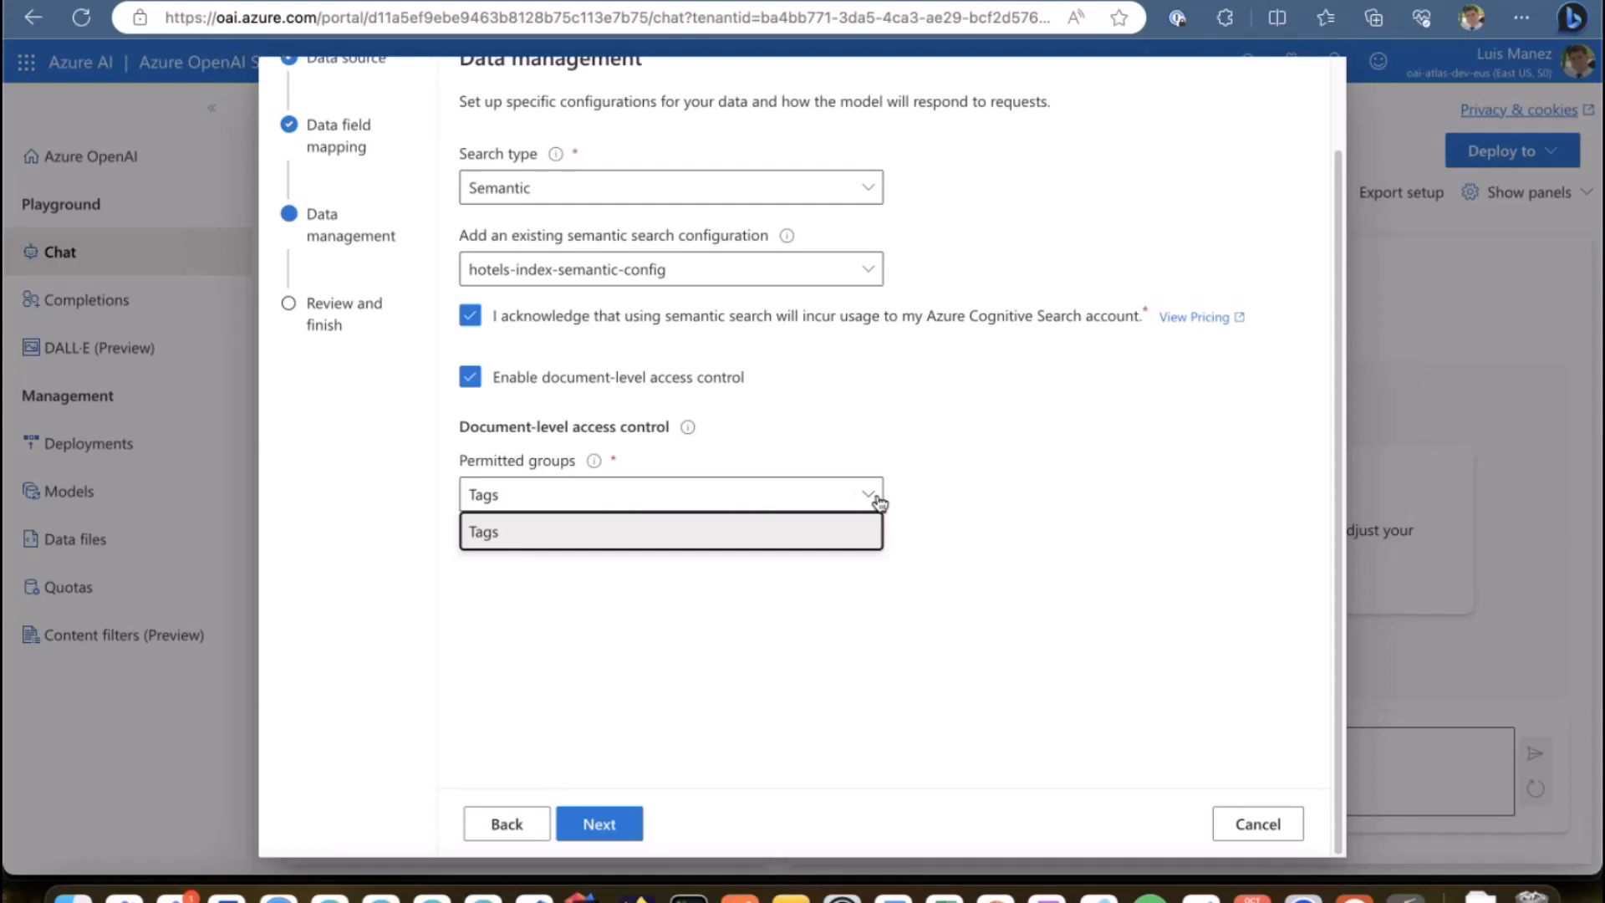
{"action": "left_click", "coordinate": [483, 532]}
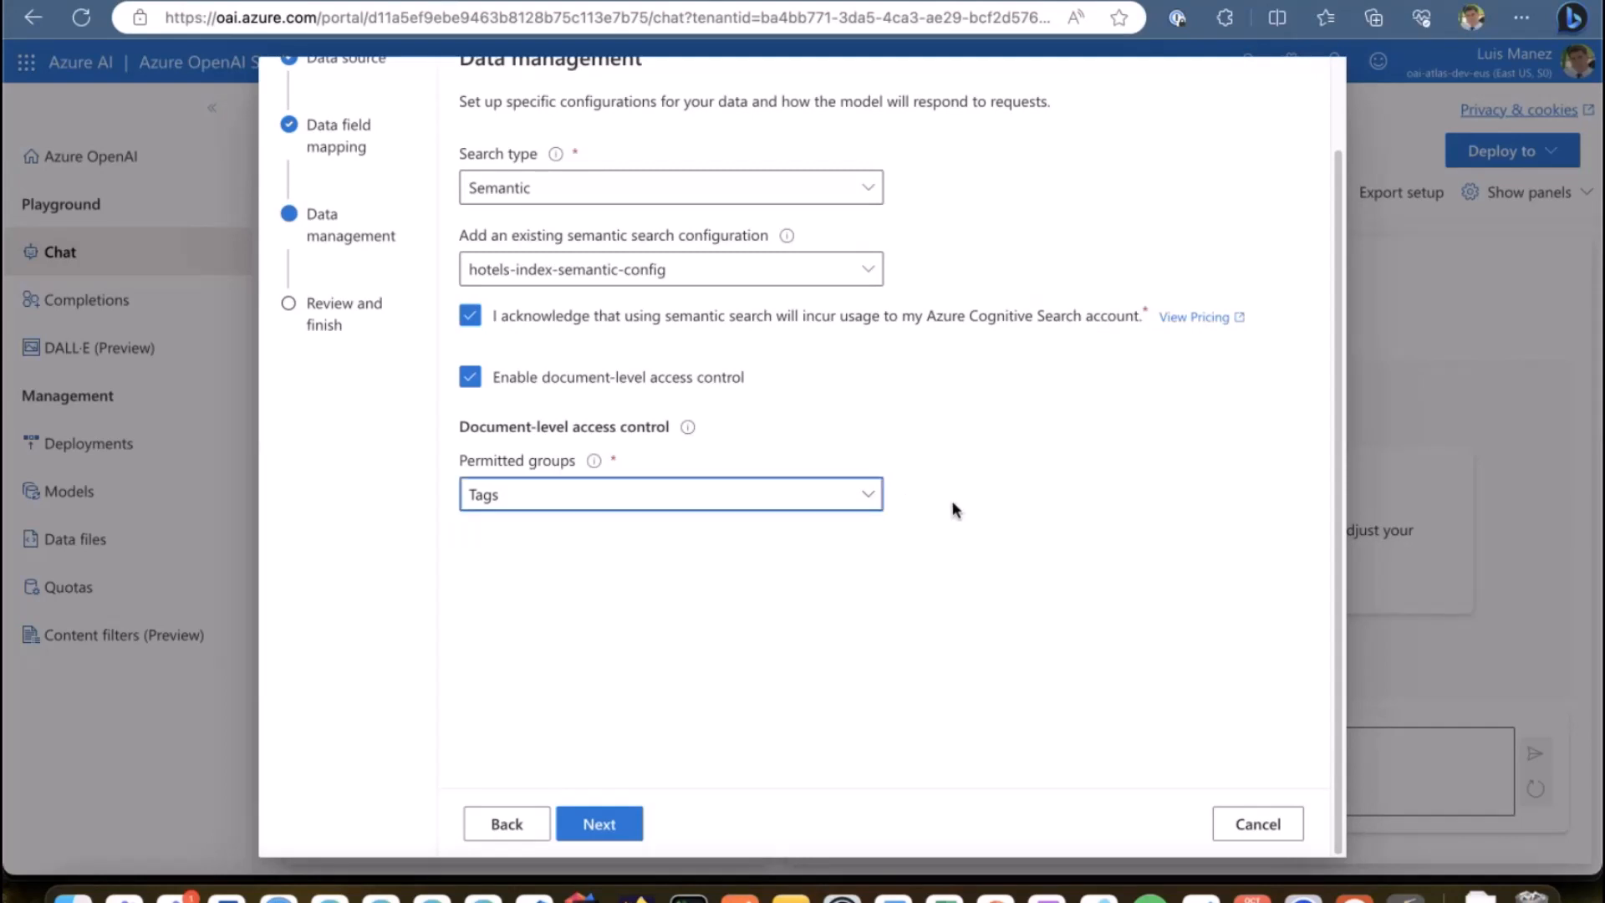
{"action": "mouse_move", "coordinate": [954, 516]}
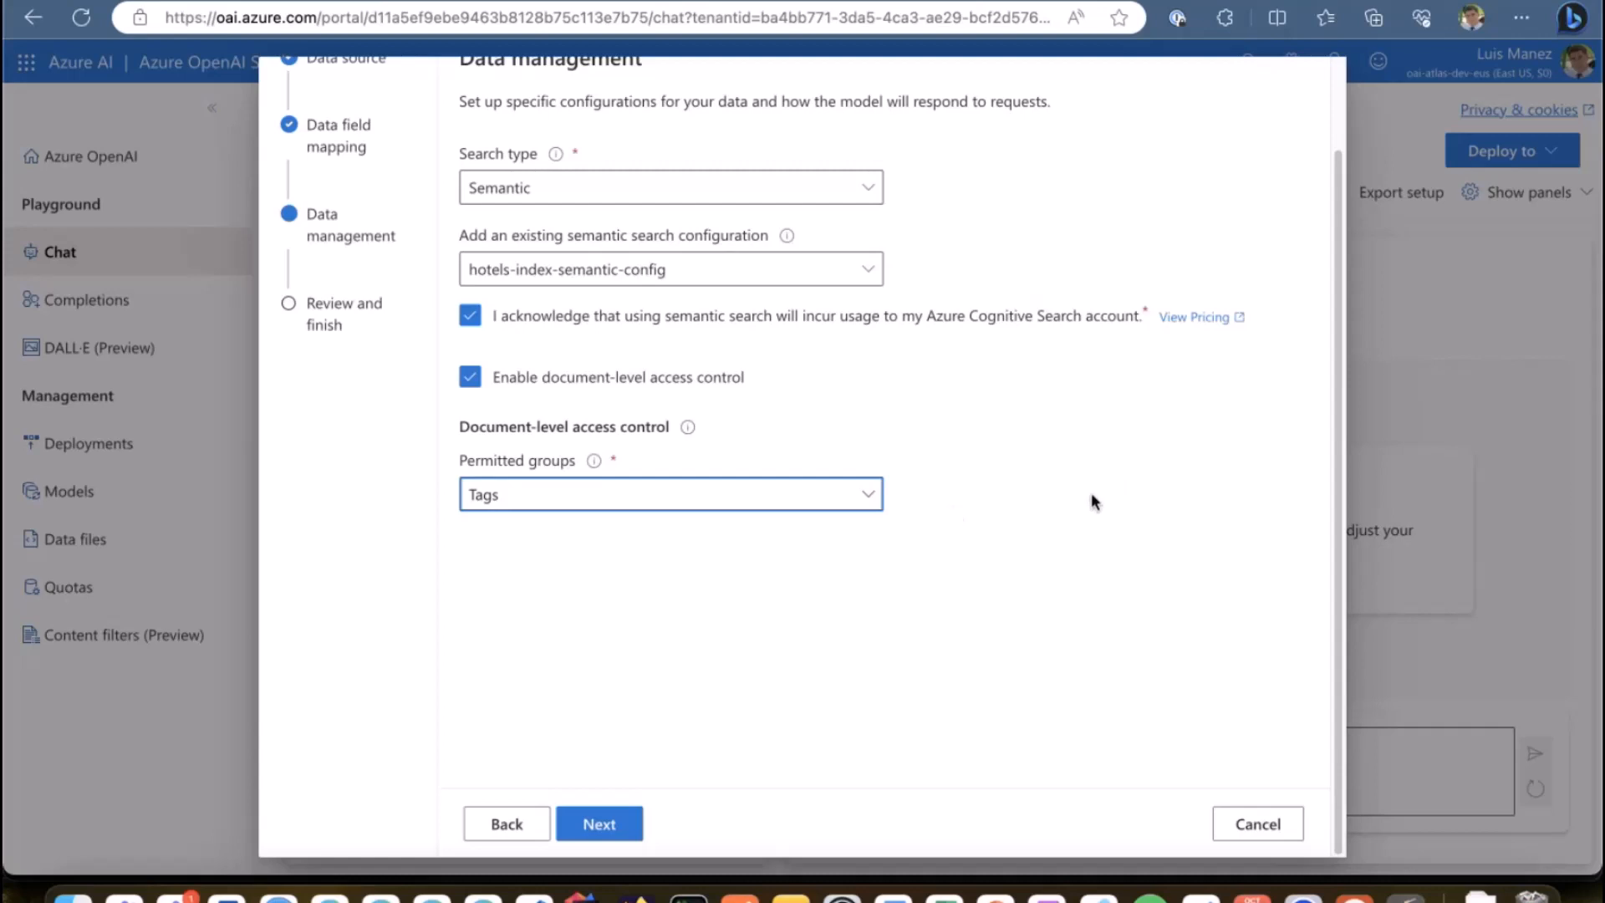
{"action": "mouse_move", "coordinate": [984, 556]}
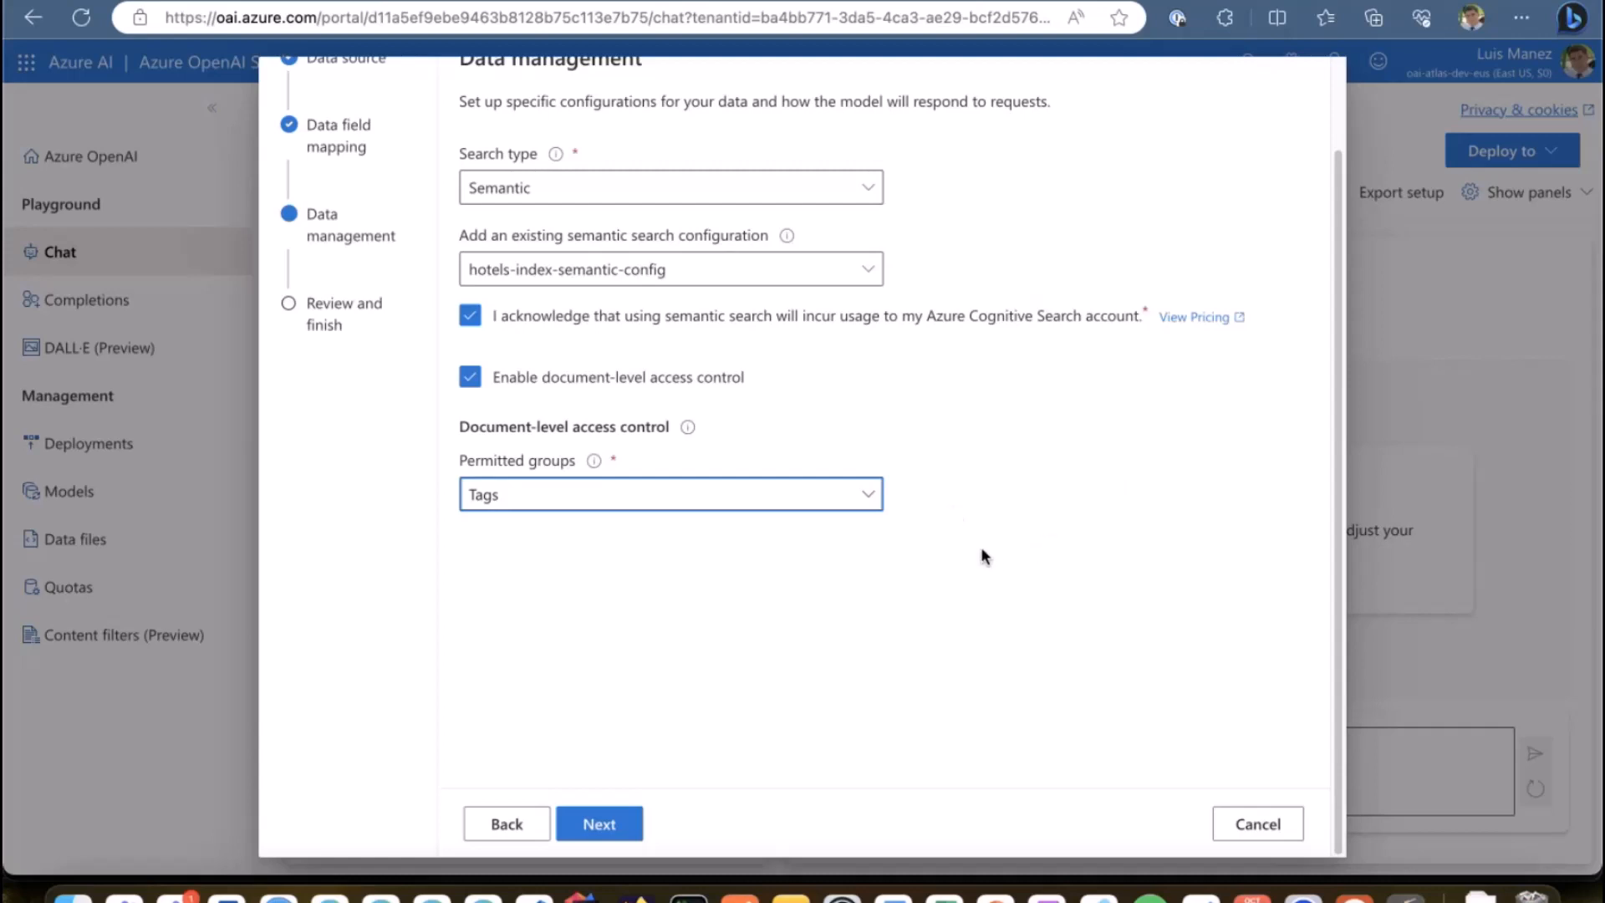
{"action": "mouse_move", "coordinate": [962, 567]}
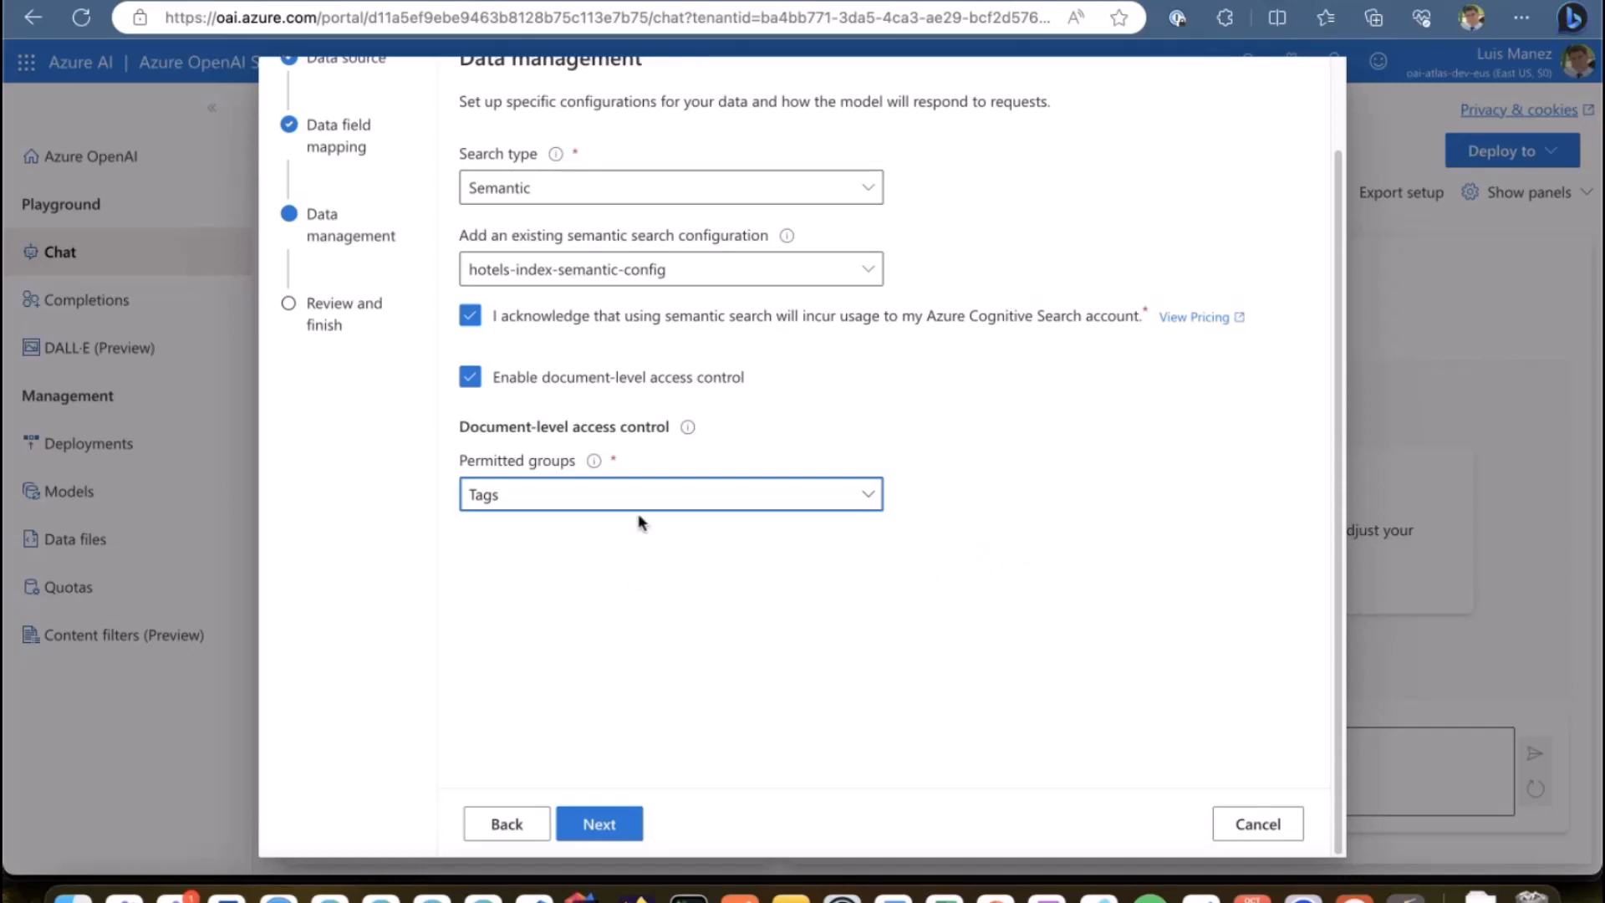
{"action": "left_click", "coordinate": [470, 377]}
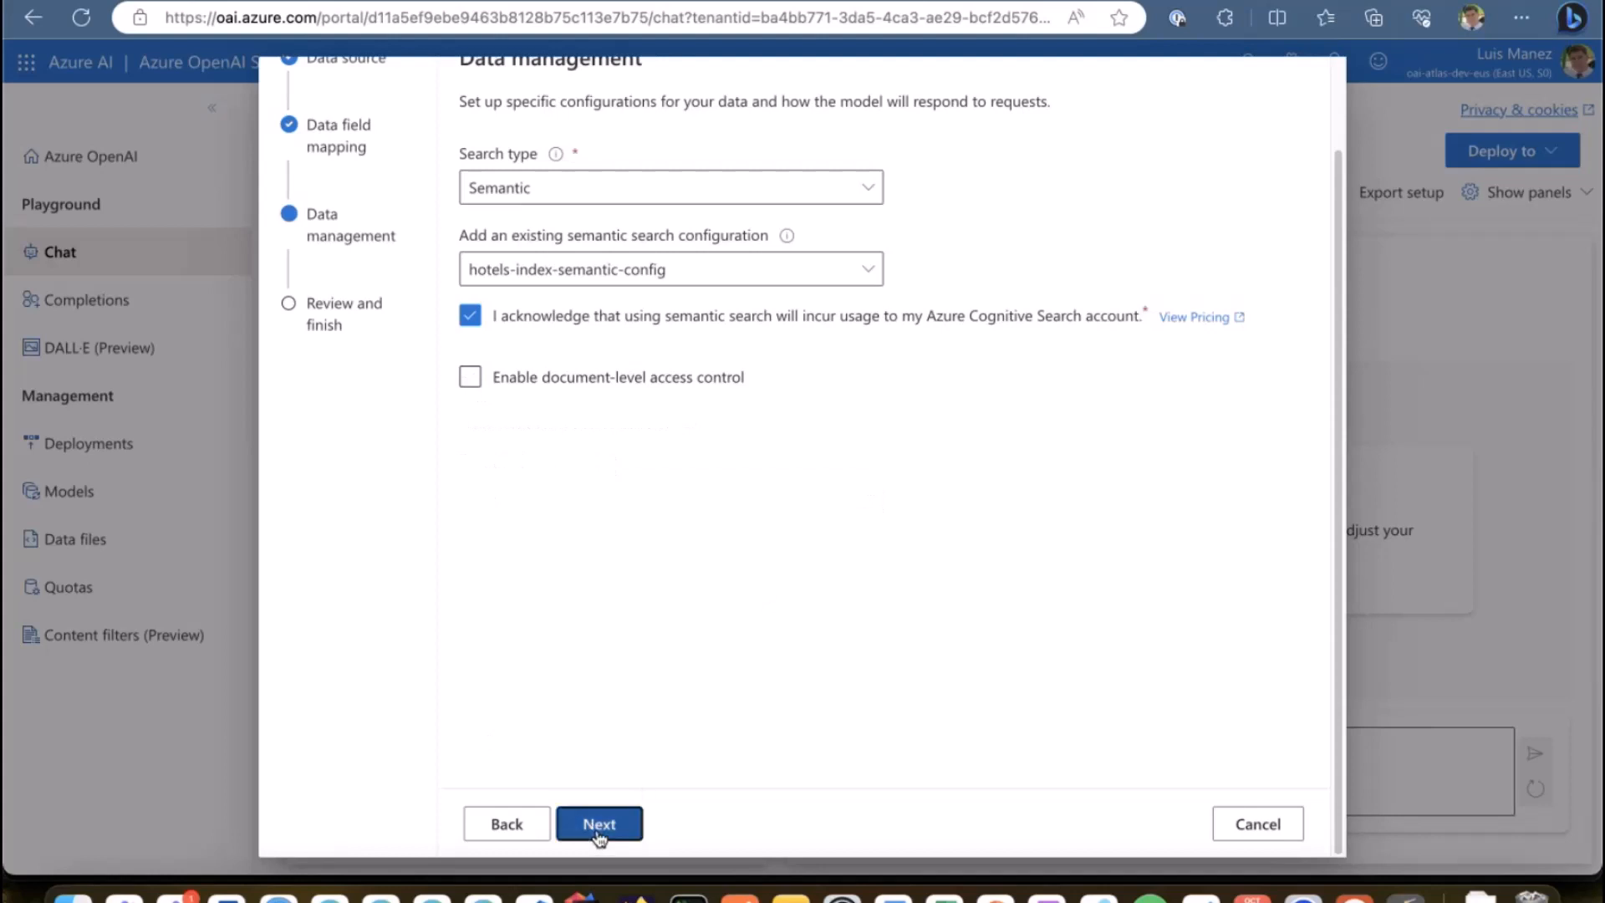
Step: Finish the Add data wizard and ask the assistant 'Find me a luxury hotel'
{"action": "left_click", "coordinate": [600, 823]}
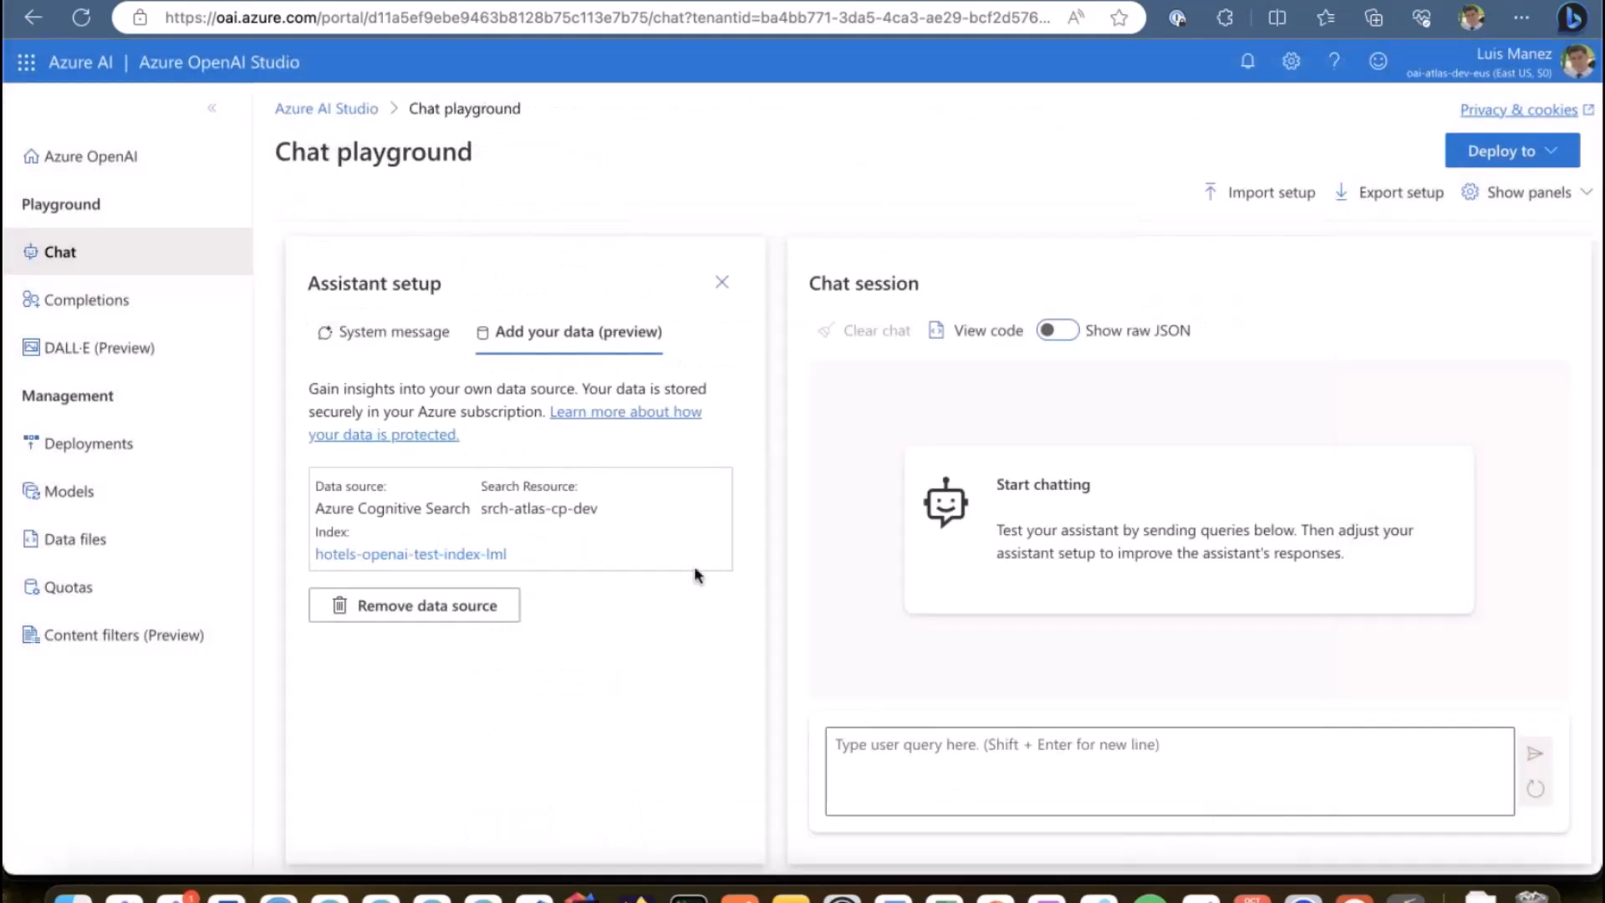
{"action": "mouse_move", "coordinate": [548, 502]}
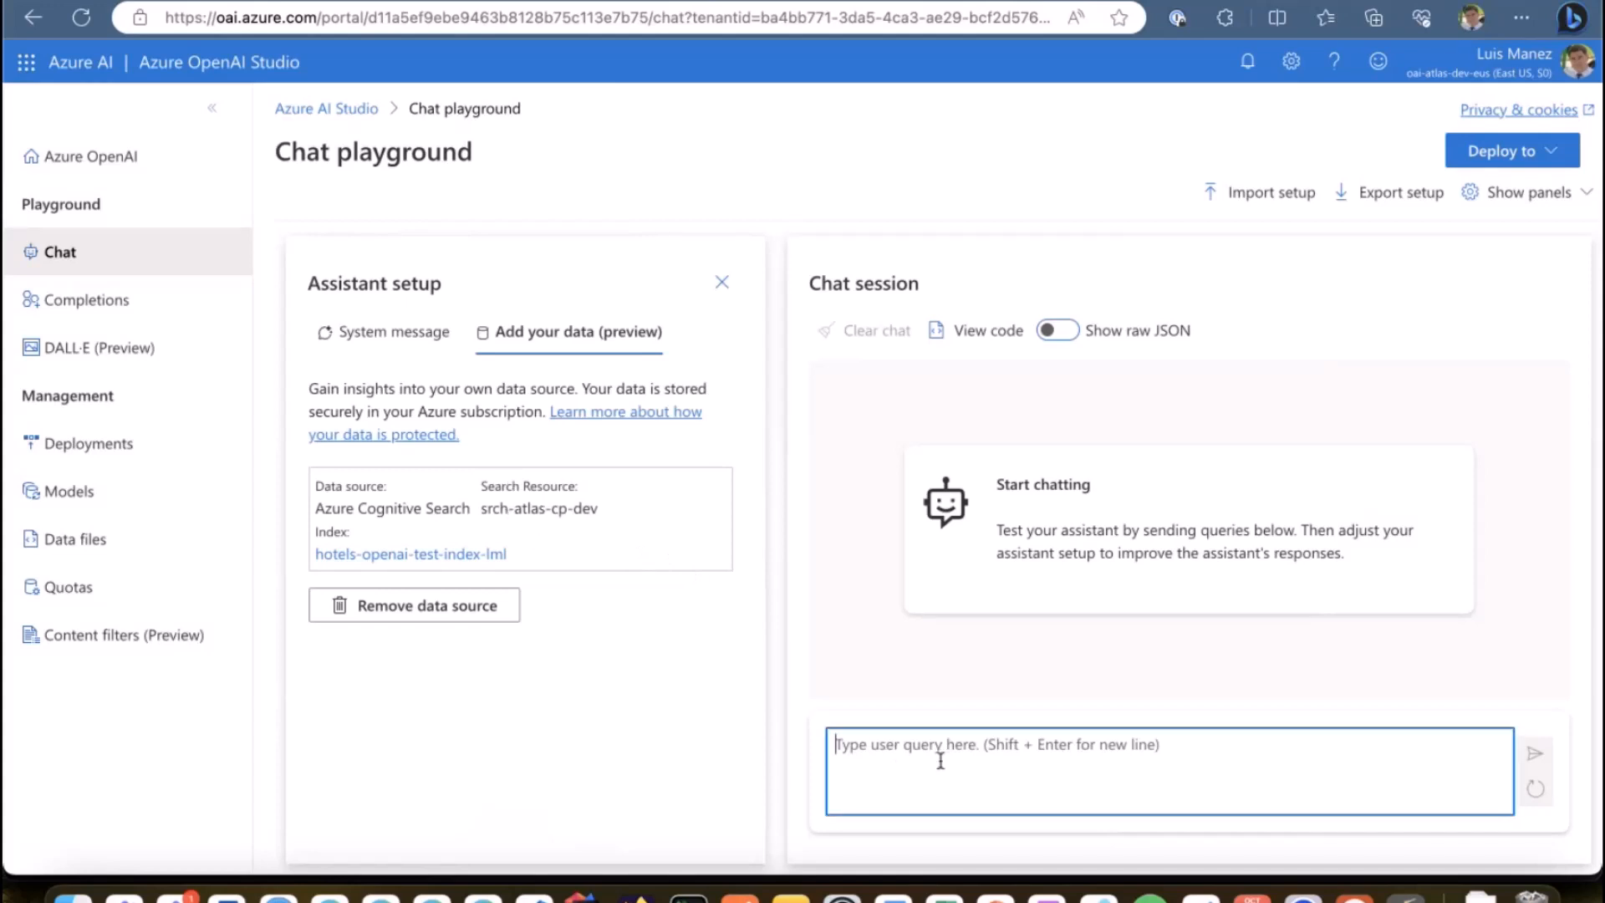
{"action": "type", "text": "Find me a luxury"}
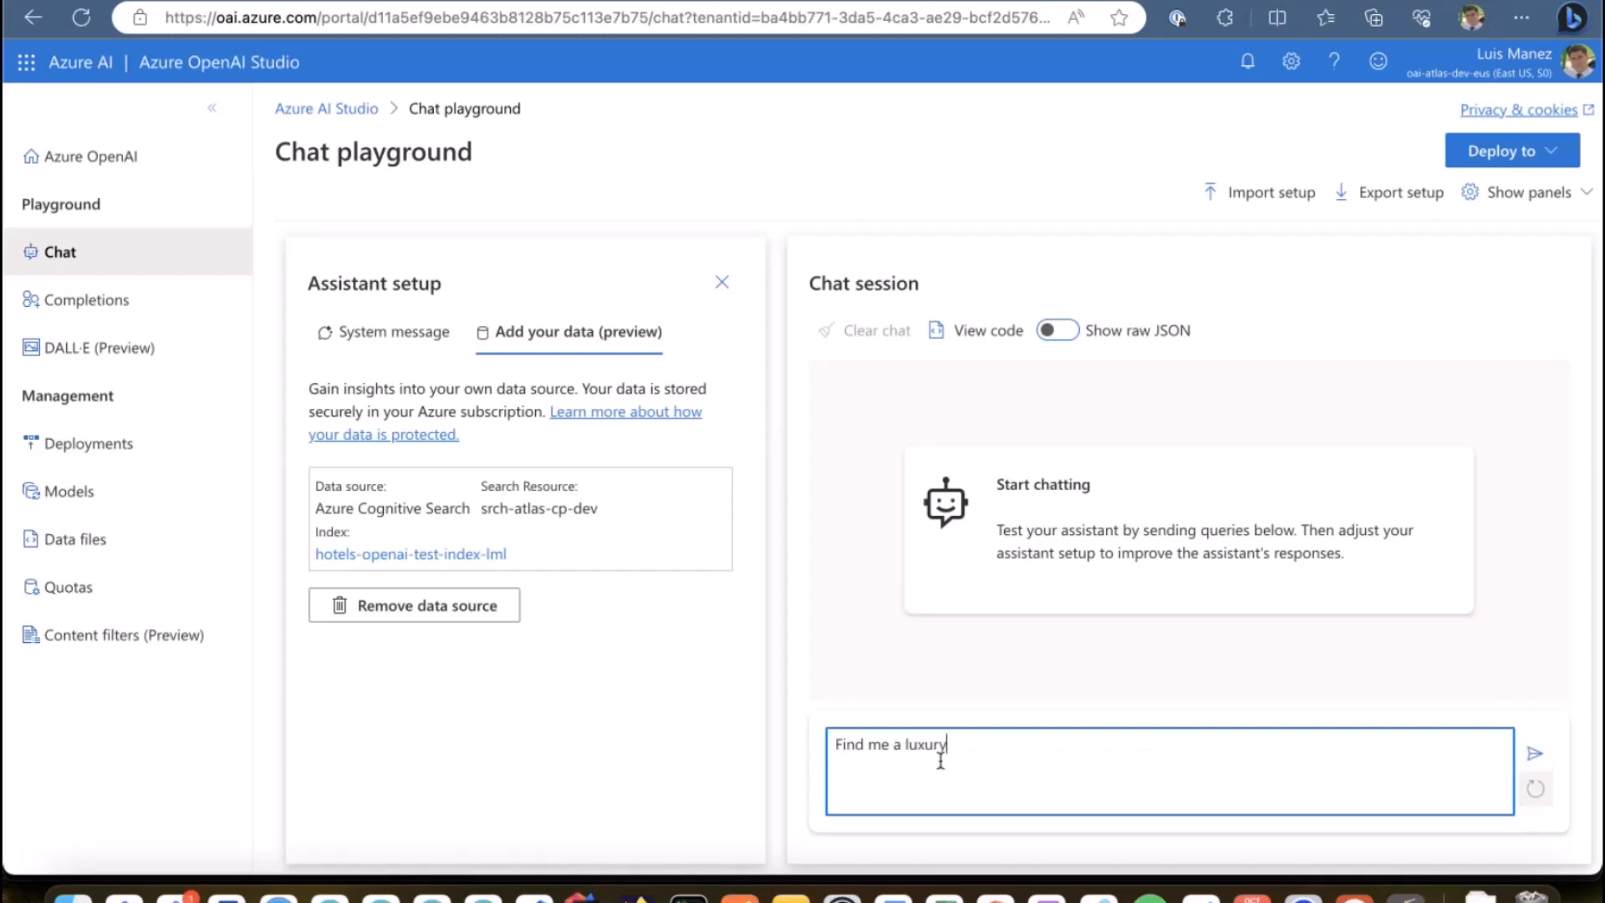
{"action": "left_click", "coordinate": [1537, 751]}
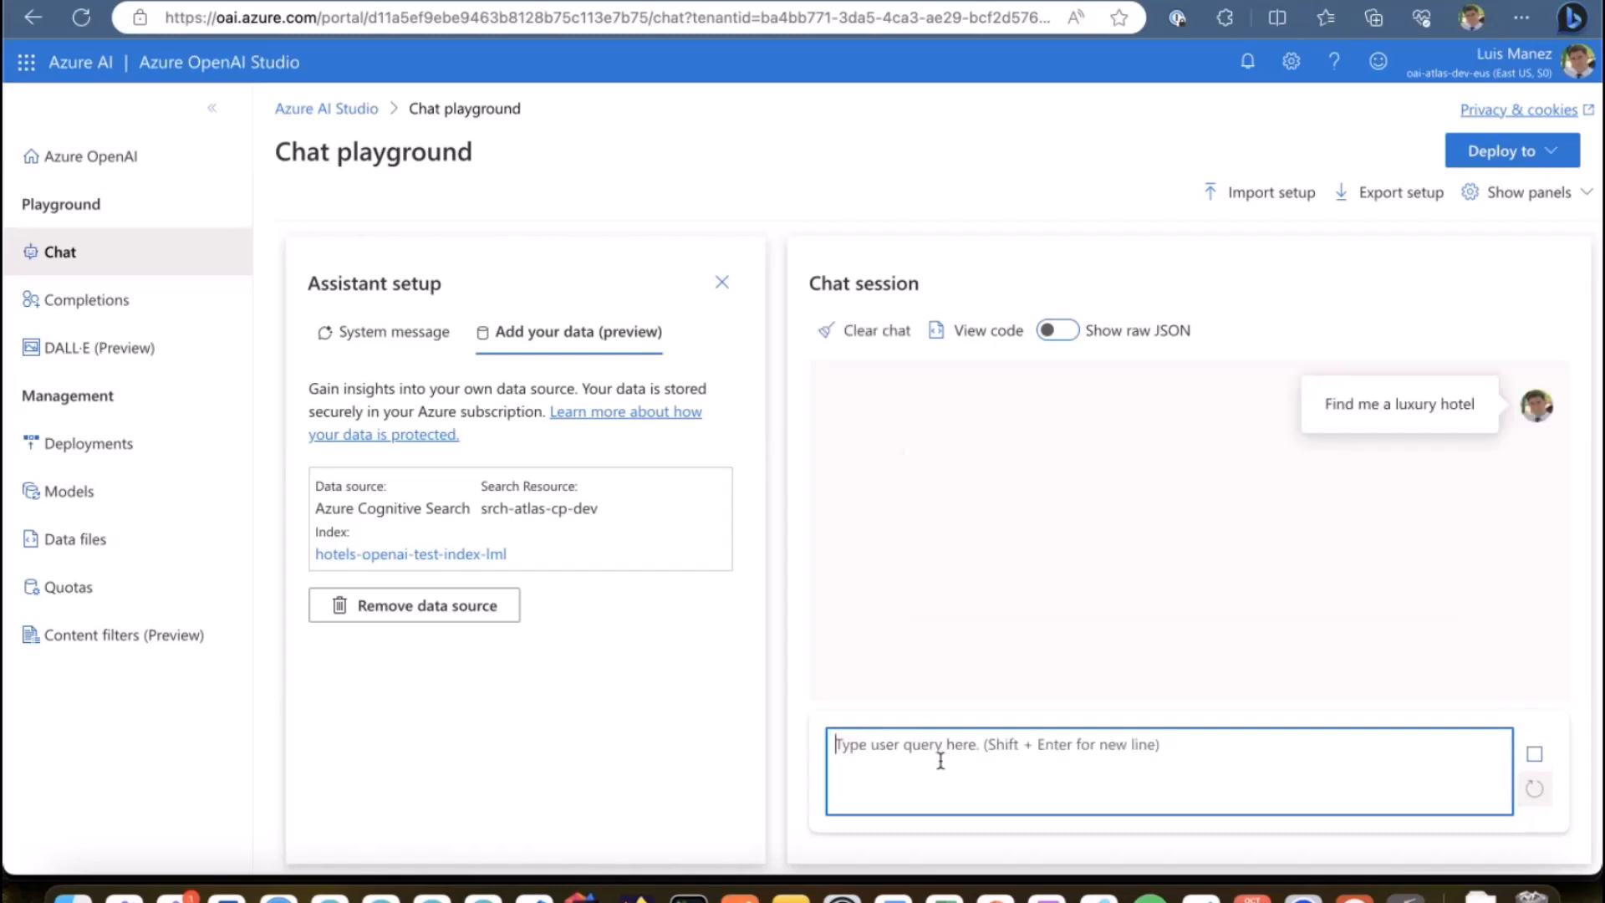
{"action": "mouse_move", "coordinate": [1179, 589]}
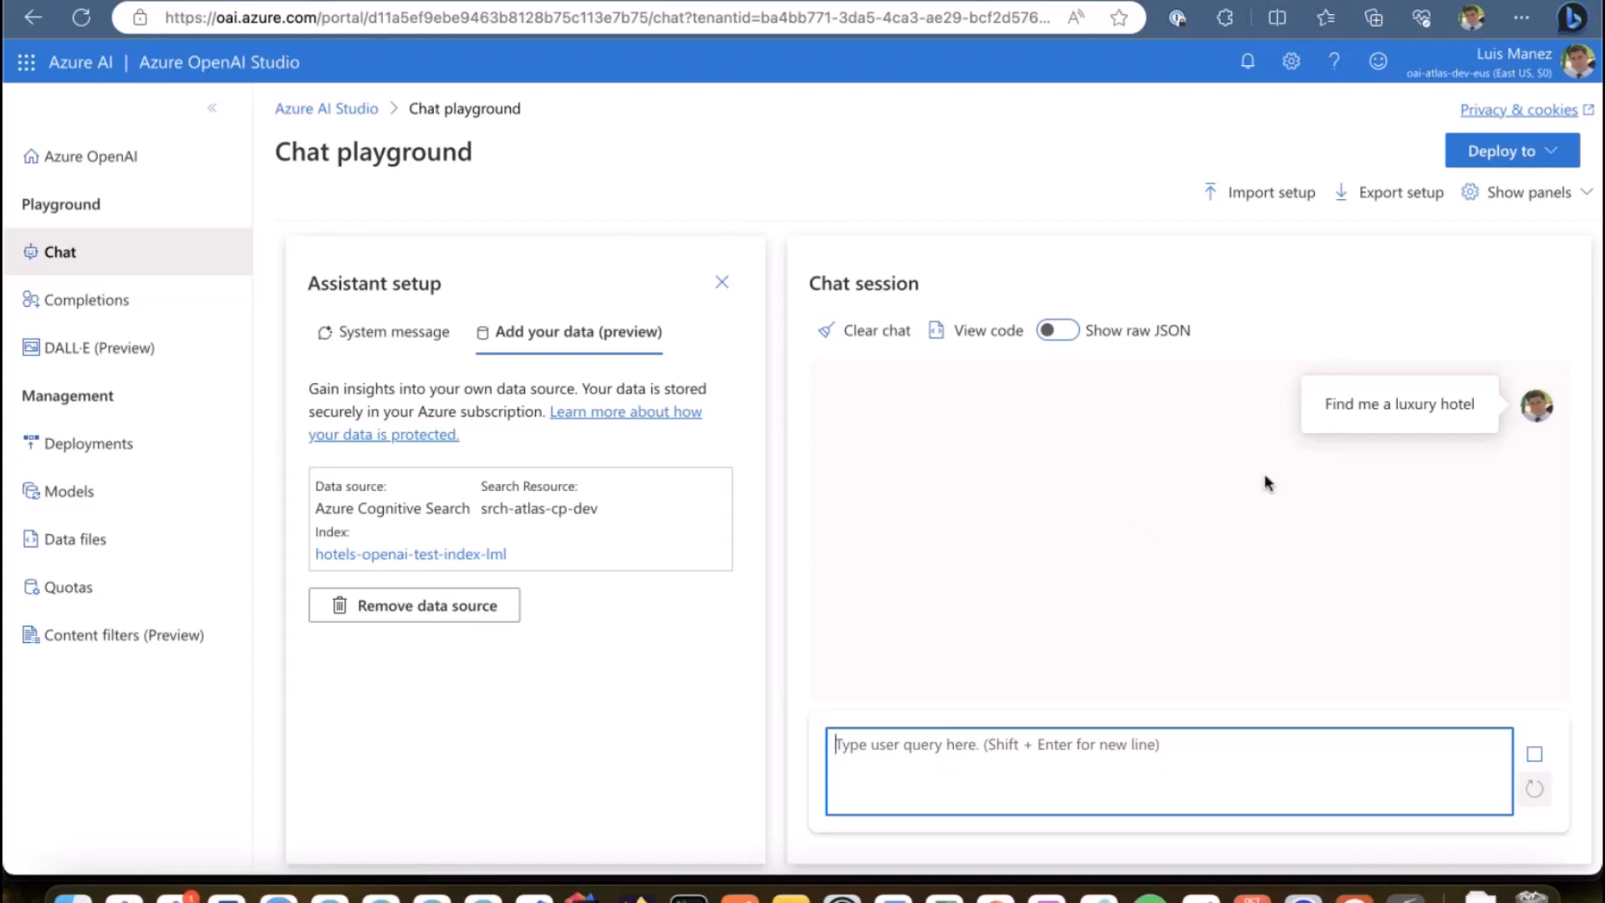
{"action": "mouse_move", "coordinate": [1351, 490]}
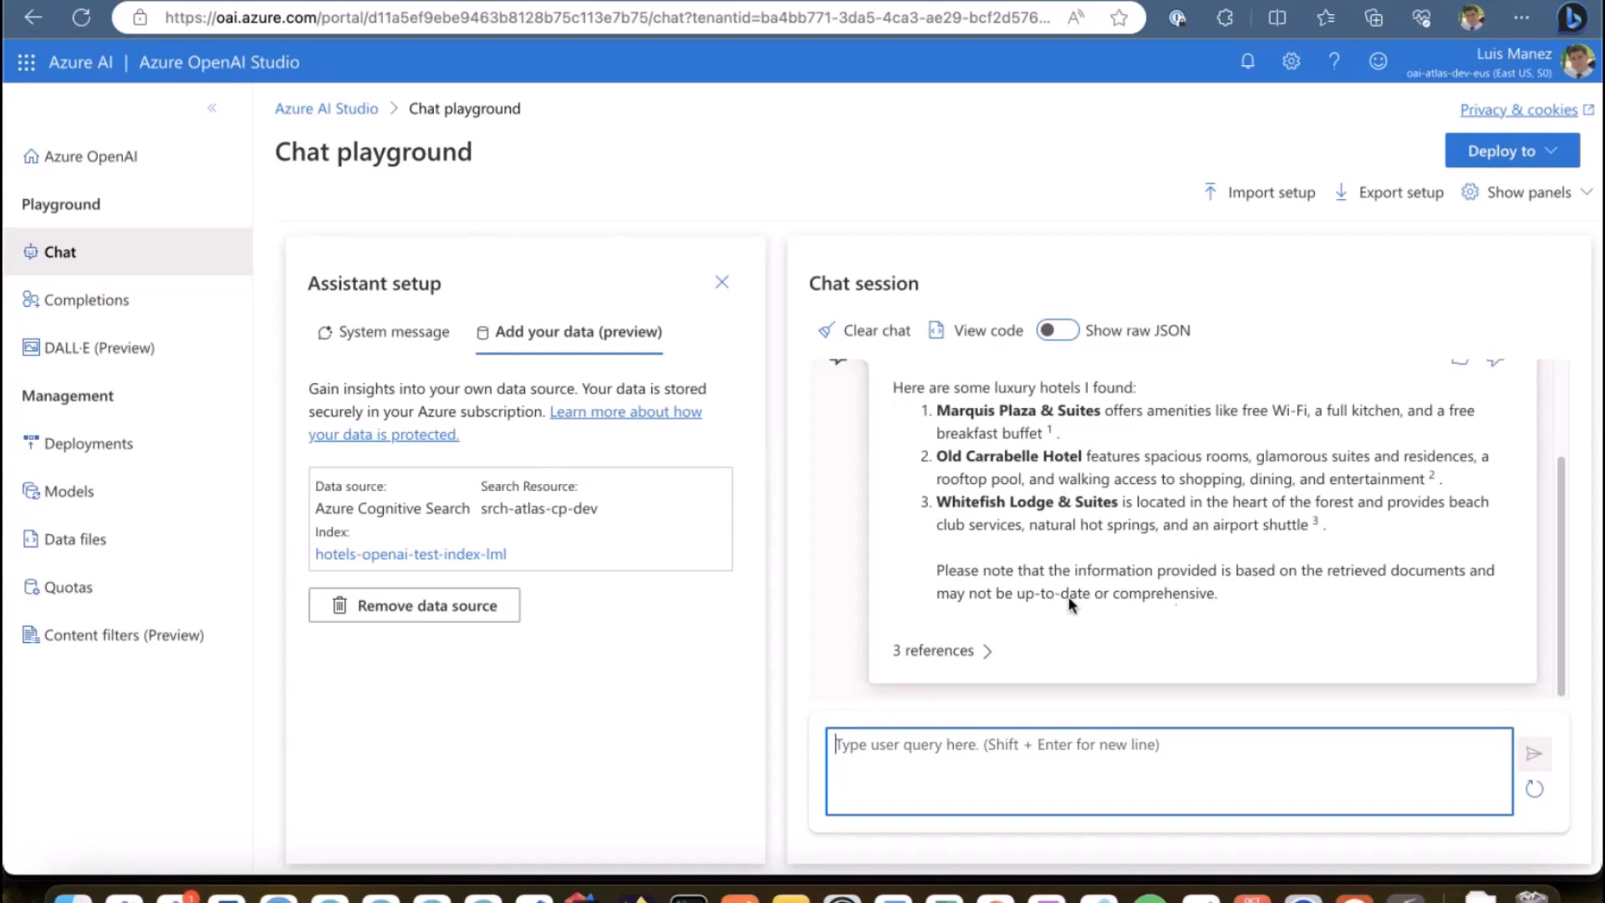
Step: Expand the answer's 3 references and open the Marquis Plaza & Suites citation
{"action": "left_click", "coordinate": [931, 650]}
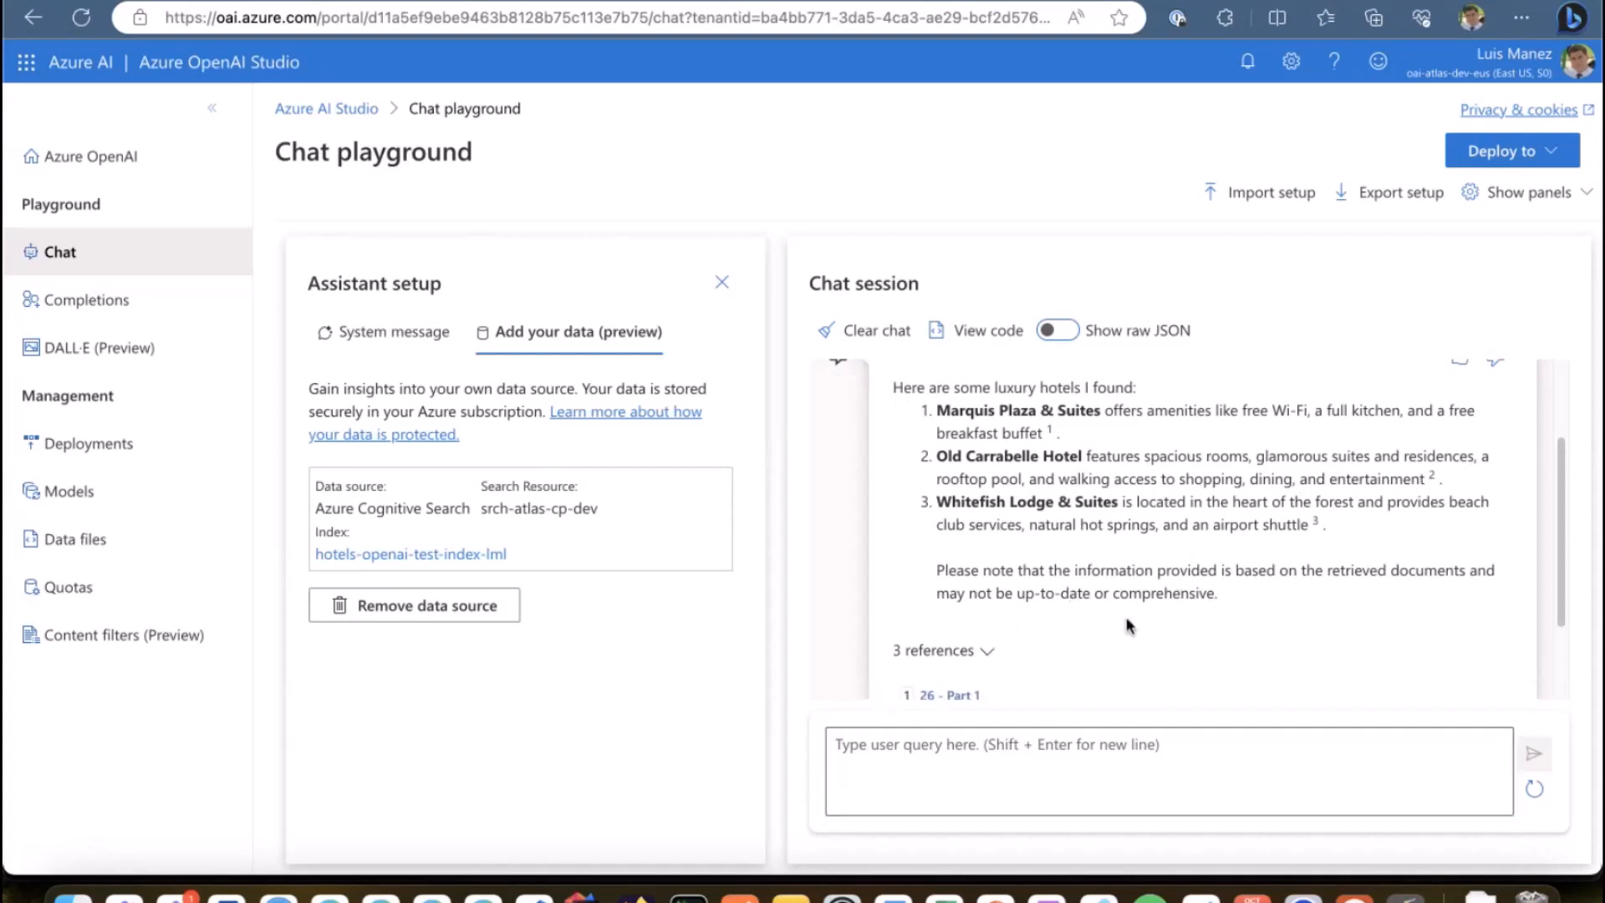
{"action": "left_click", "coordinate": [941, 651]}
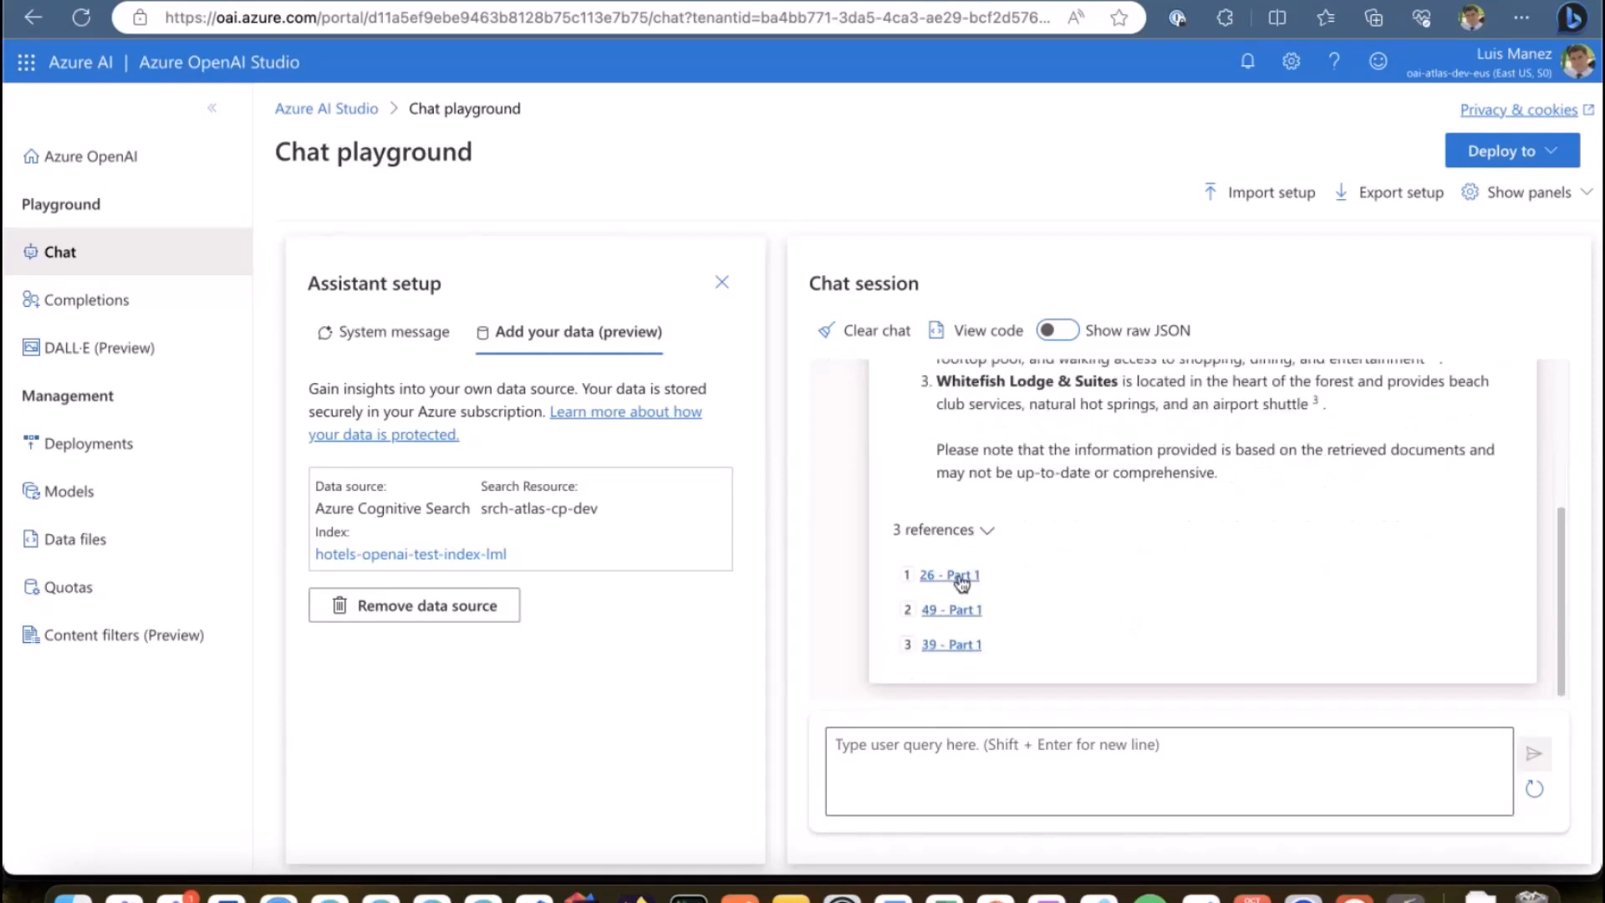
{"action": "left_click", "coordinate": [949, 576]}
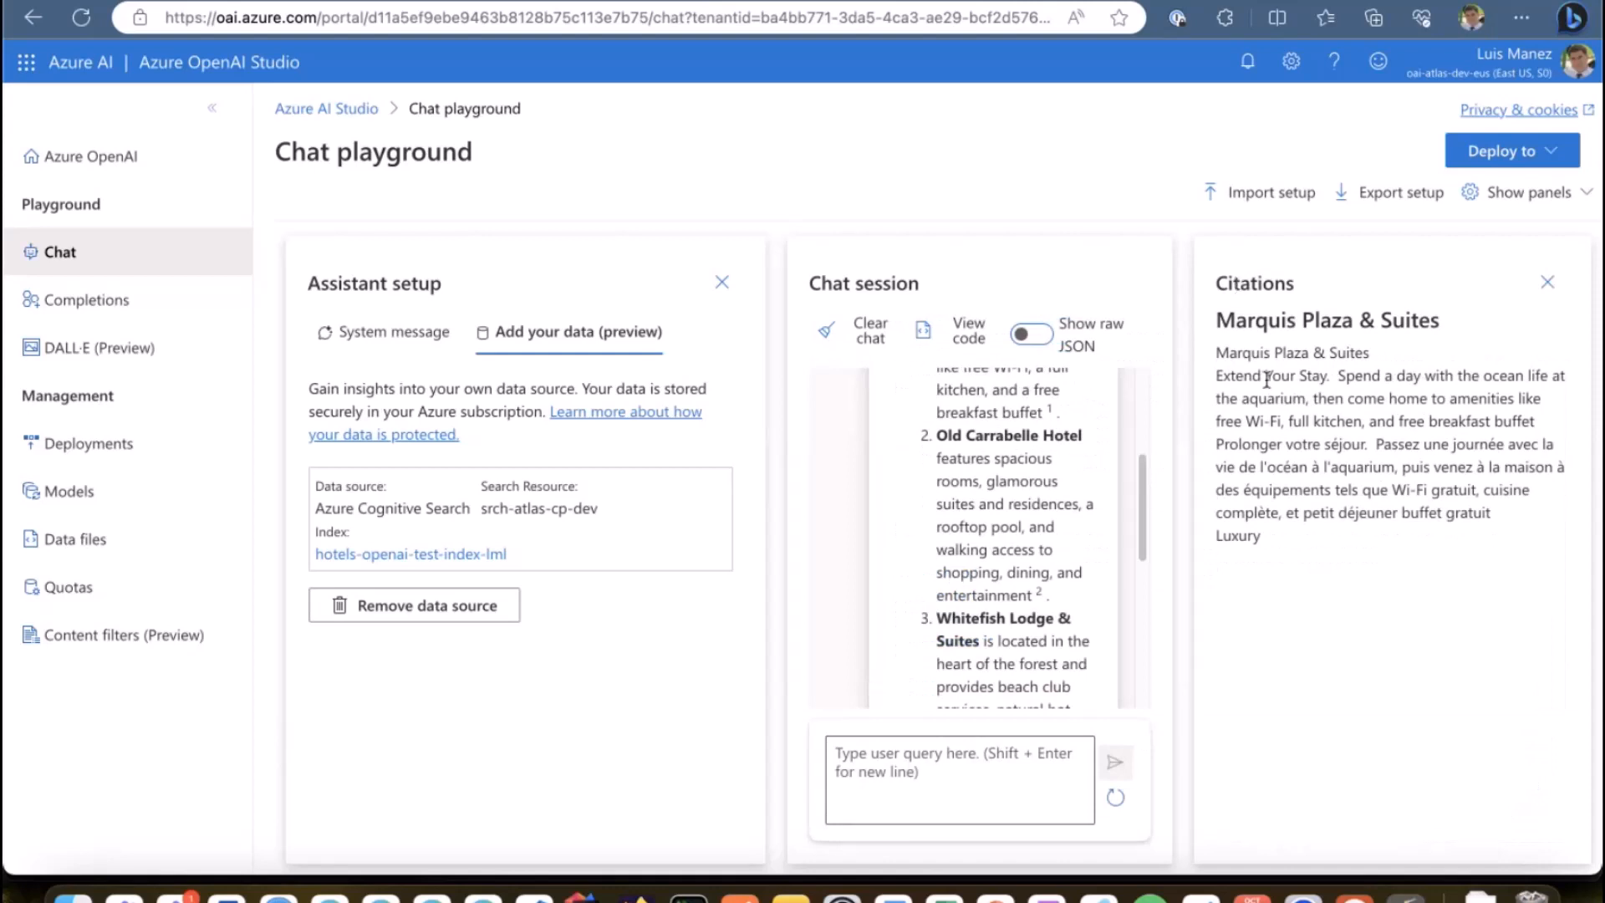
{"action": "mouse_move", "coordinate": [1334, 540]}
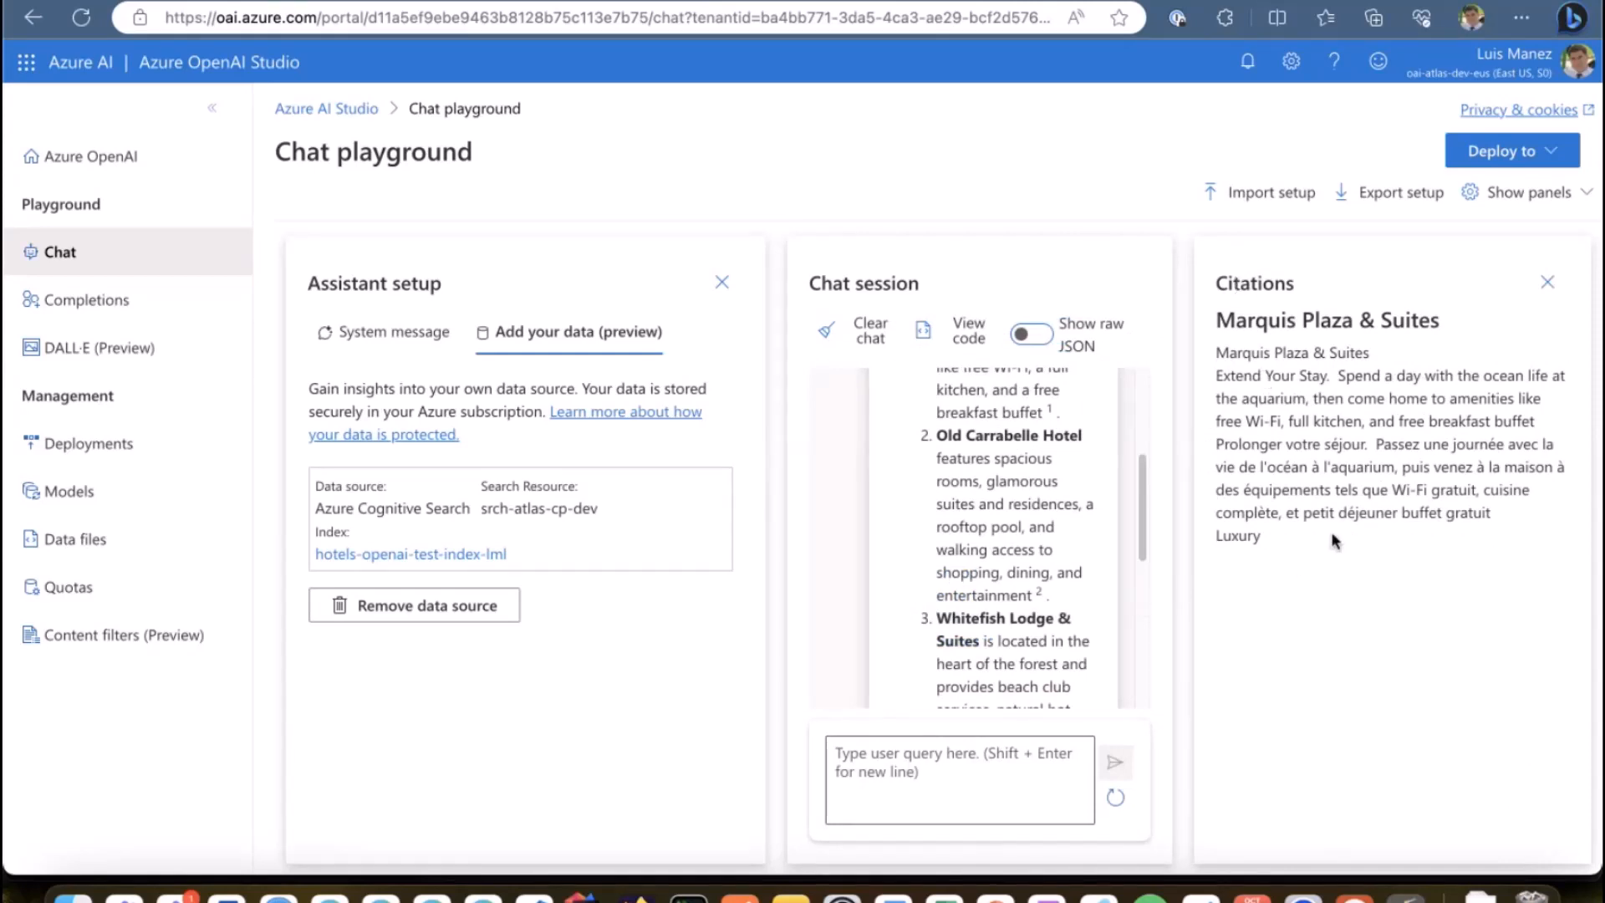
{"action": "mouse_move", "coordinate": [1216, 503]}
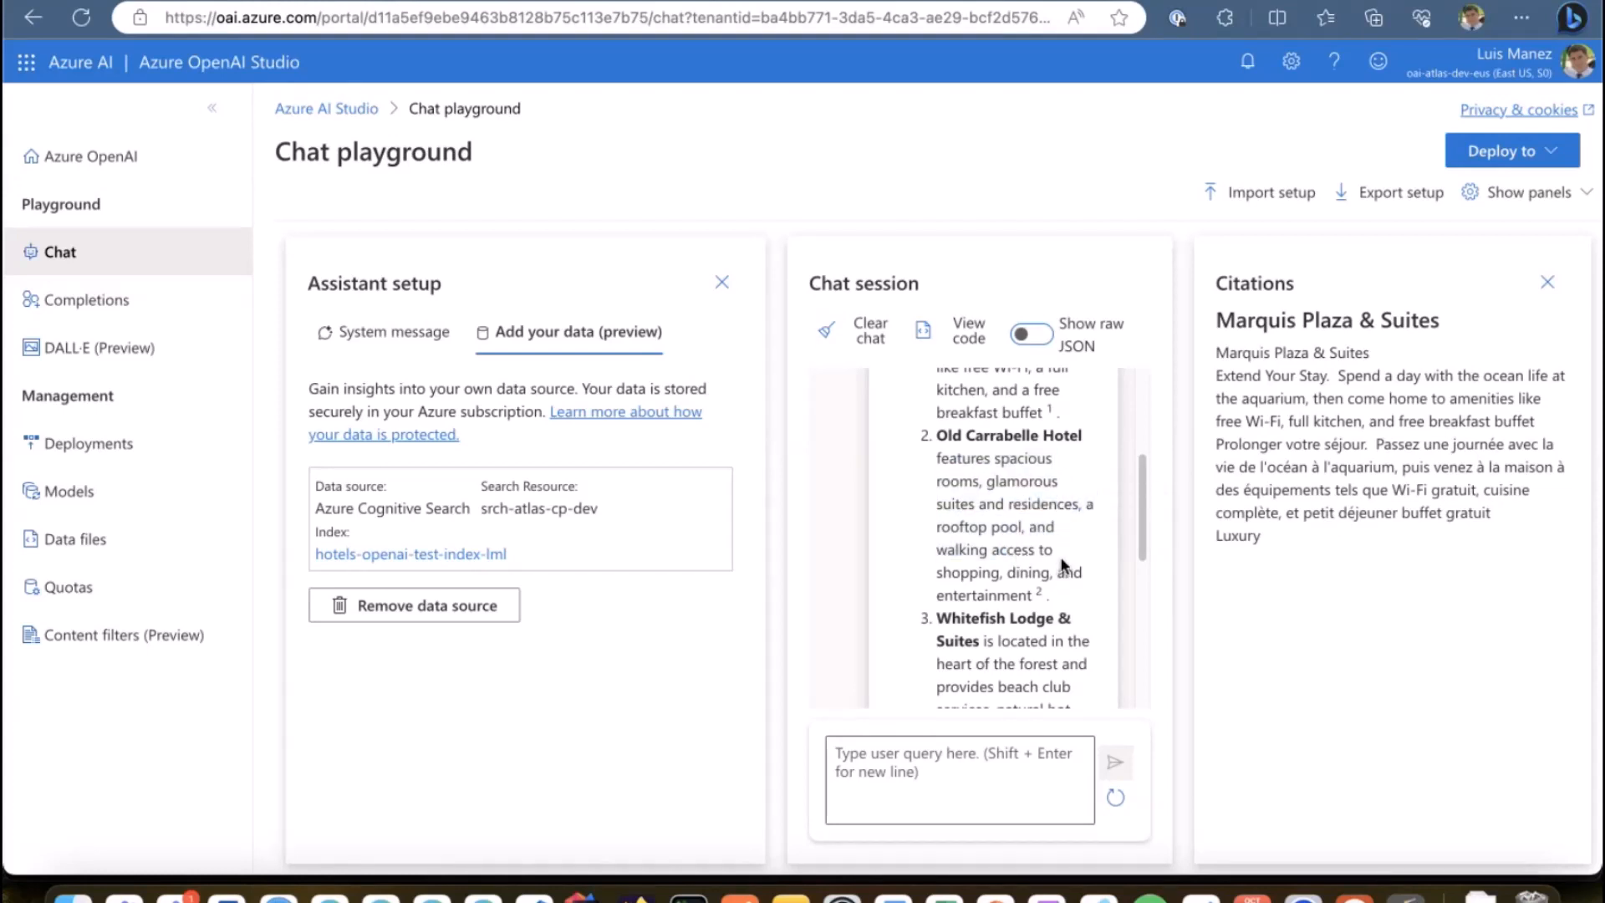
{"action": "mouse_move", "coordinate": [1322, 467]}
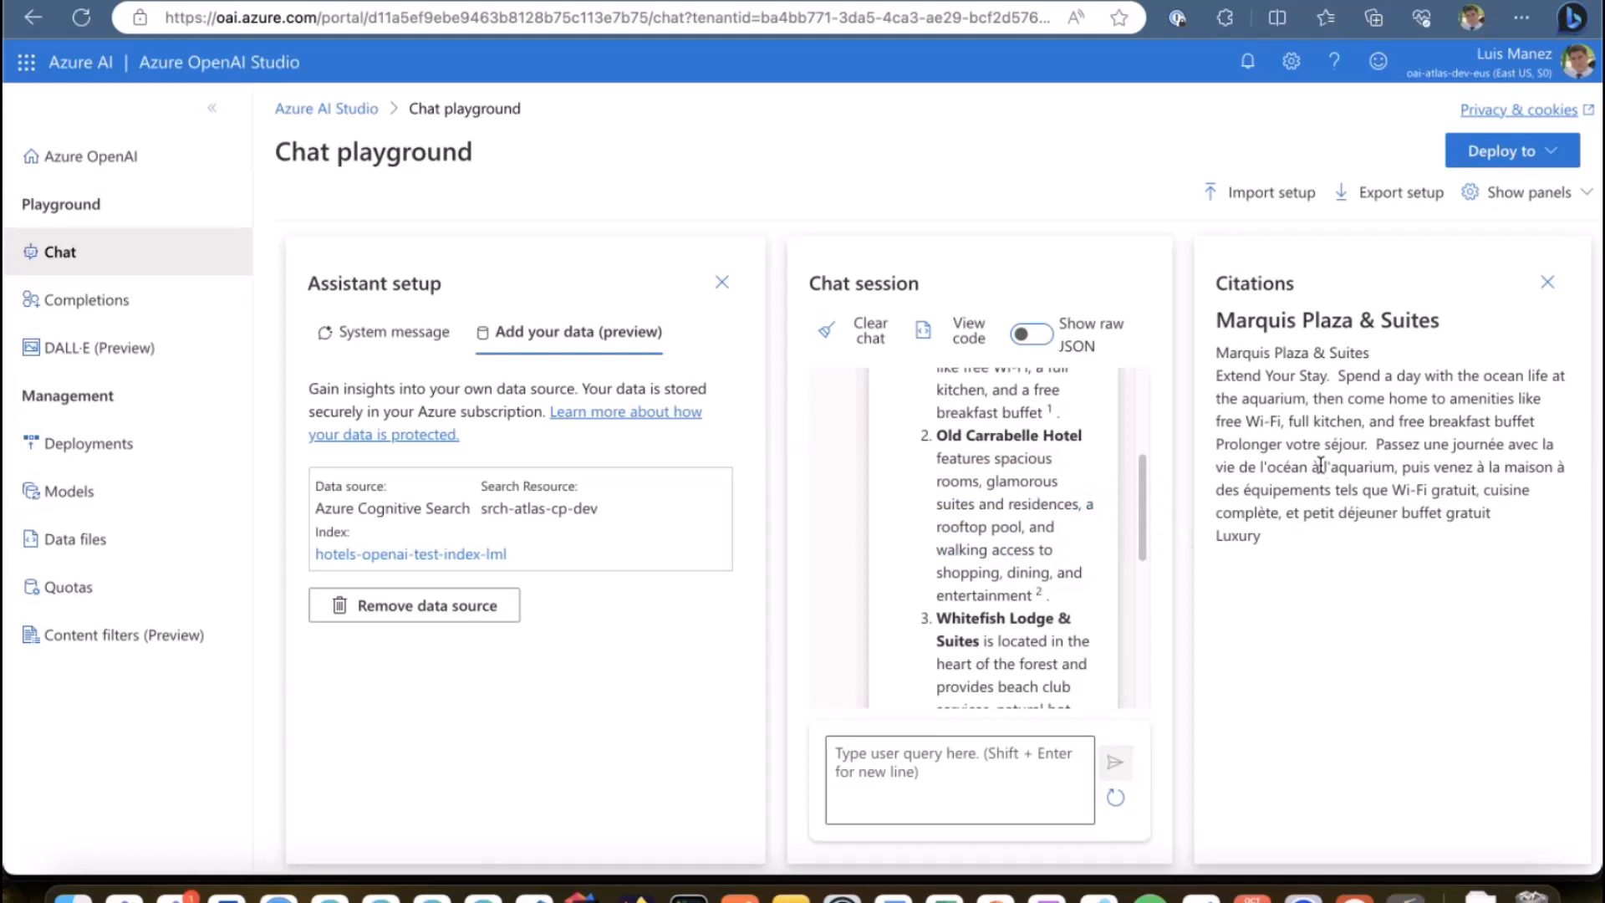
{"action": "scroll", "scroll_direction": "down", "scroll_amount": 3}
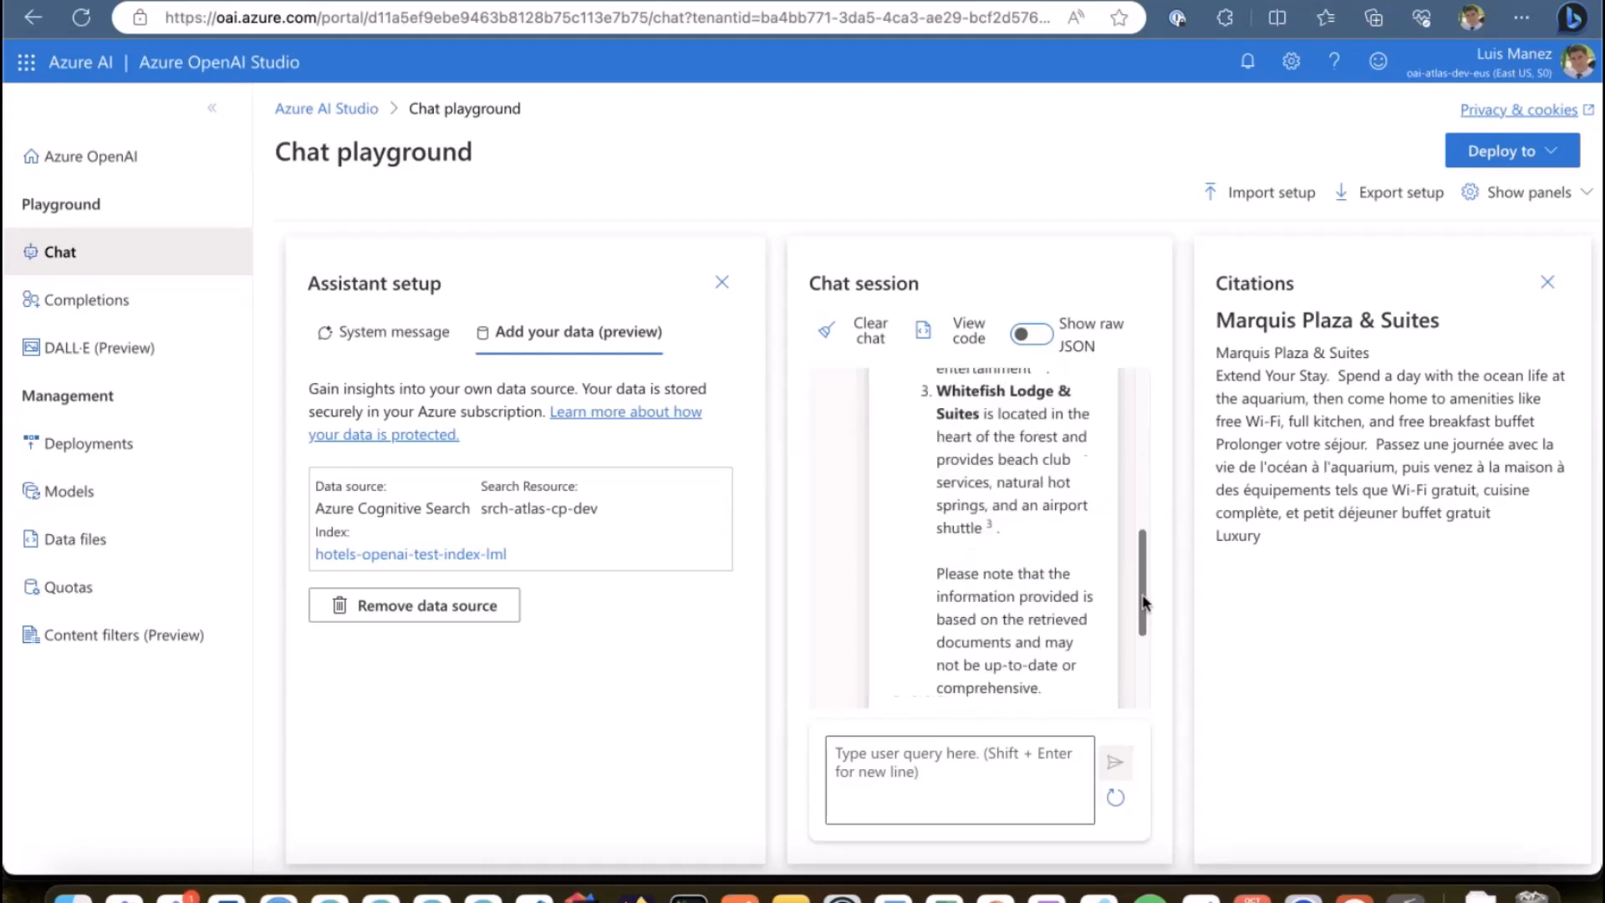
{"action": "scroll", "scroll_direction": "down", "scroll_amount": 3}
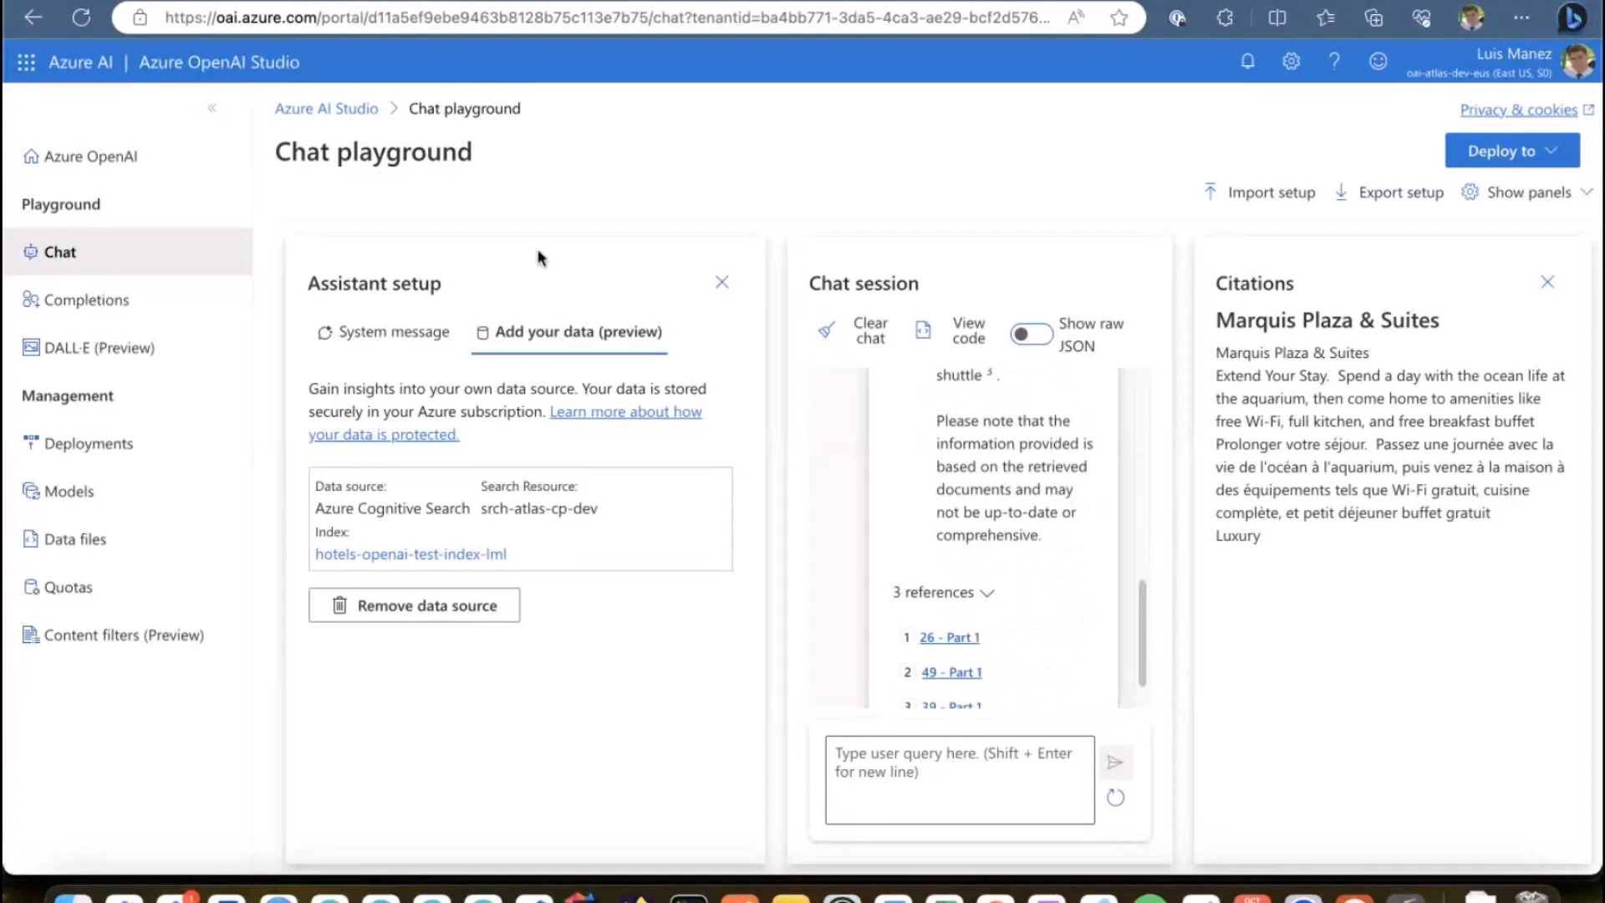
{"action": "mouse_move", "coordinate": [481, 899]}
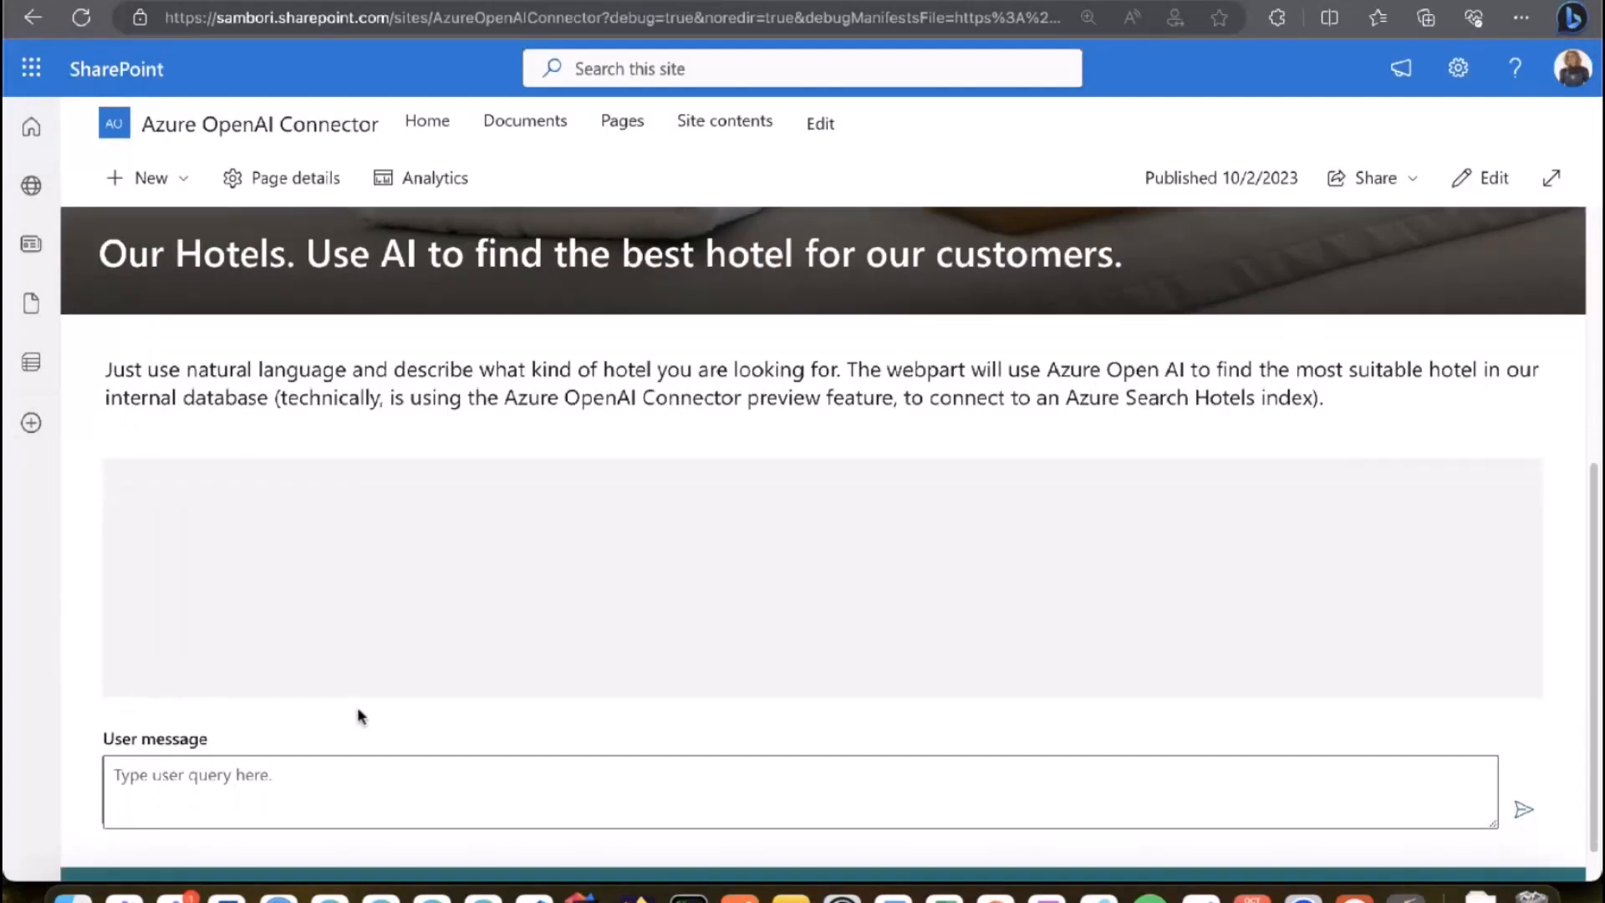
Step: Ask the hotel finder 'Find me an affordable hotel' and view the Oceanside Resort reply
{"action": "type", "text": "Find"}
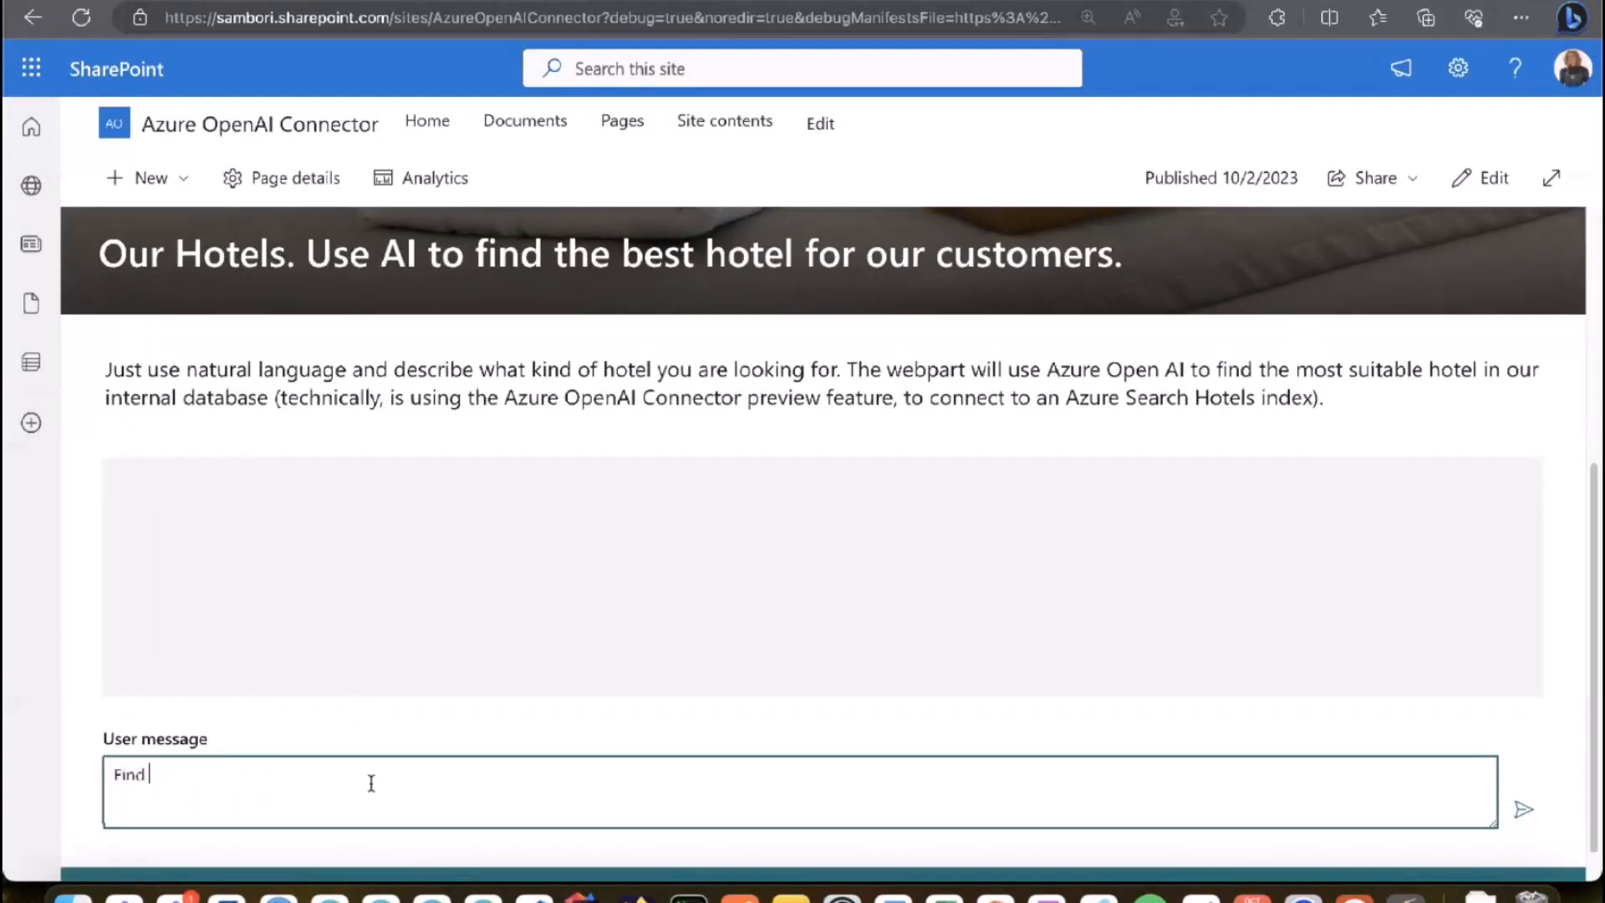
{"action": "type", "text": "me an affordab"}
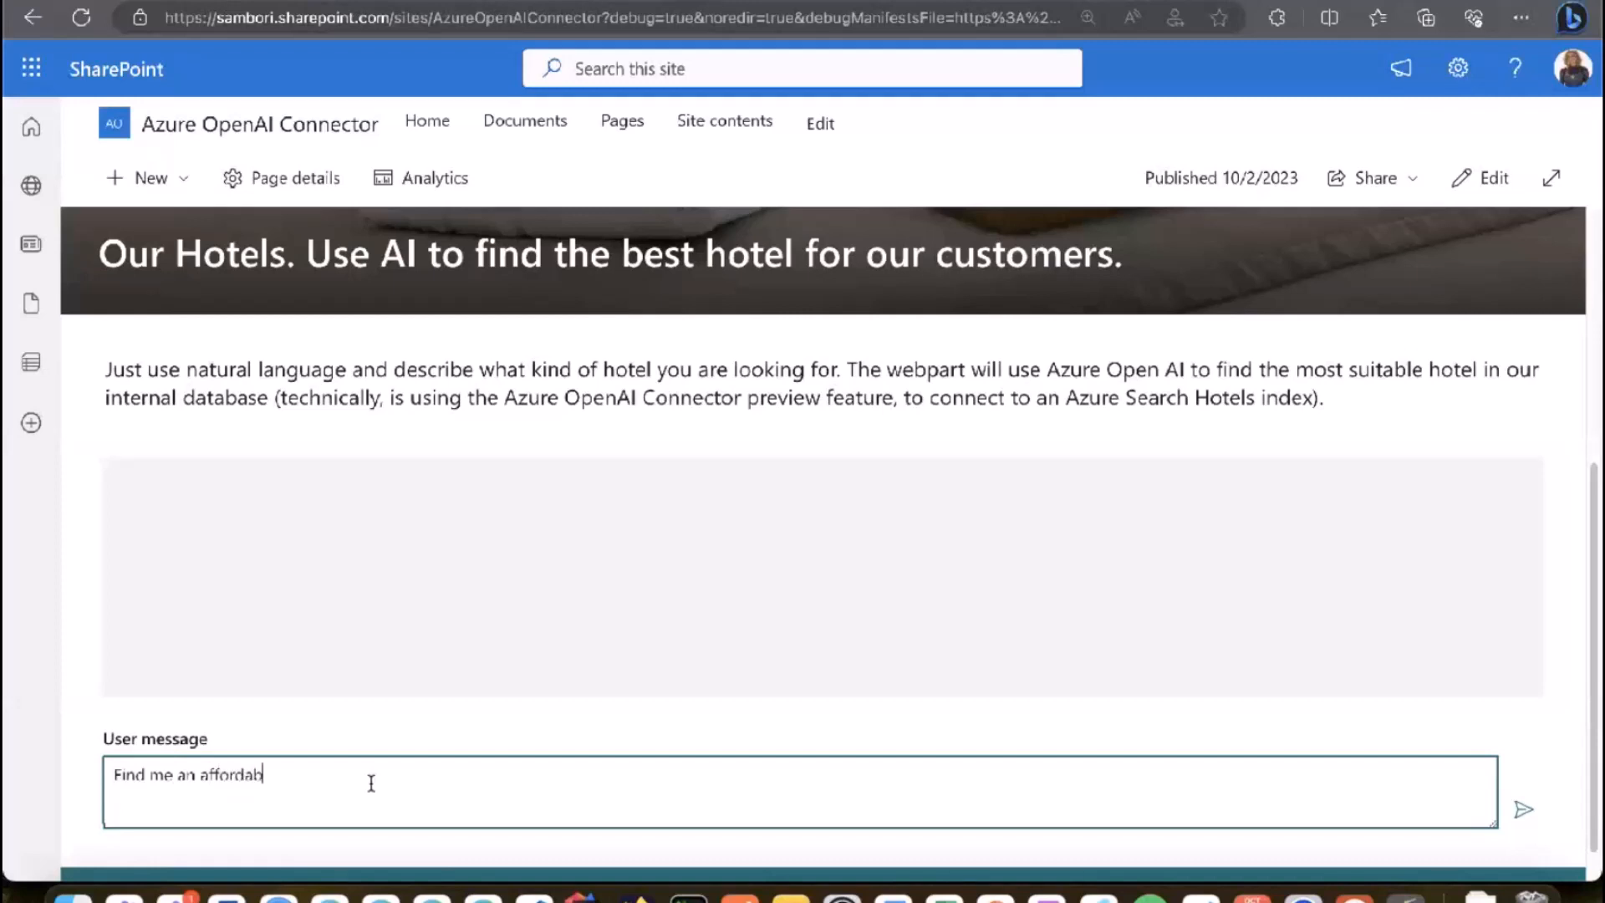
{"action": "type", "text": "le hotel"}
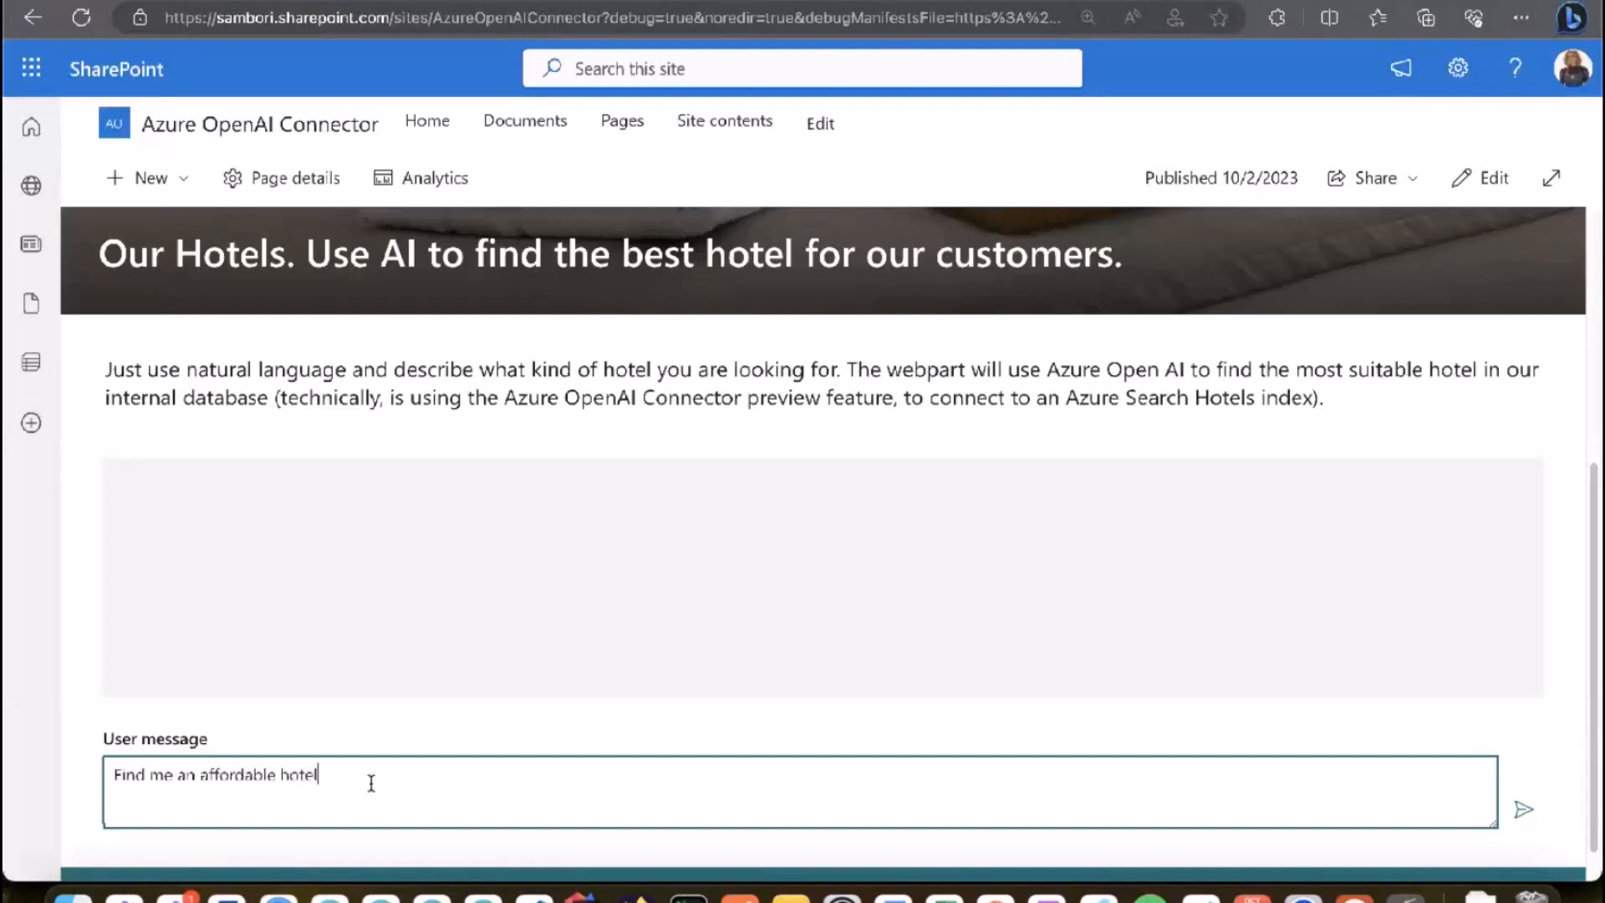
{"action": "left_click", "coordinate": [1524, 808]}
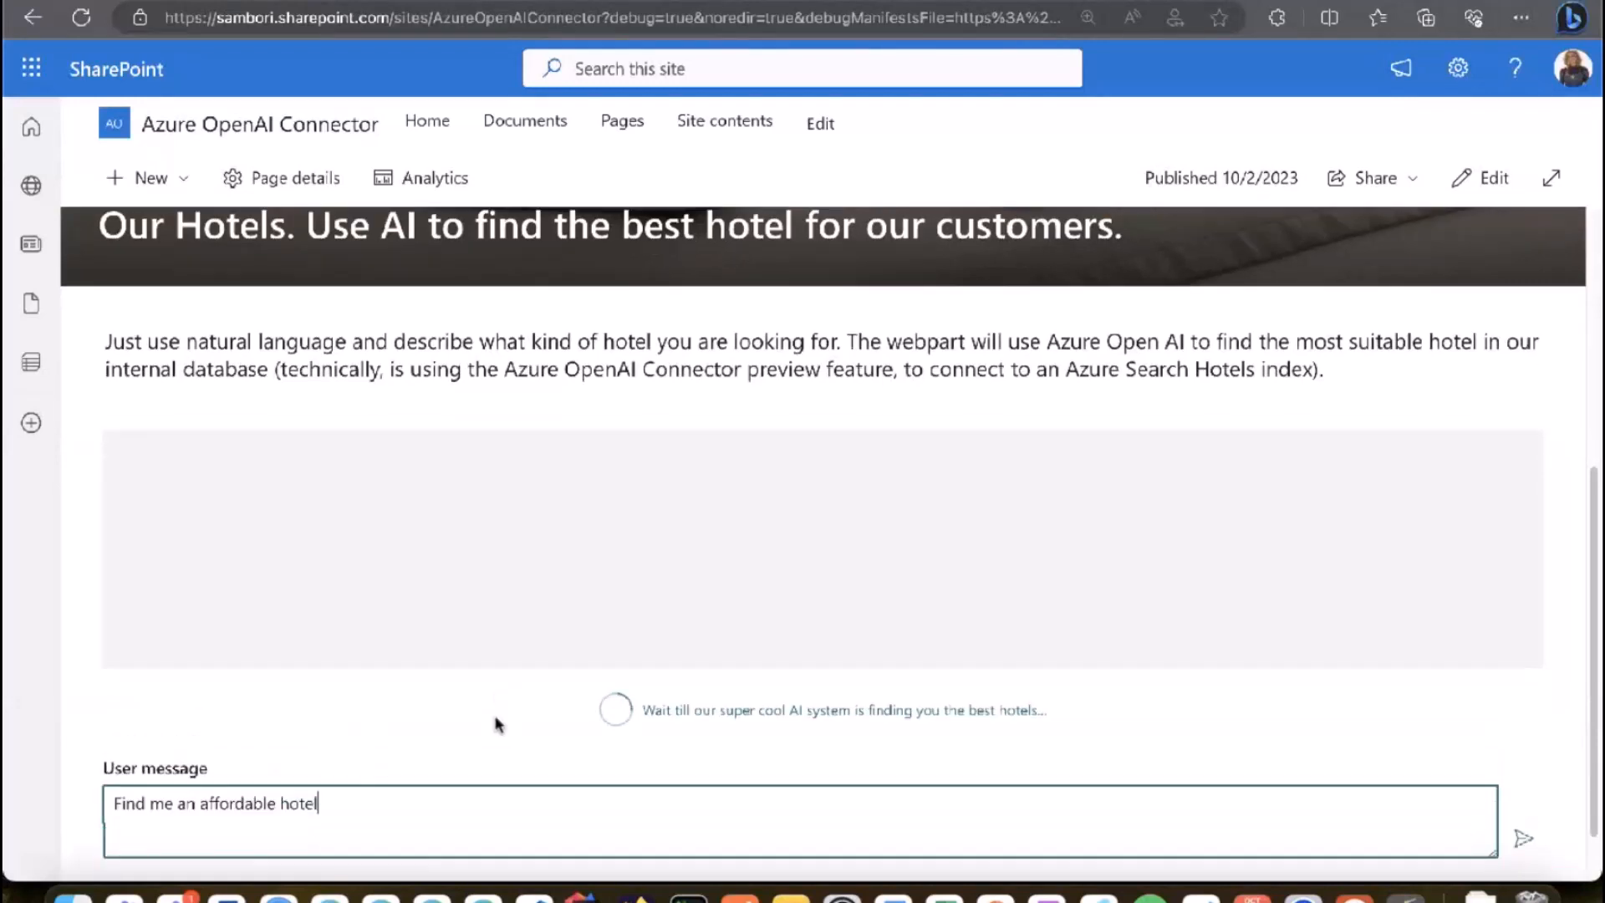
{"action": "scroll", "scroll_direction": "down", "scroll_amount": 3}
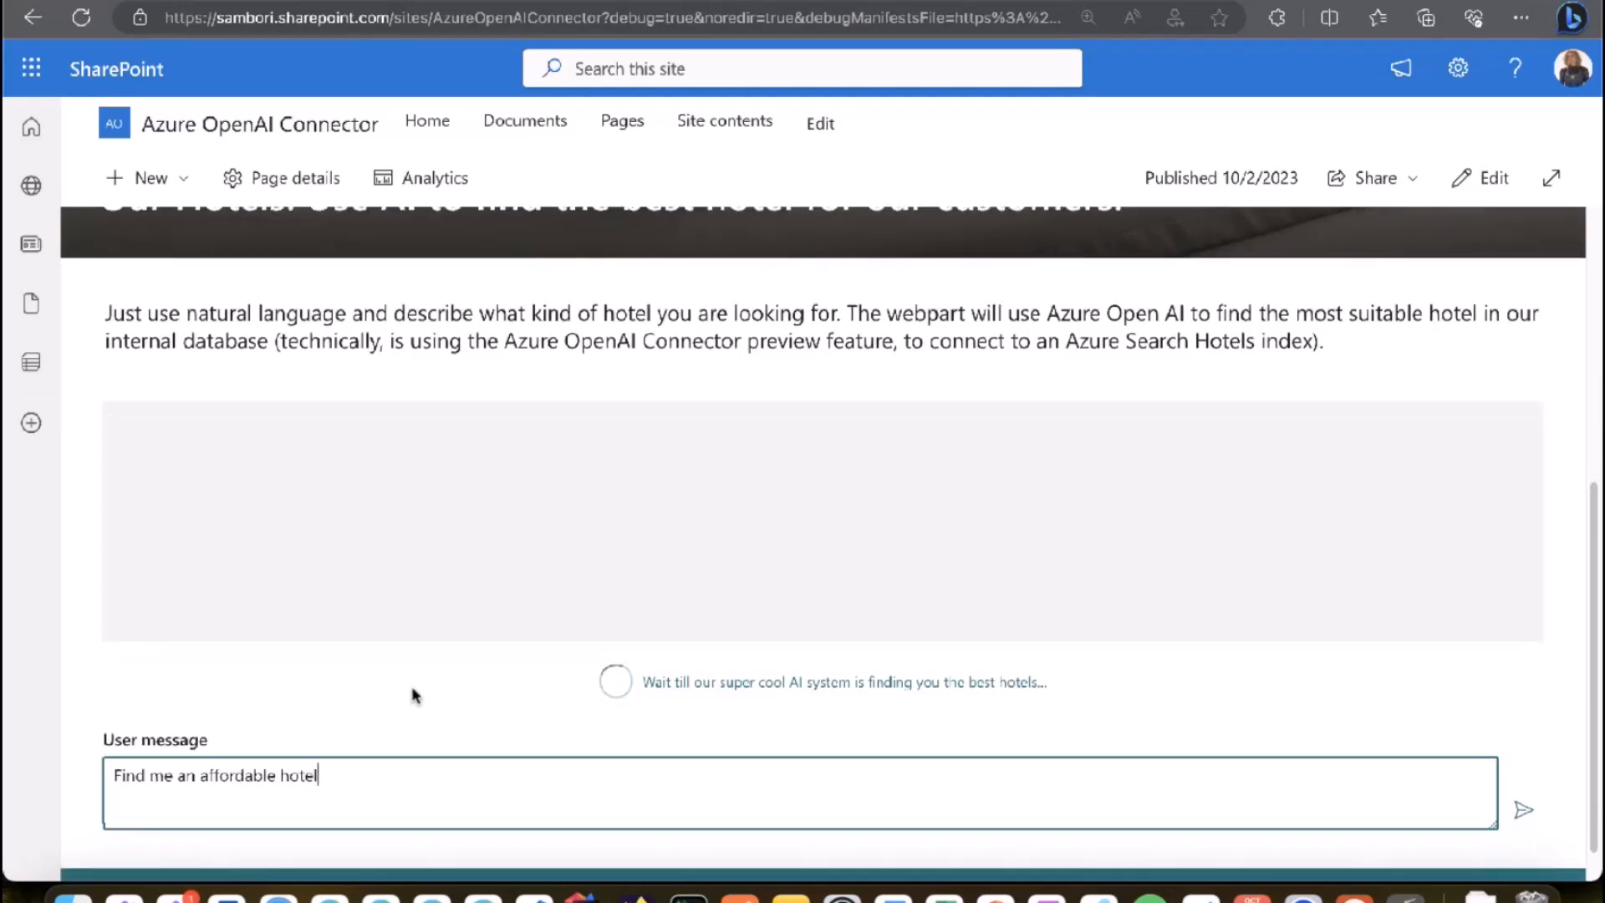
{"action": "left_click", "coordinate": [1525, 809]}
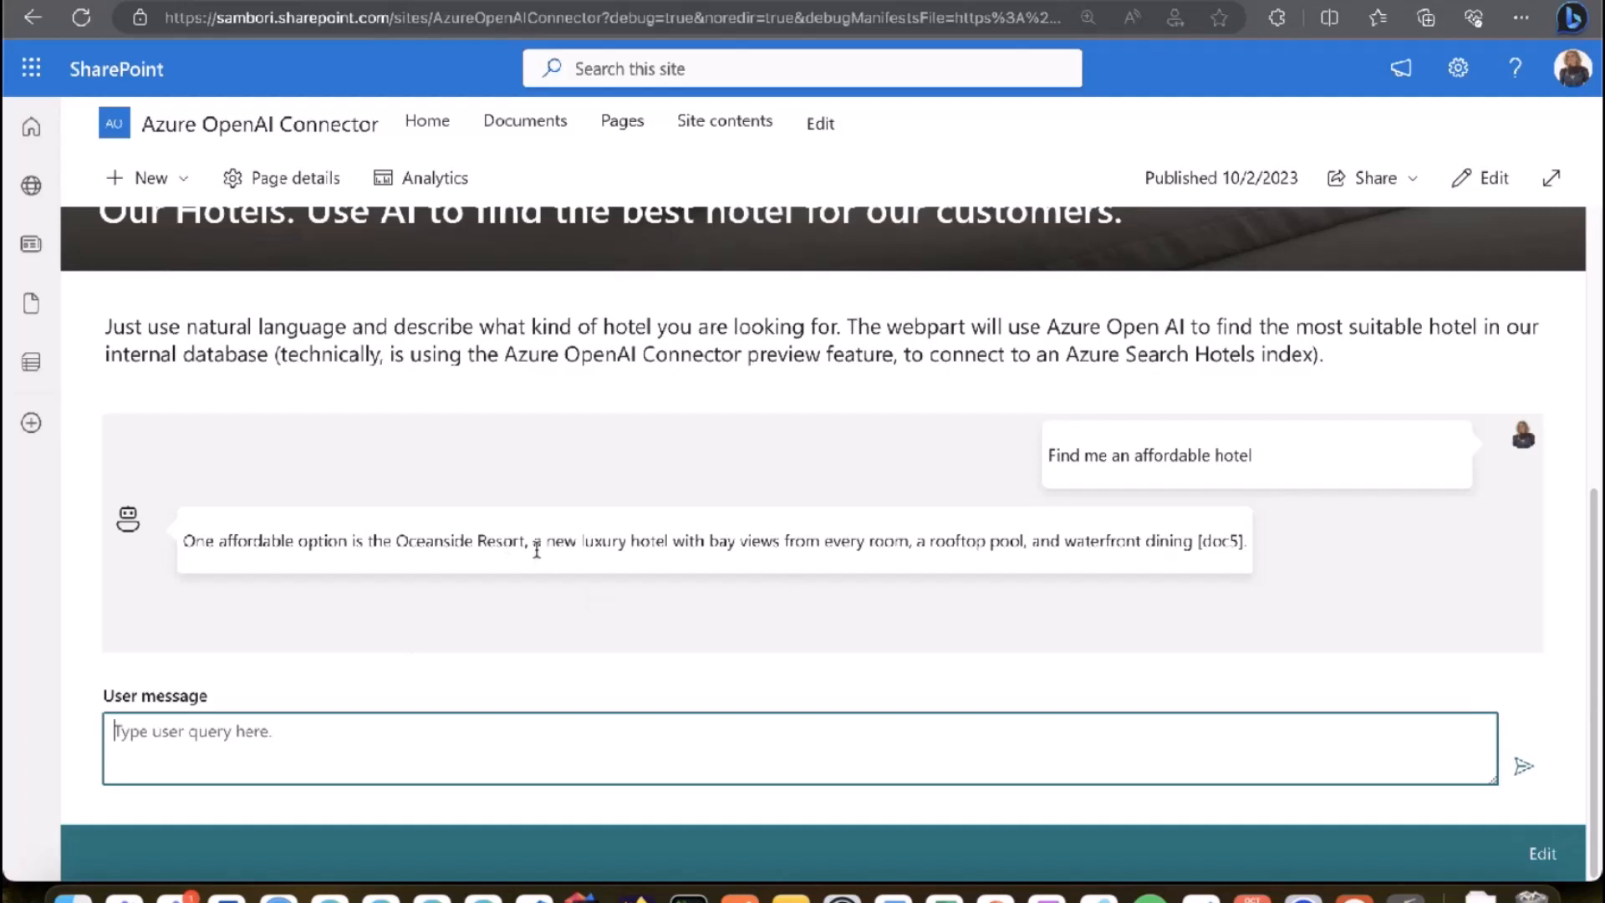
{"action": "mouse_move", "coordinate": [471, 588]}
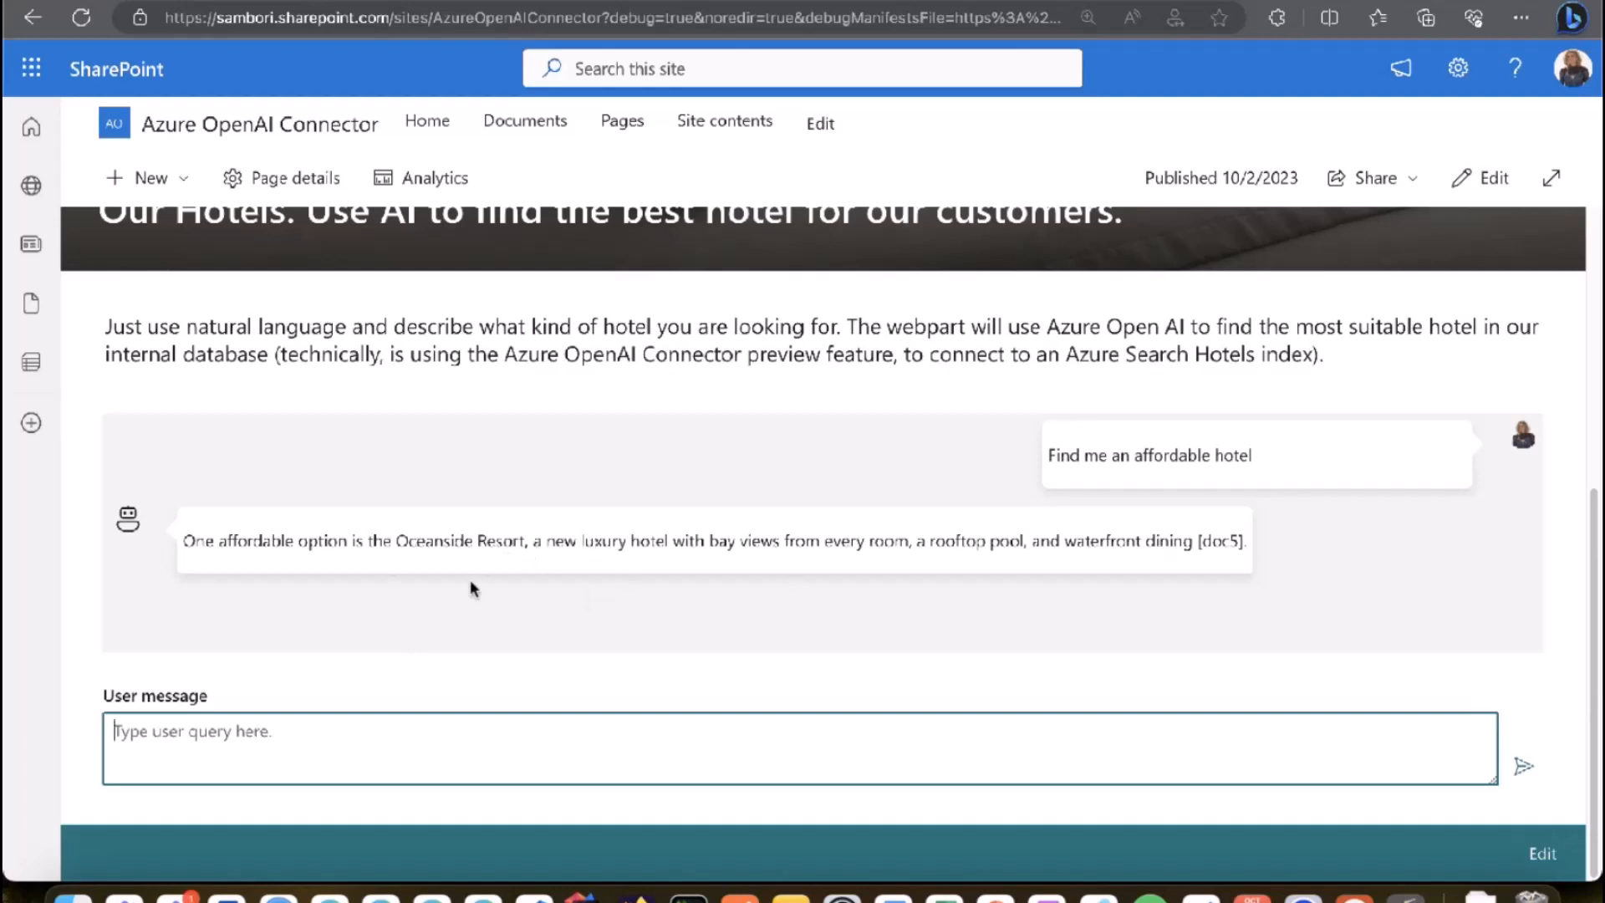
Step: Send the follow-up 'Does it offers fitness center services?' to the hotel finder
{"action": "type", "text": "Does it offers"}
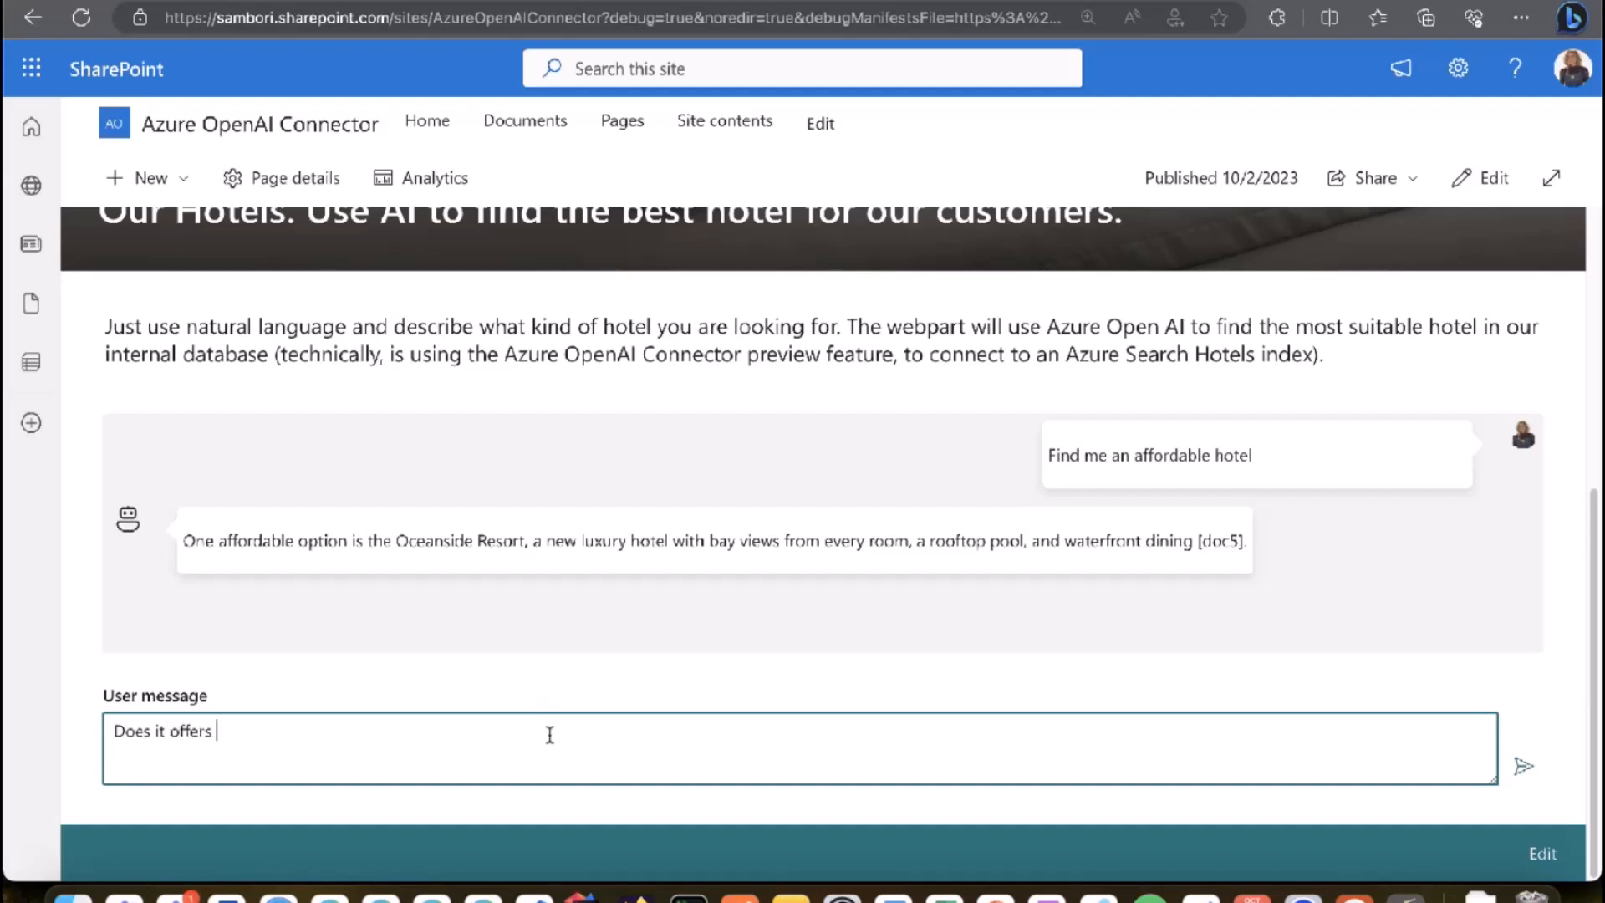
{"action": "type", "text": "fitness cente"}
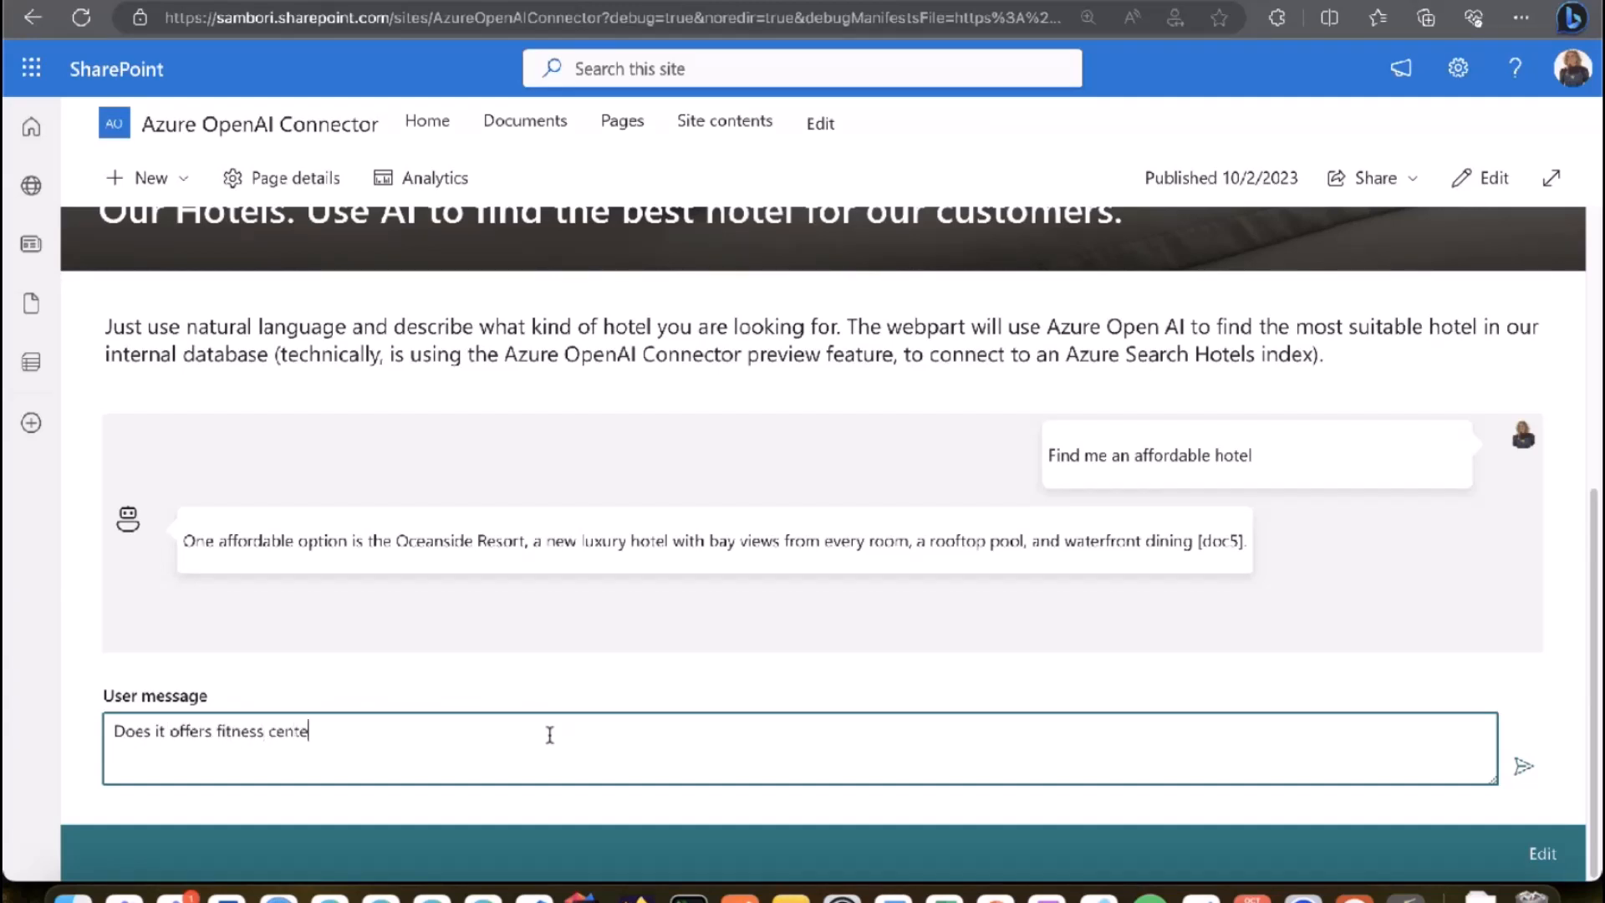
{"action": "type", "text": "r services"}
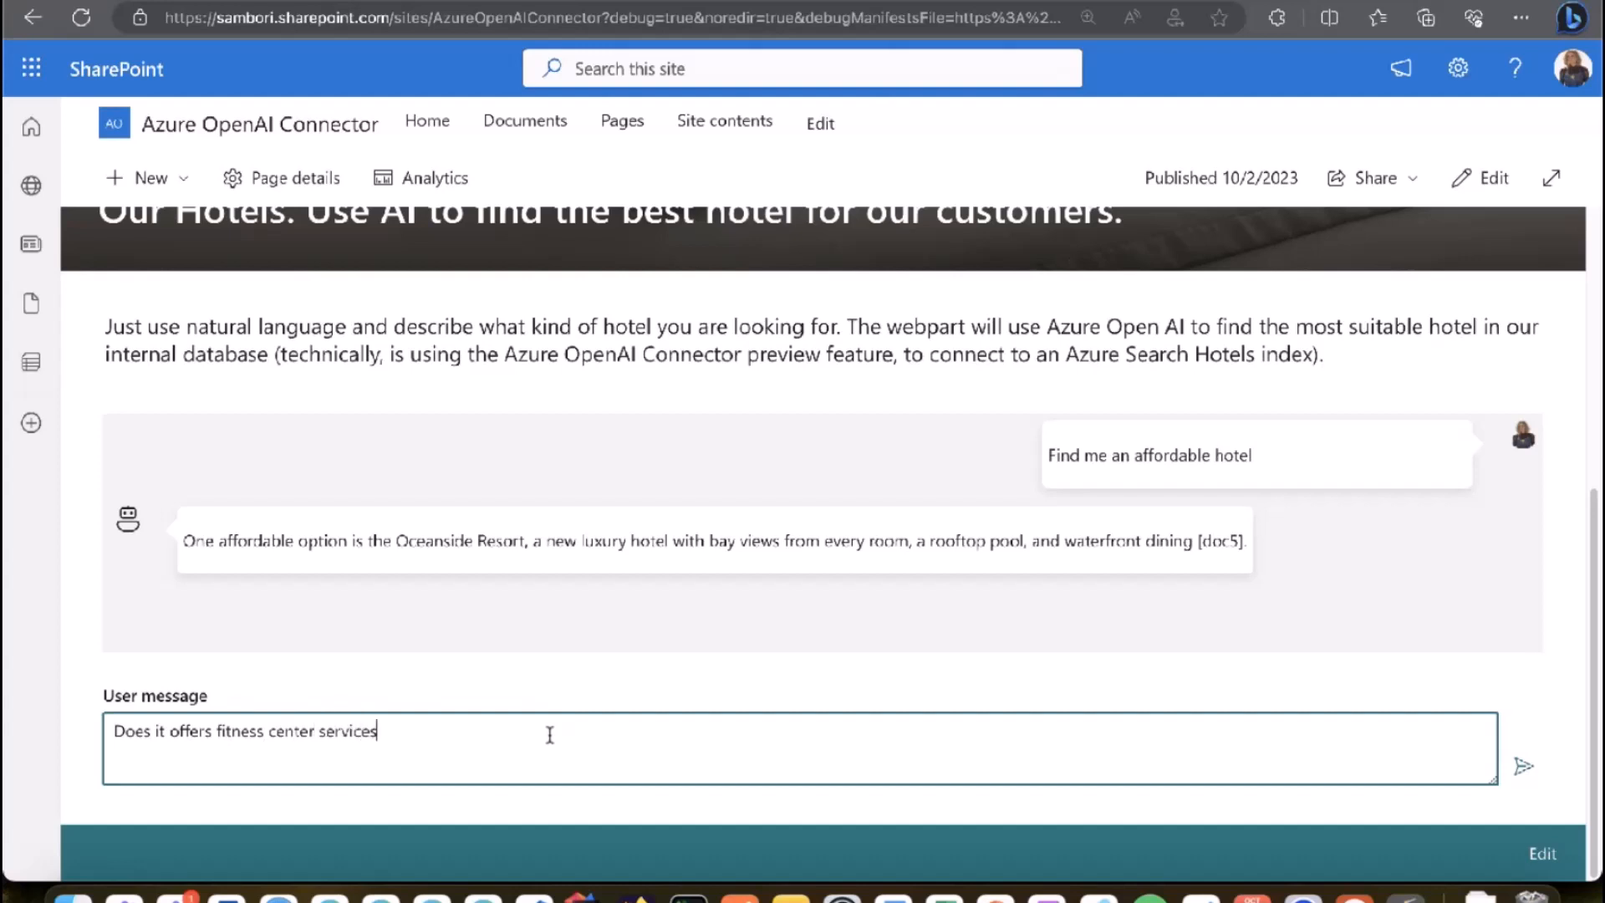
{"action": "left_click", "coordinate": [1525, 766]}
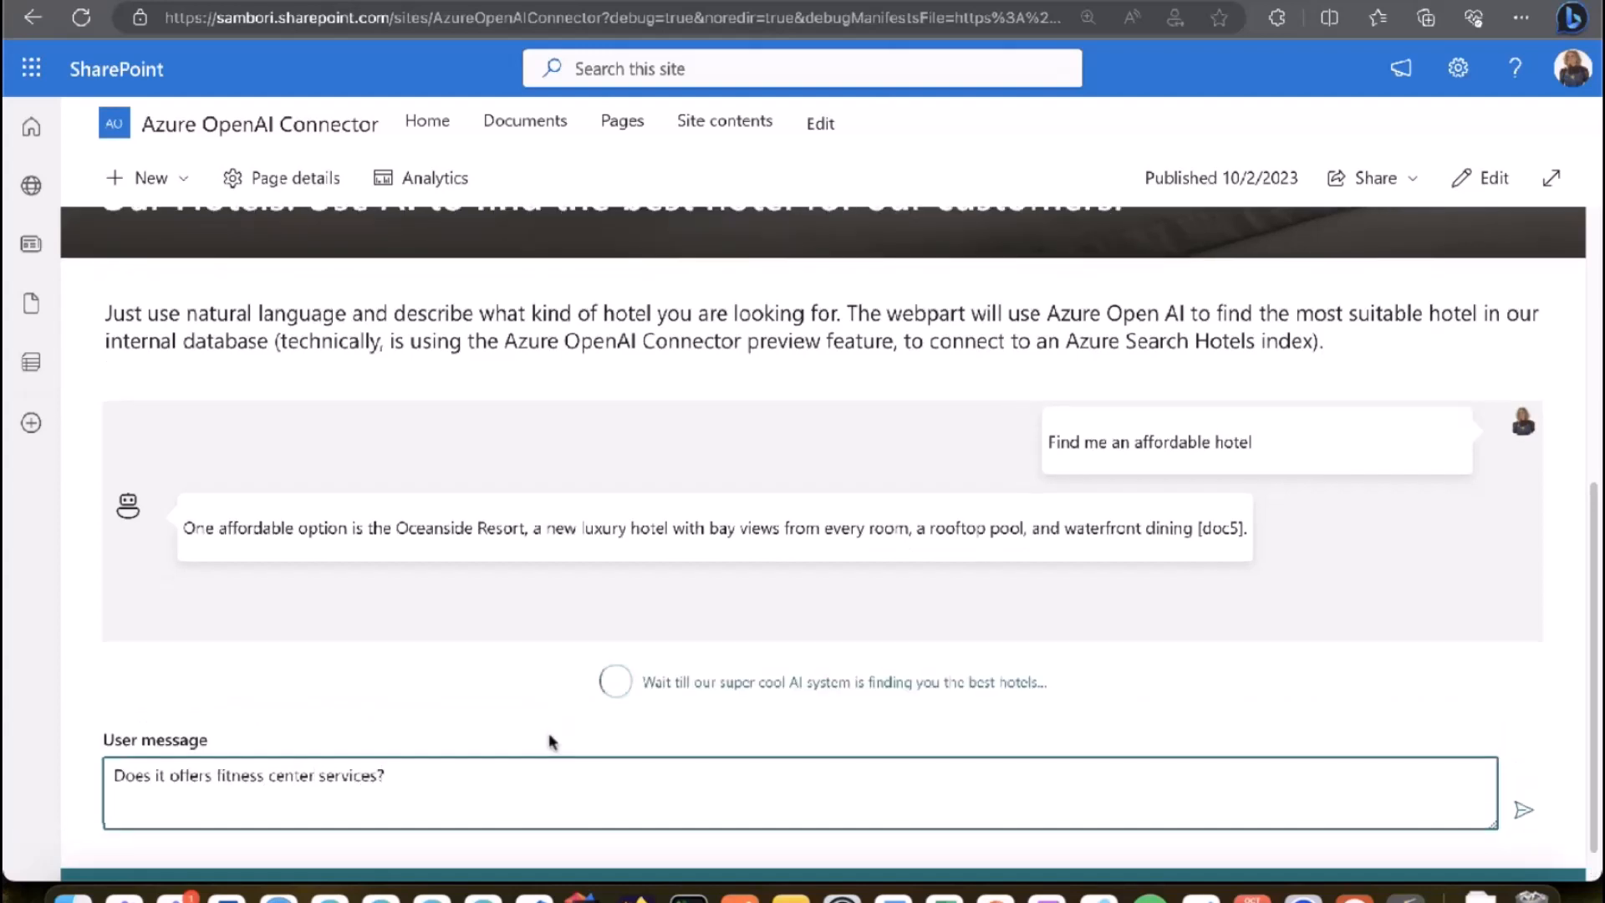
{"action": "mouse_move", "coordinate": [829, 585]}
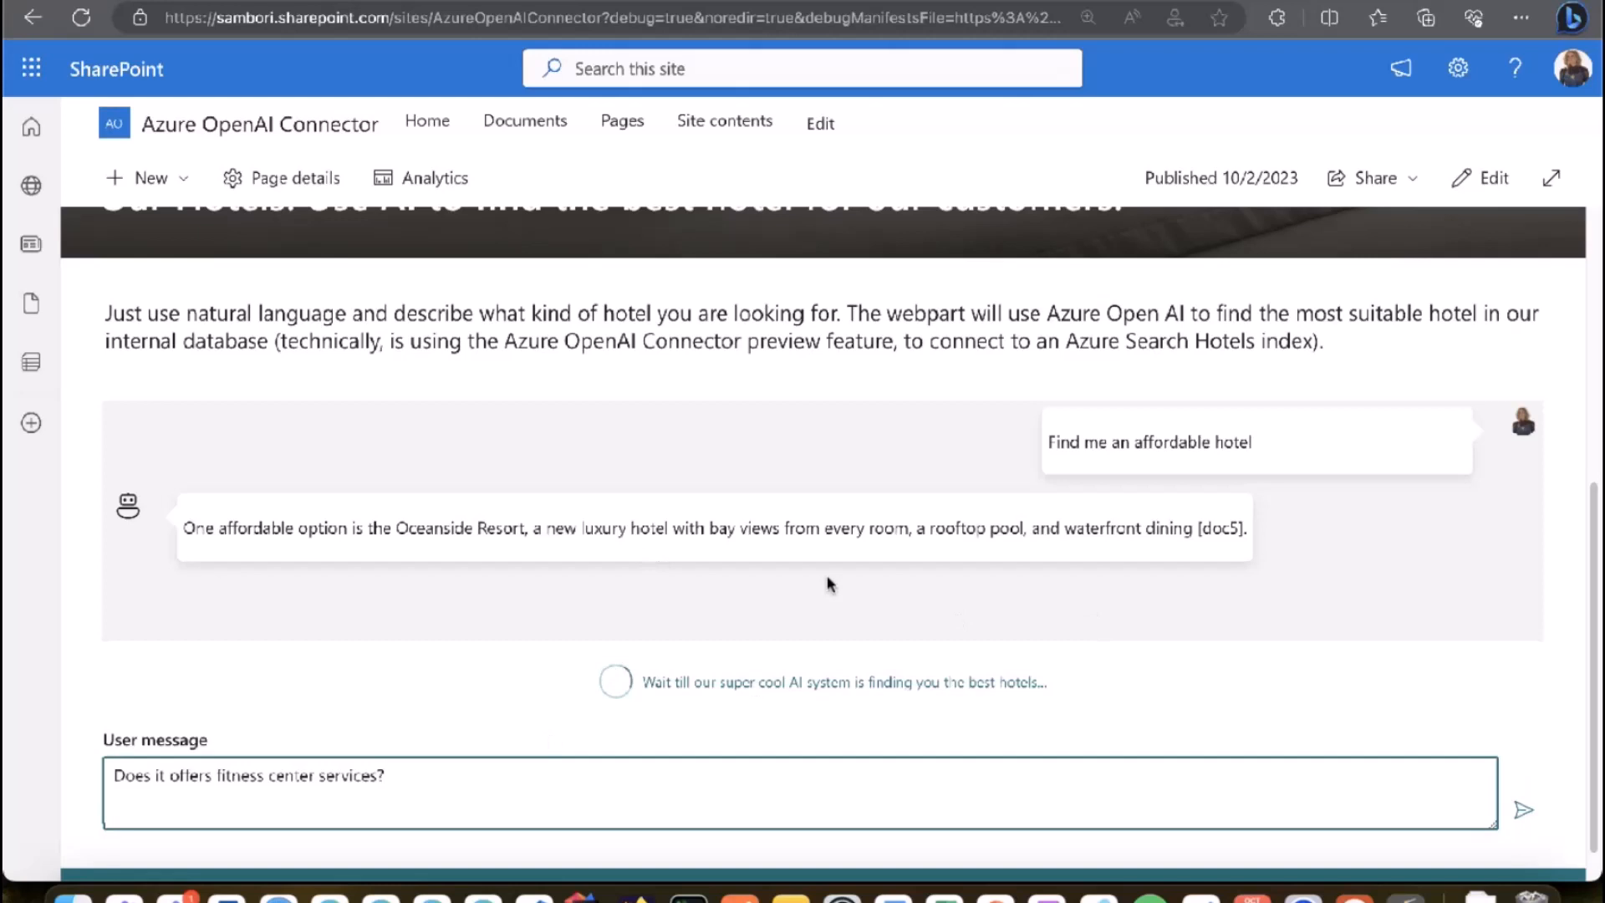
{"action": "mouse_move", "coordinate": [860, 580]}
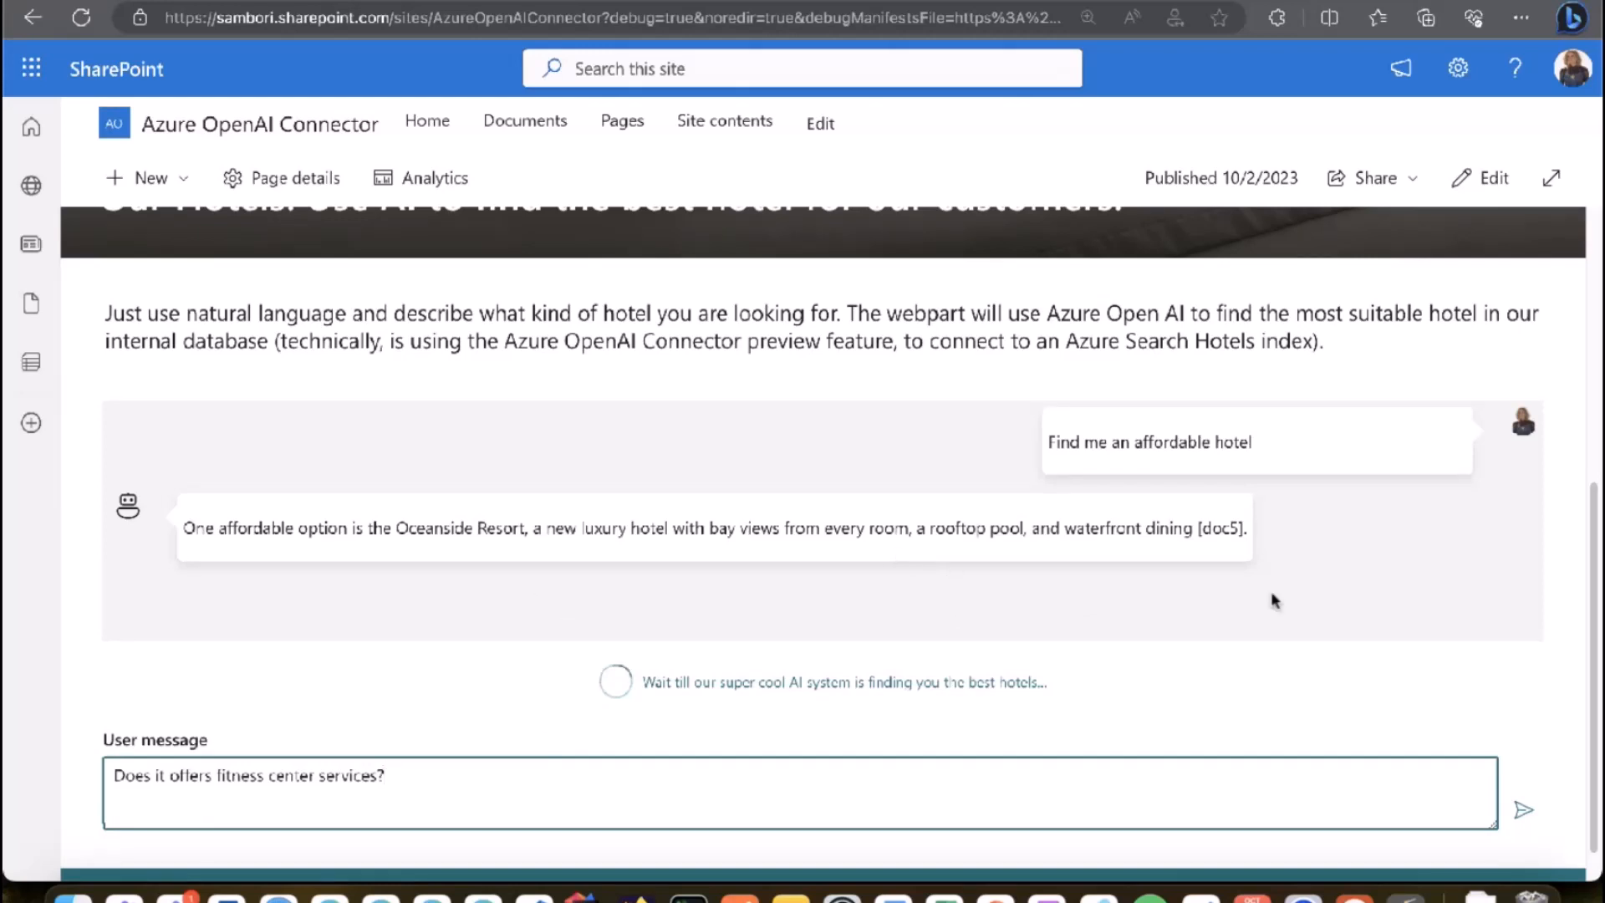
{"action": "left_click", "coordinate": [1526, 807]}
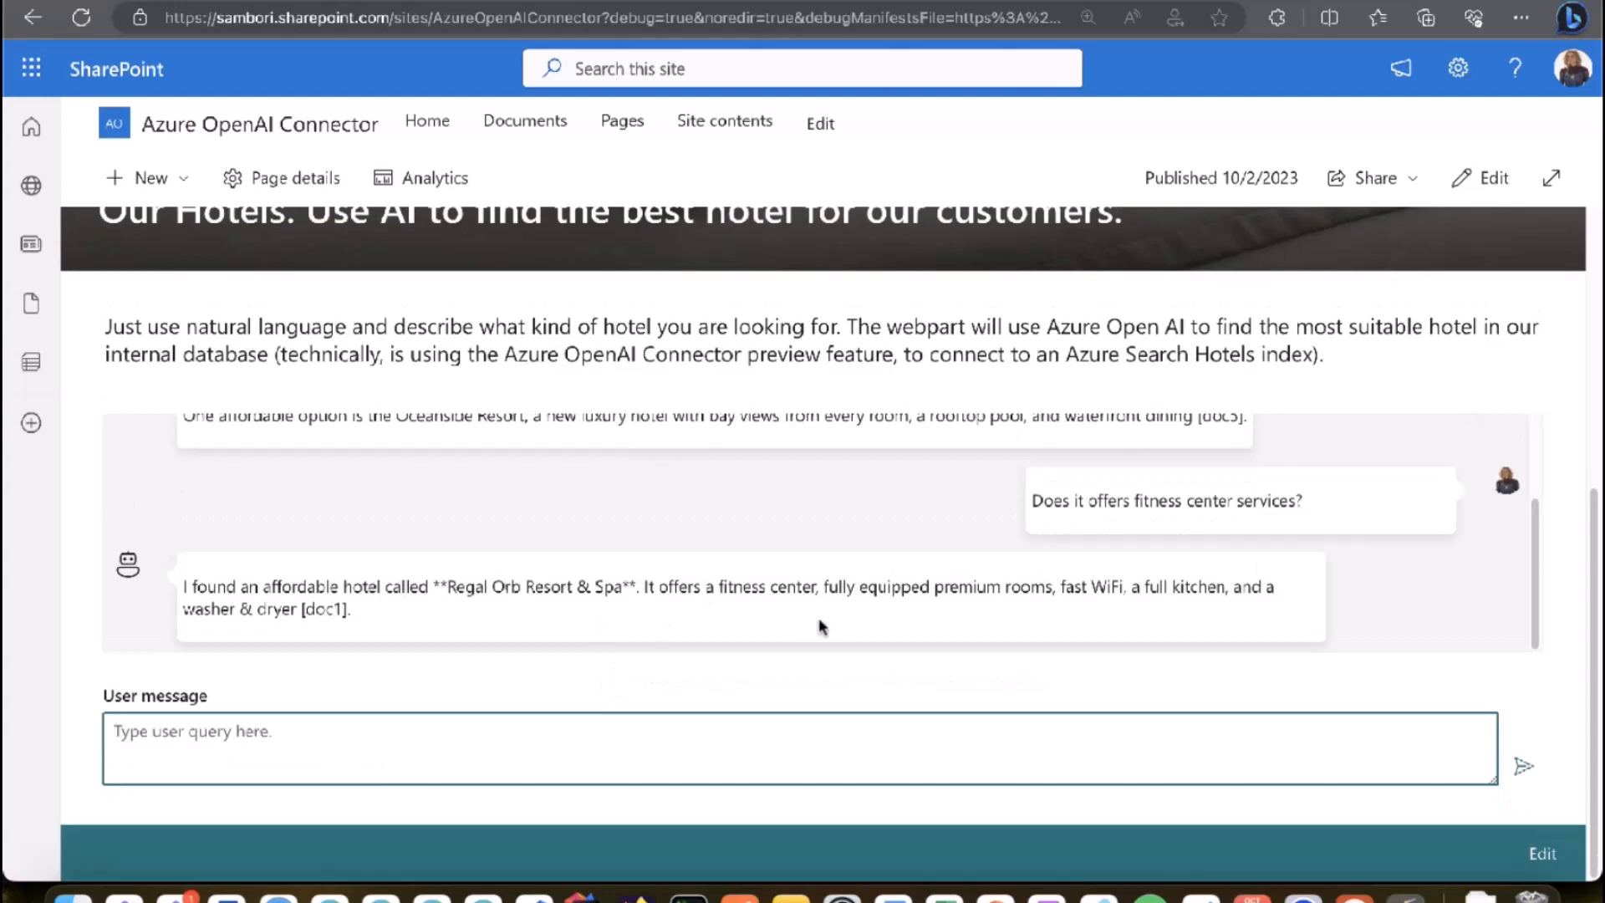
{"action": "mouse_move", "coordinate": [593, 598]}
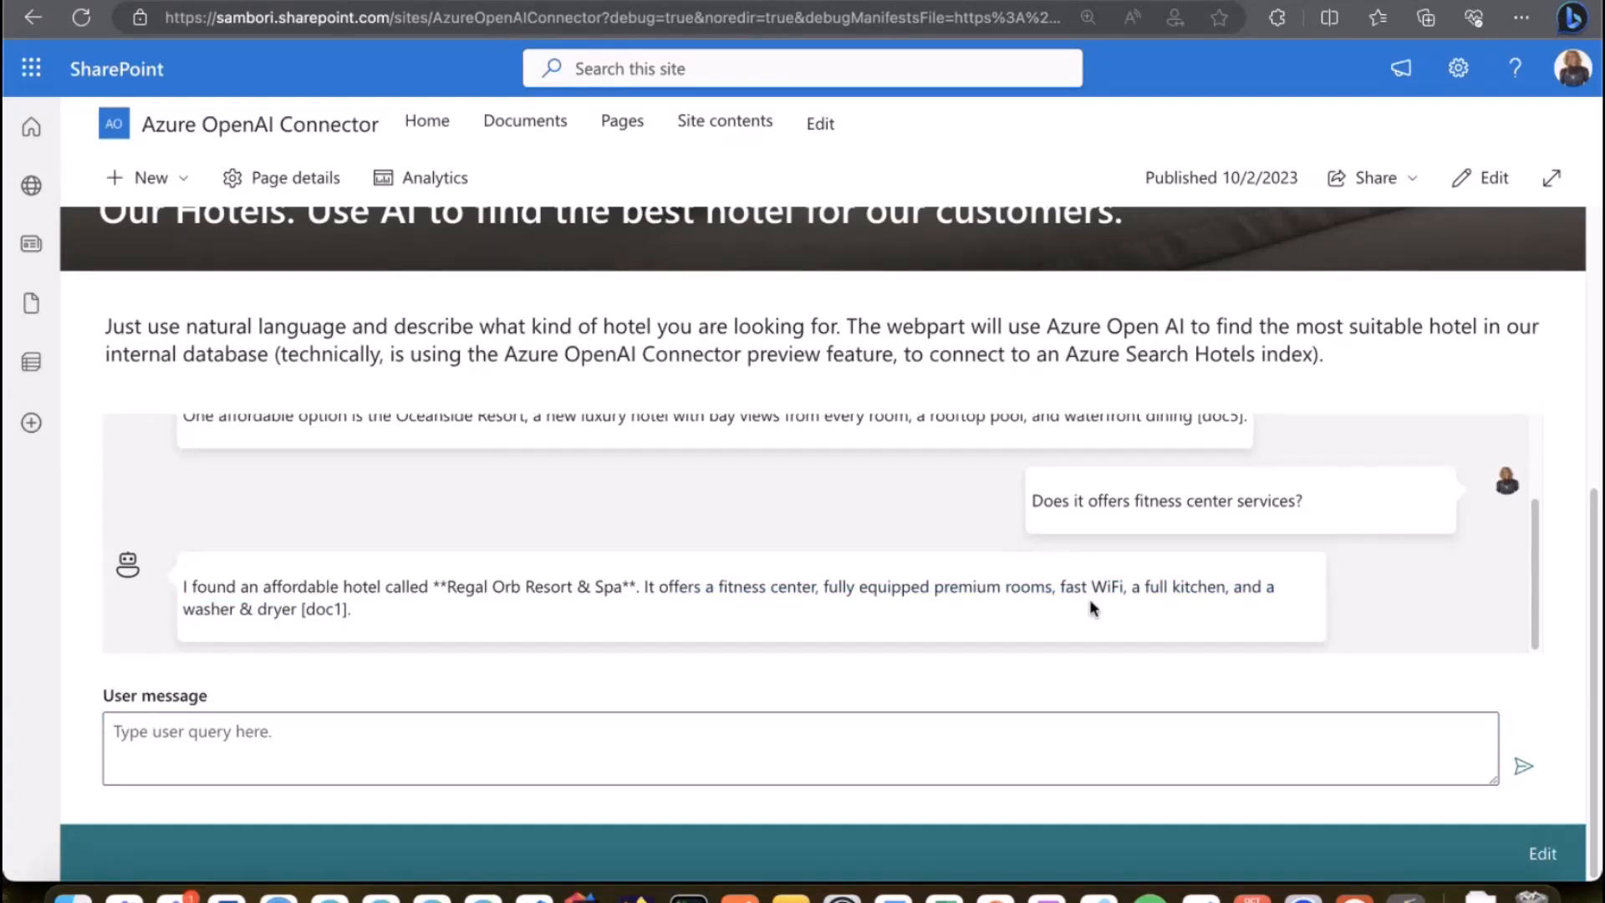
{"action": "mouse_move", "coordinate": [811, 540]}
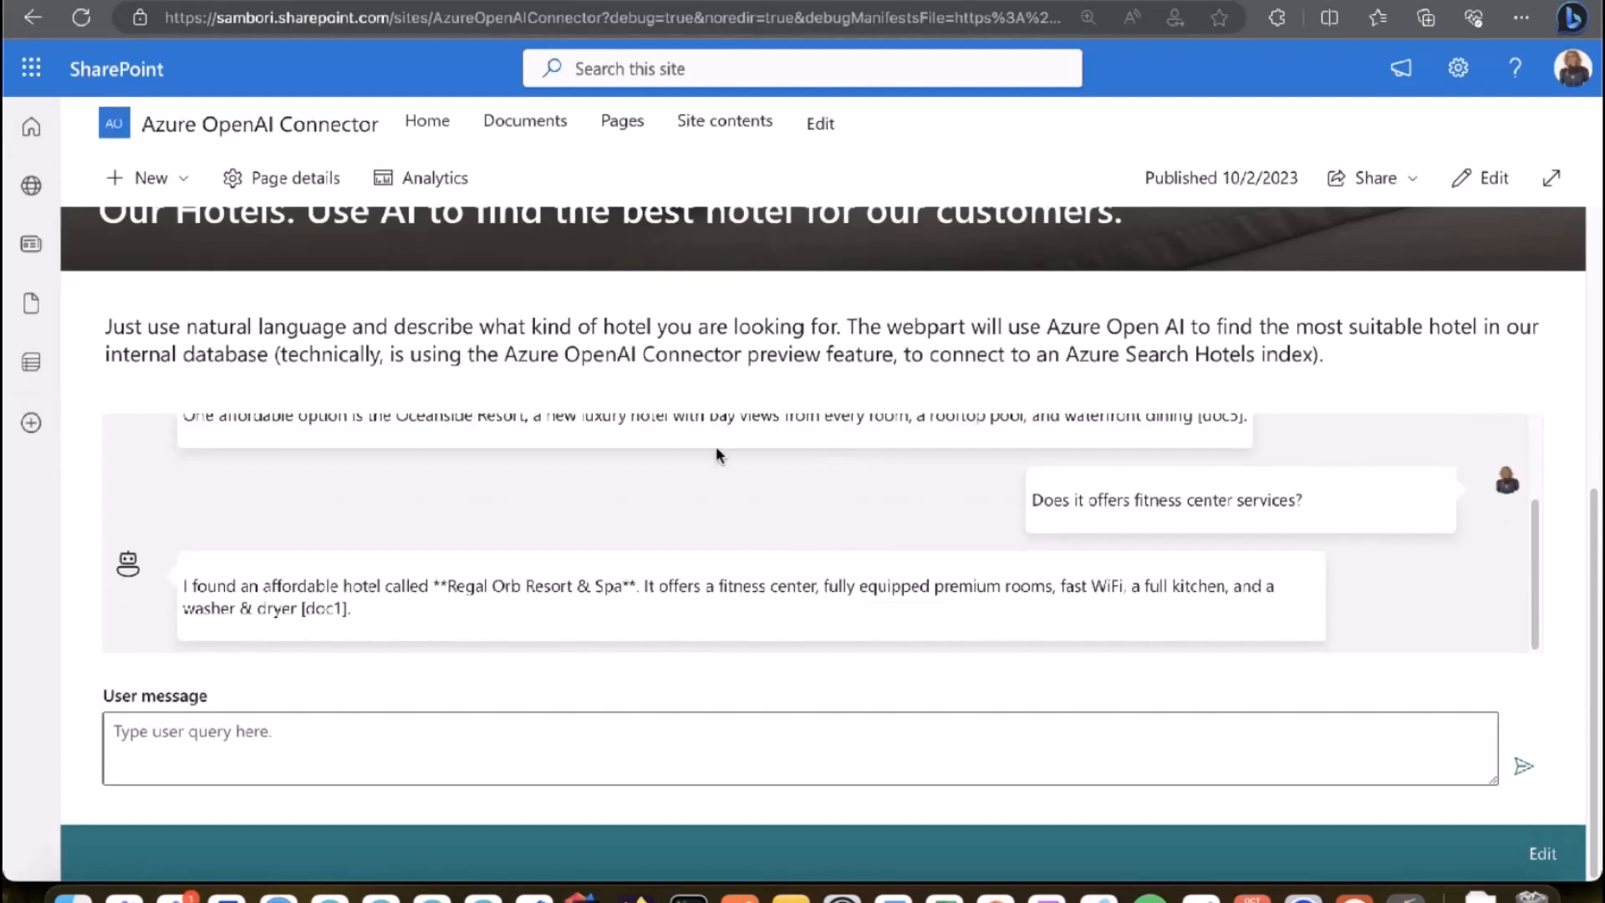
{"action": "mouse_move", "coordinate": [1012, 900]}
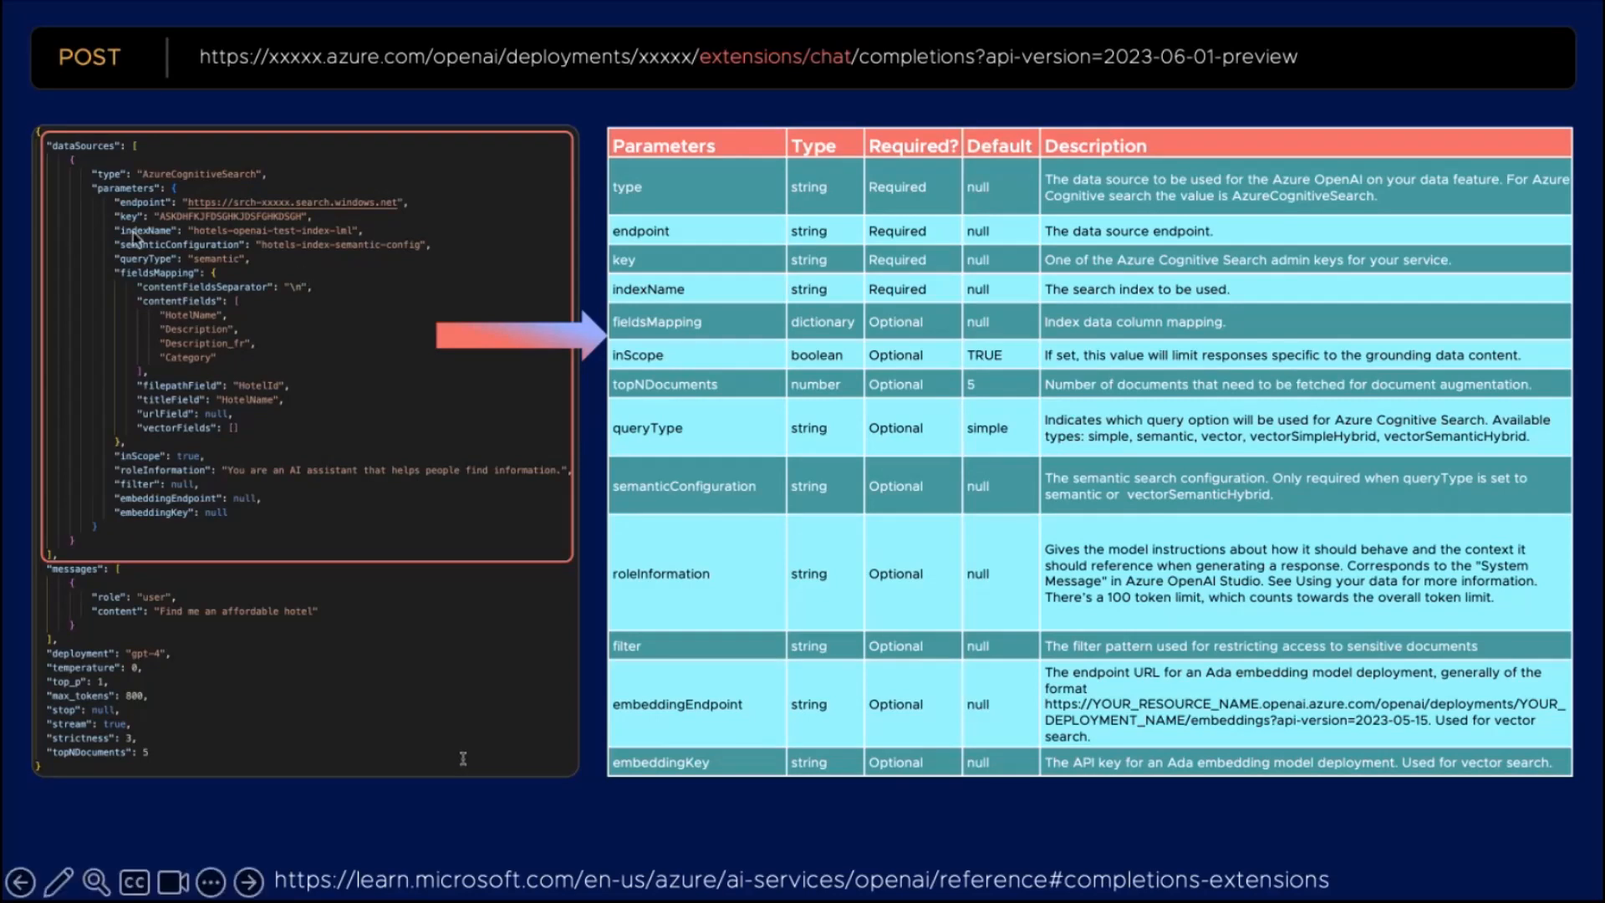
{"action": "mouse_move", "coordinate": [248, 339]}
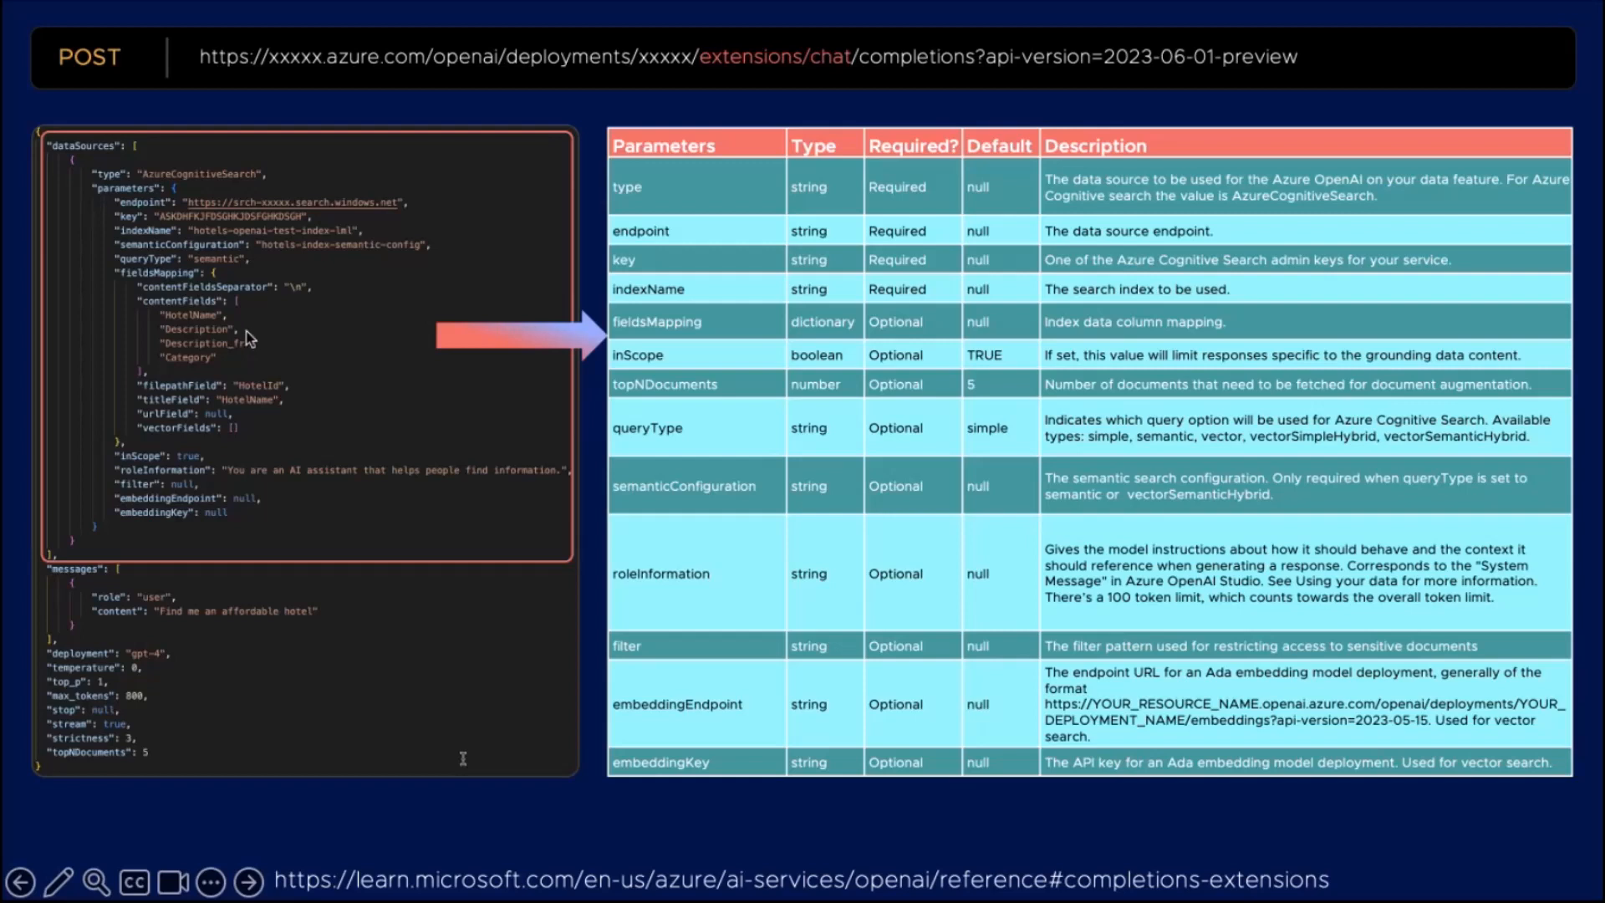
{"action": "mouse_move", "coordinate": [238, 303]}
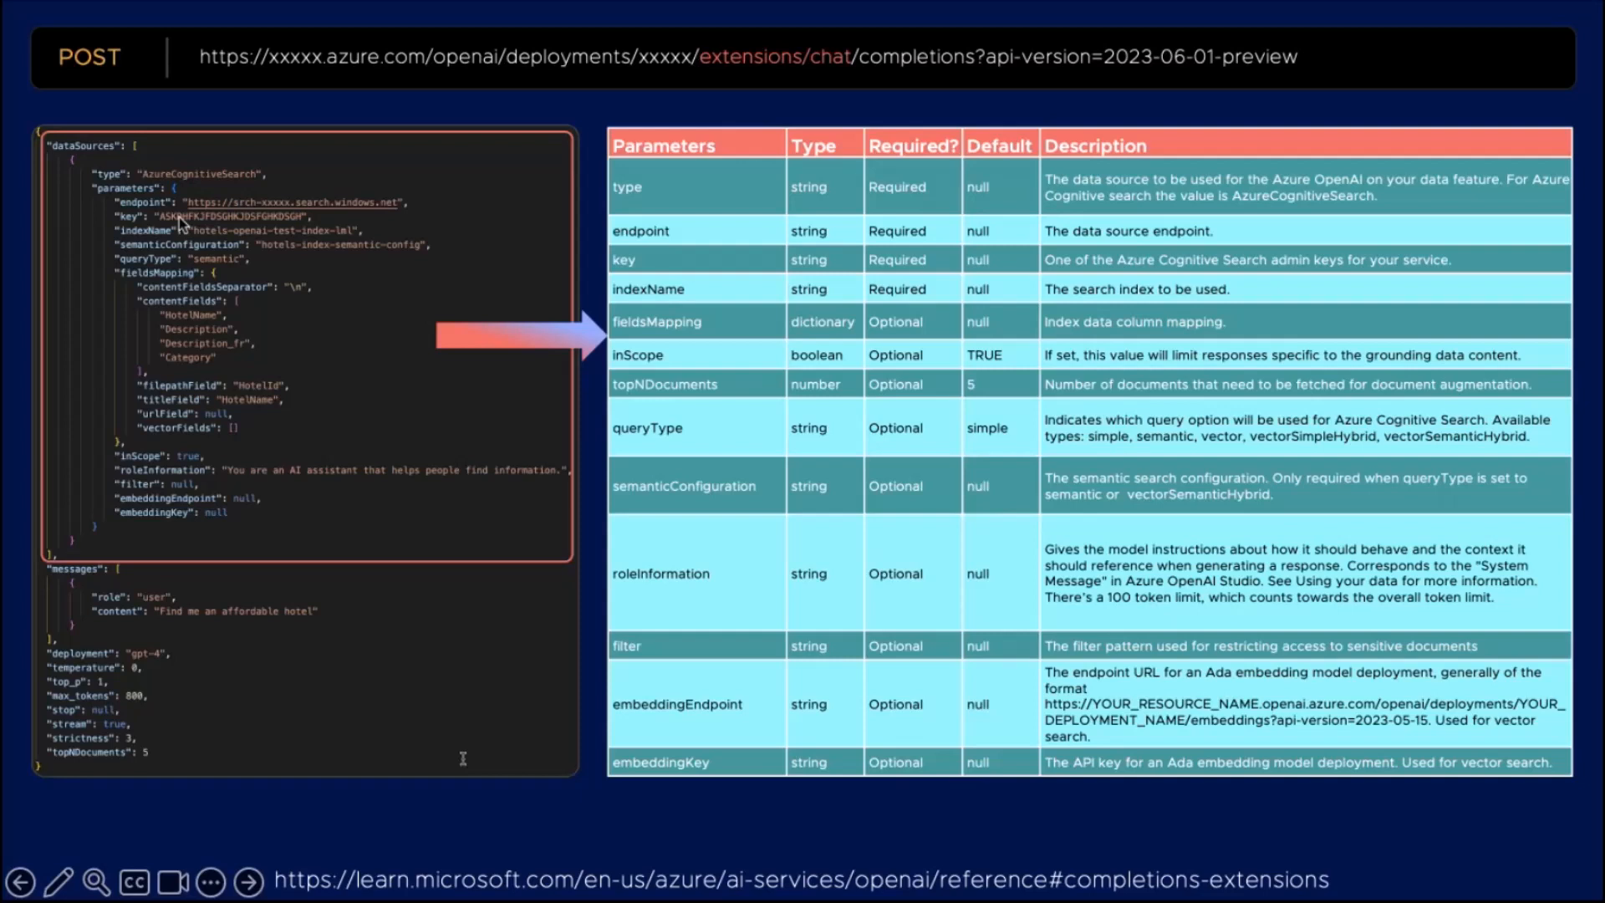
{"action": "mouse_move", "coordinate": [214, 241]}
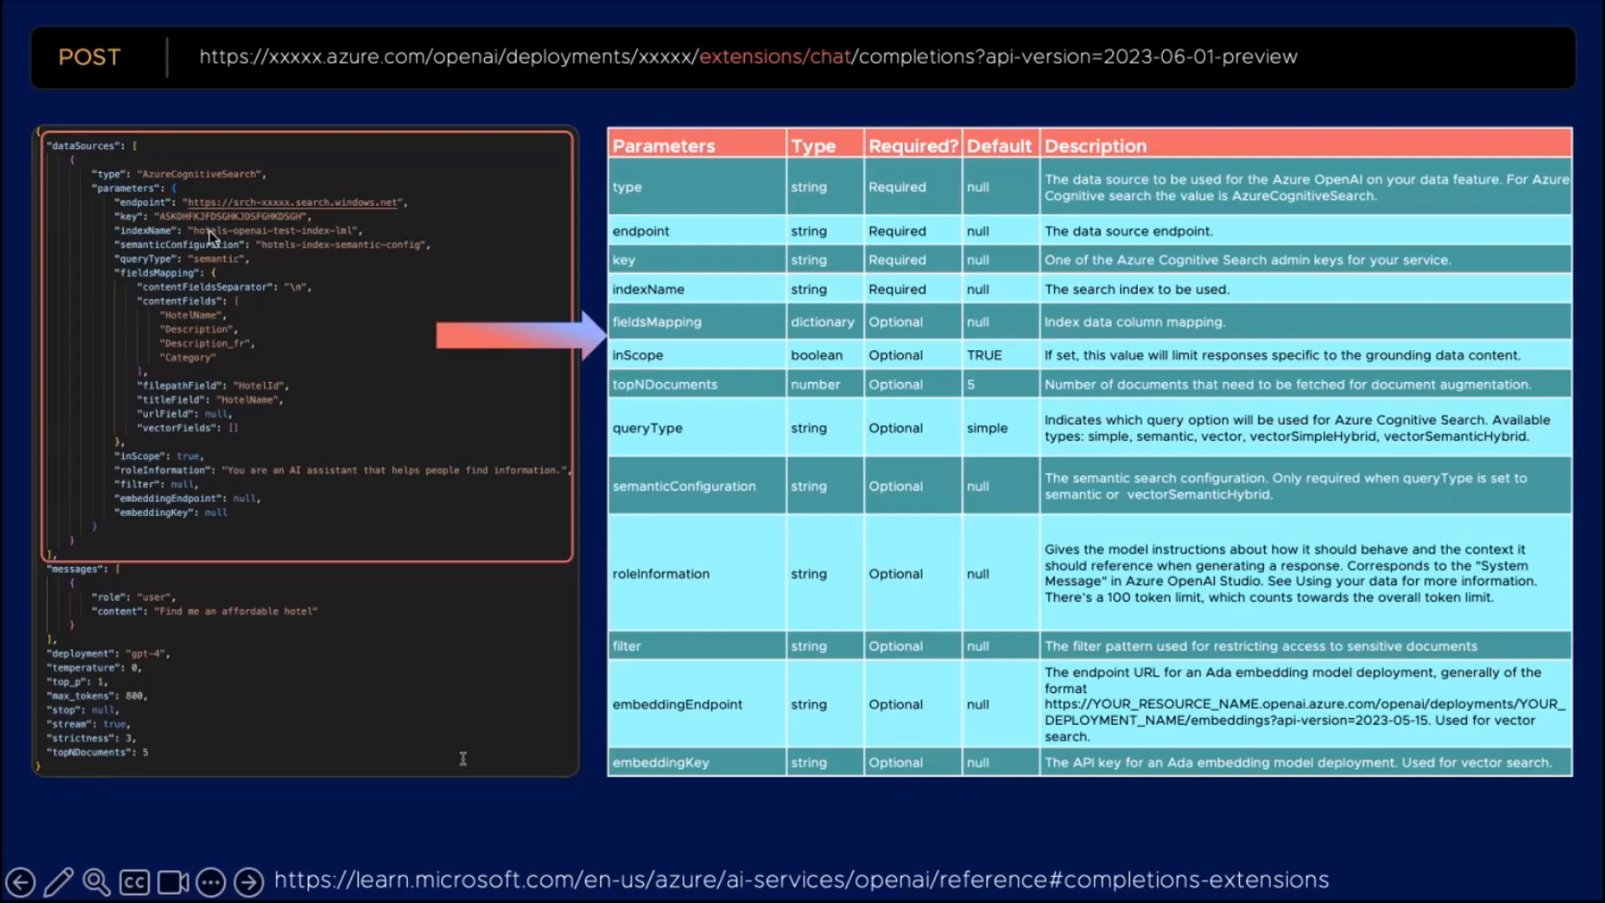
{"action": "mouse_move", "coordinate": [330, 268]}
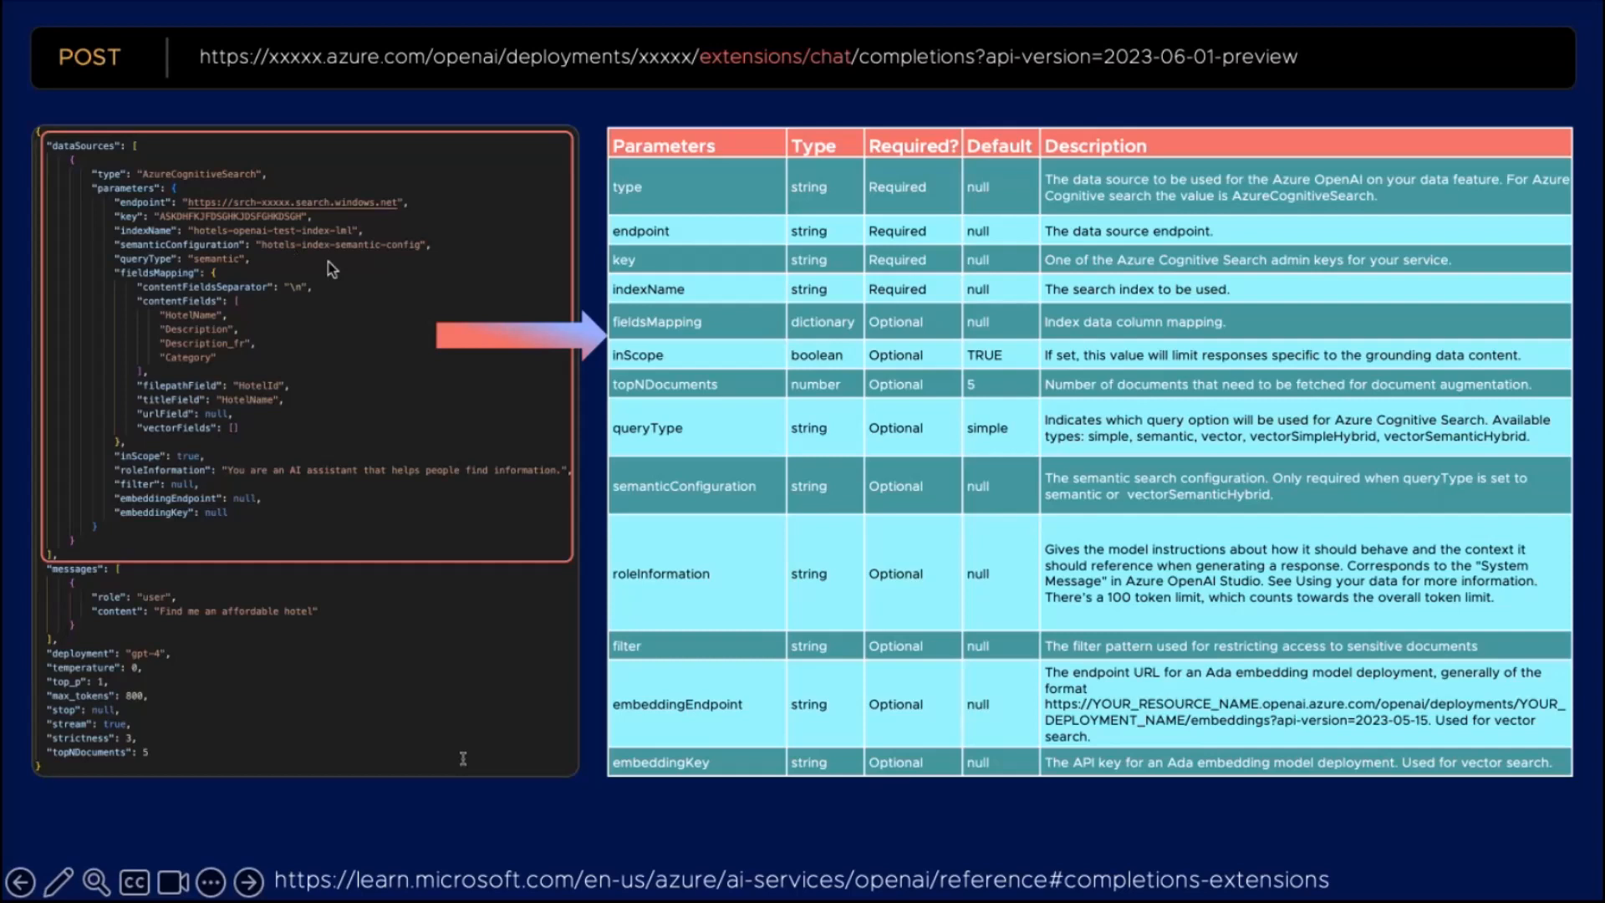
{"action": "mouse_move", "coordinate": [207, 386]}
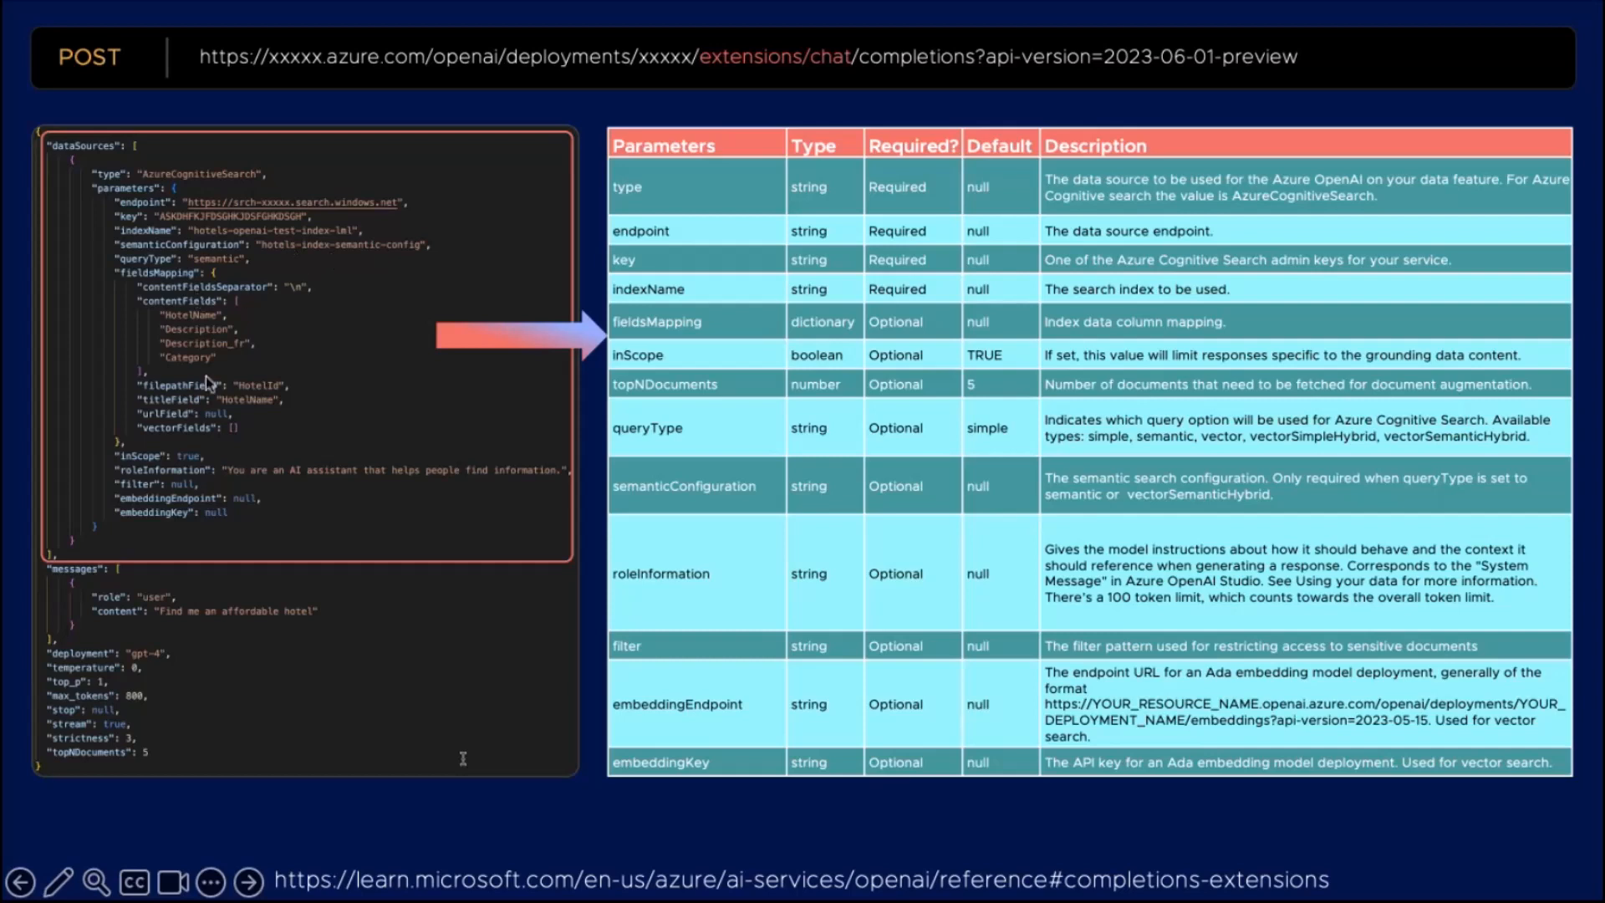
{"action": "mouse_move", "coordinate": [380, 413]}
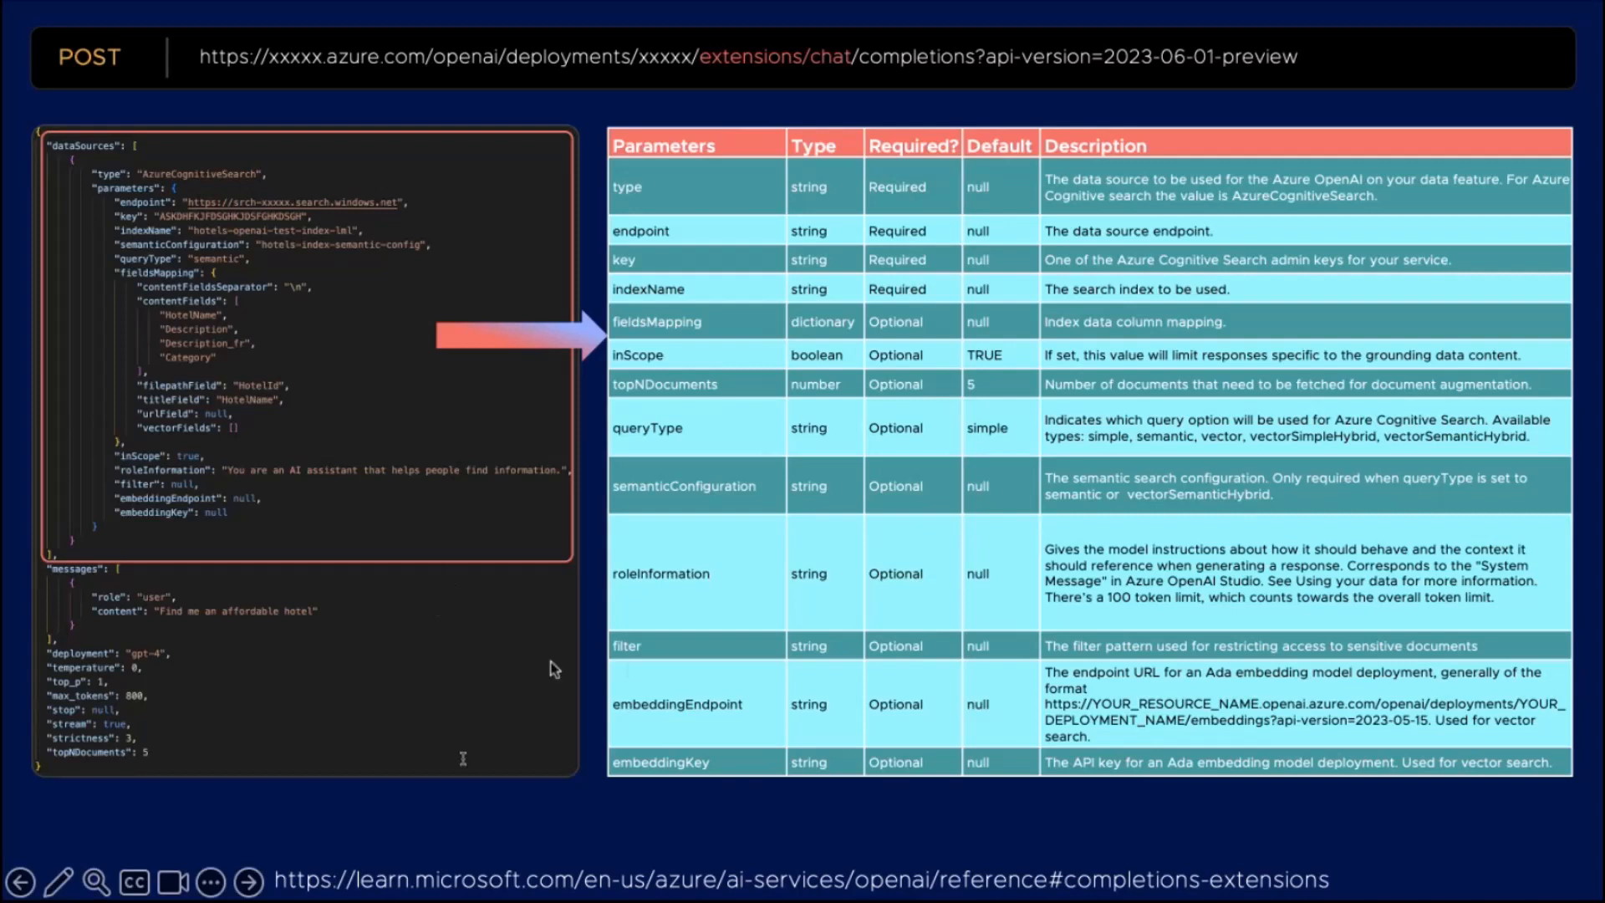
{"action": "mouse_move", "coordinate": [252, 293]}
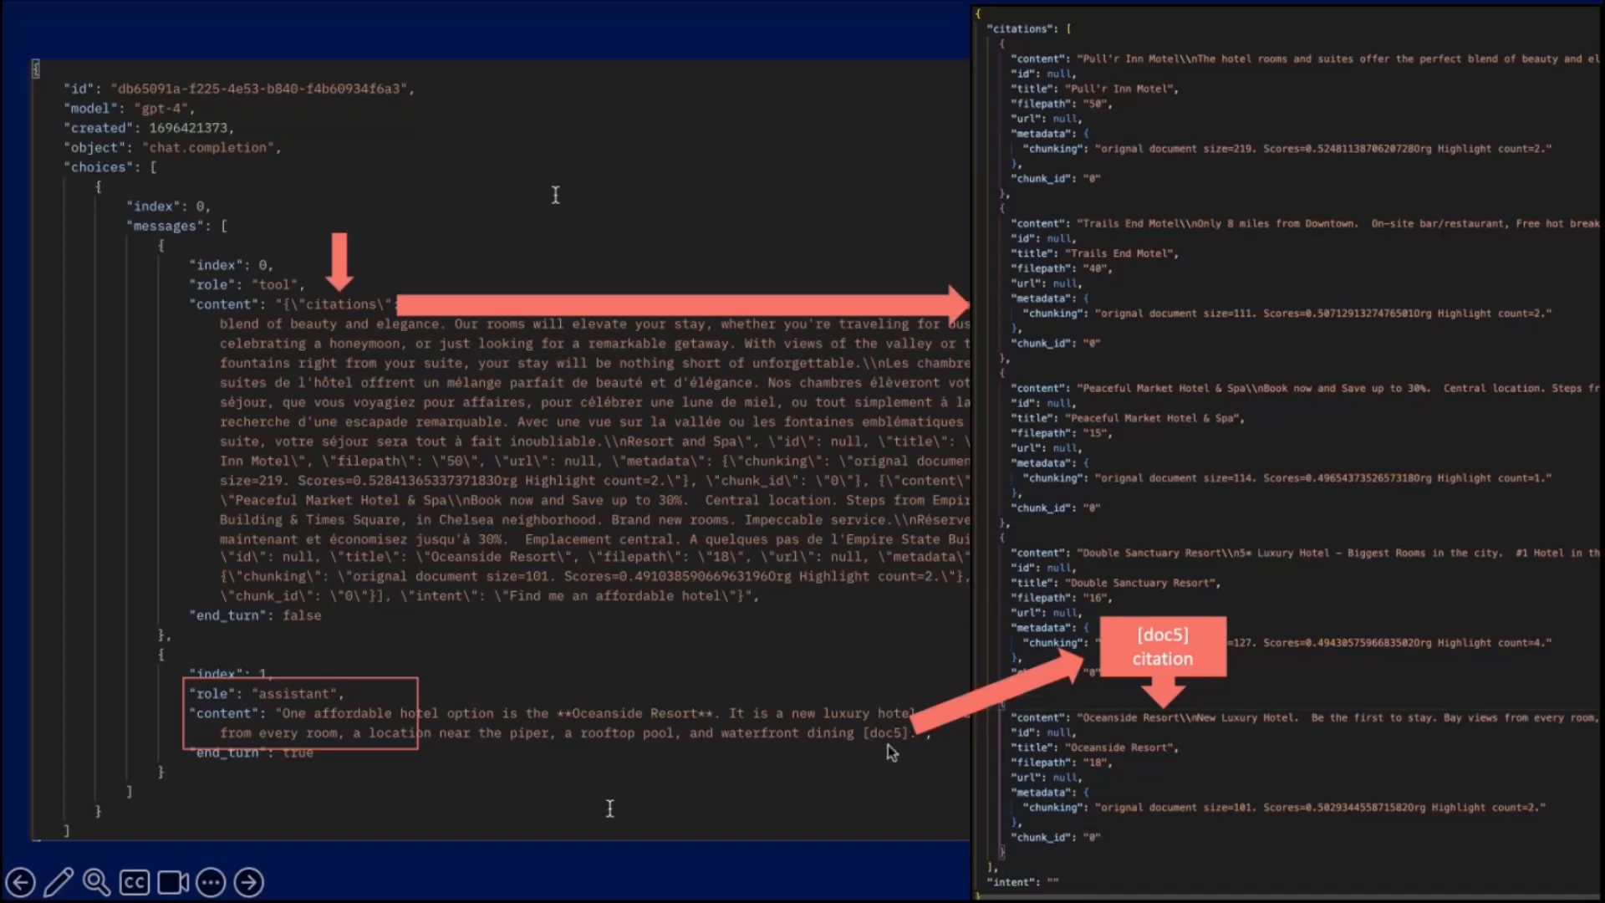
{"action": "mouse_move", "coordinate": [1086, 688]}
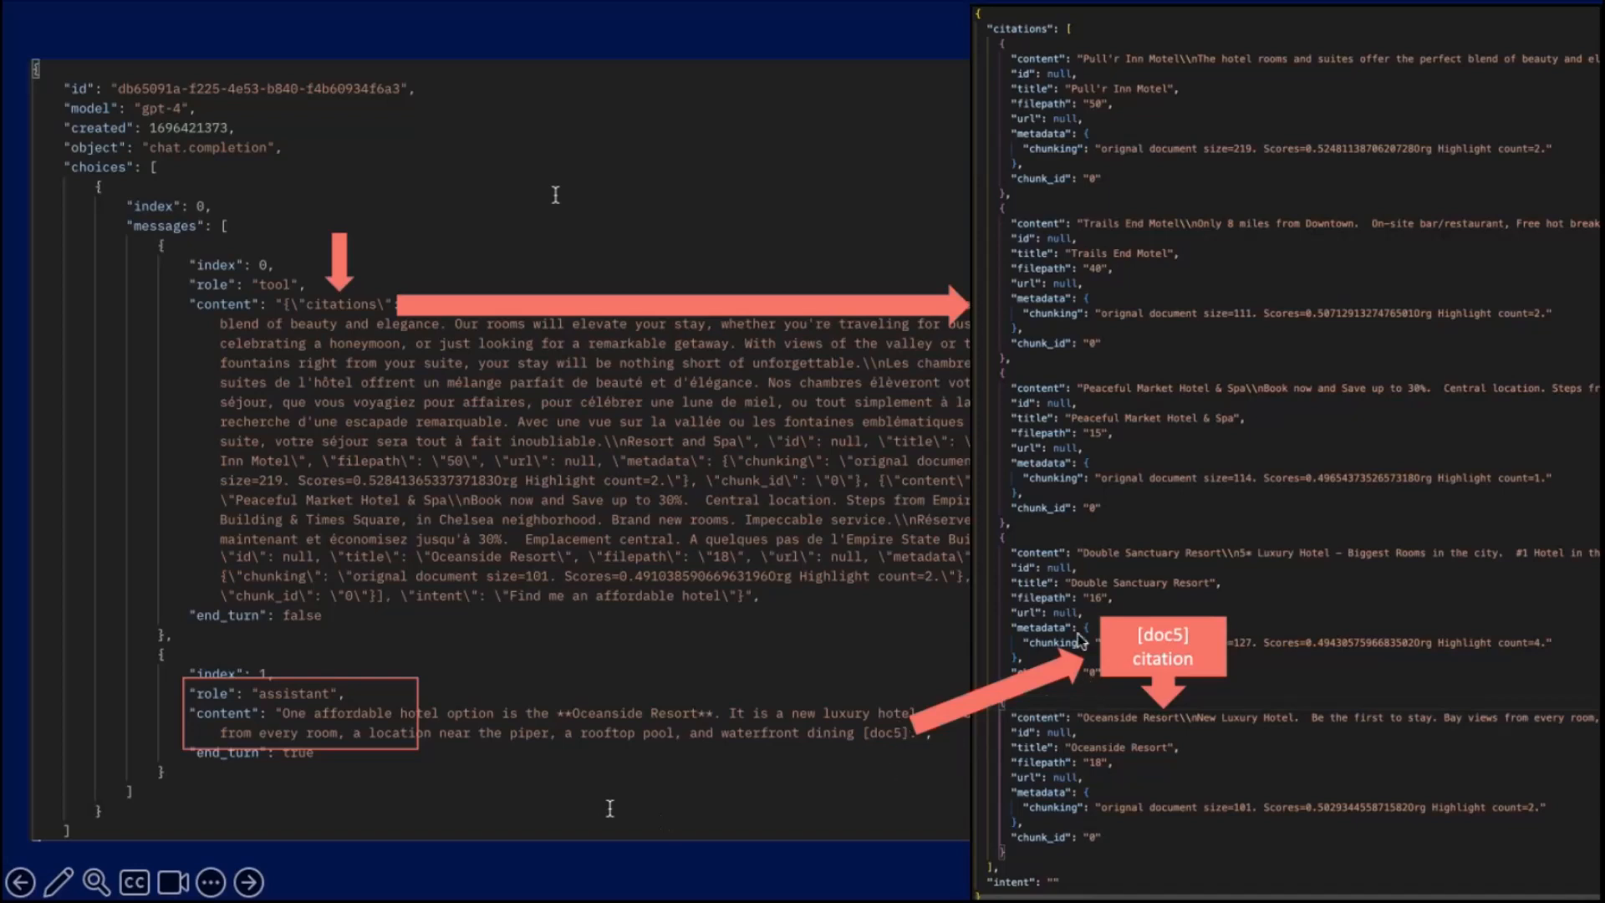
{"action": "mouse_move", "coordinate": [831, 626]}
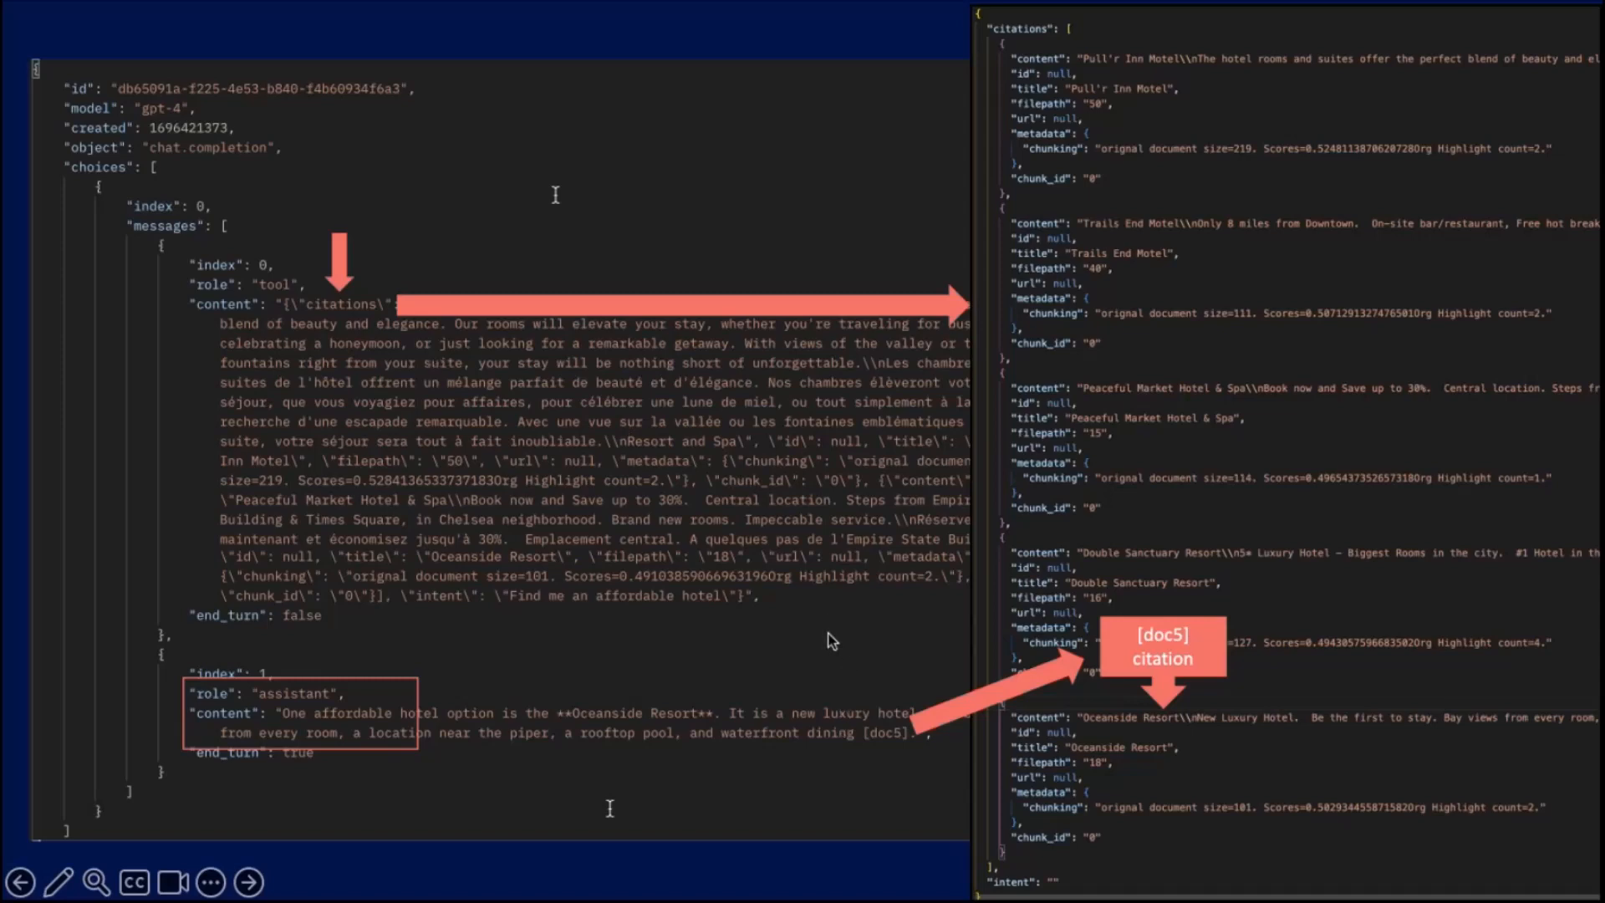
{"action": "mouse_move", "coordinate": [766, 635]}
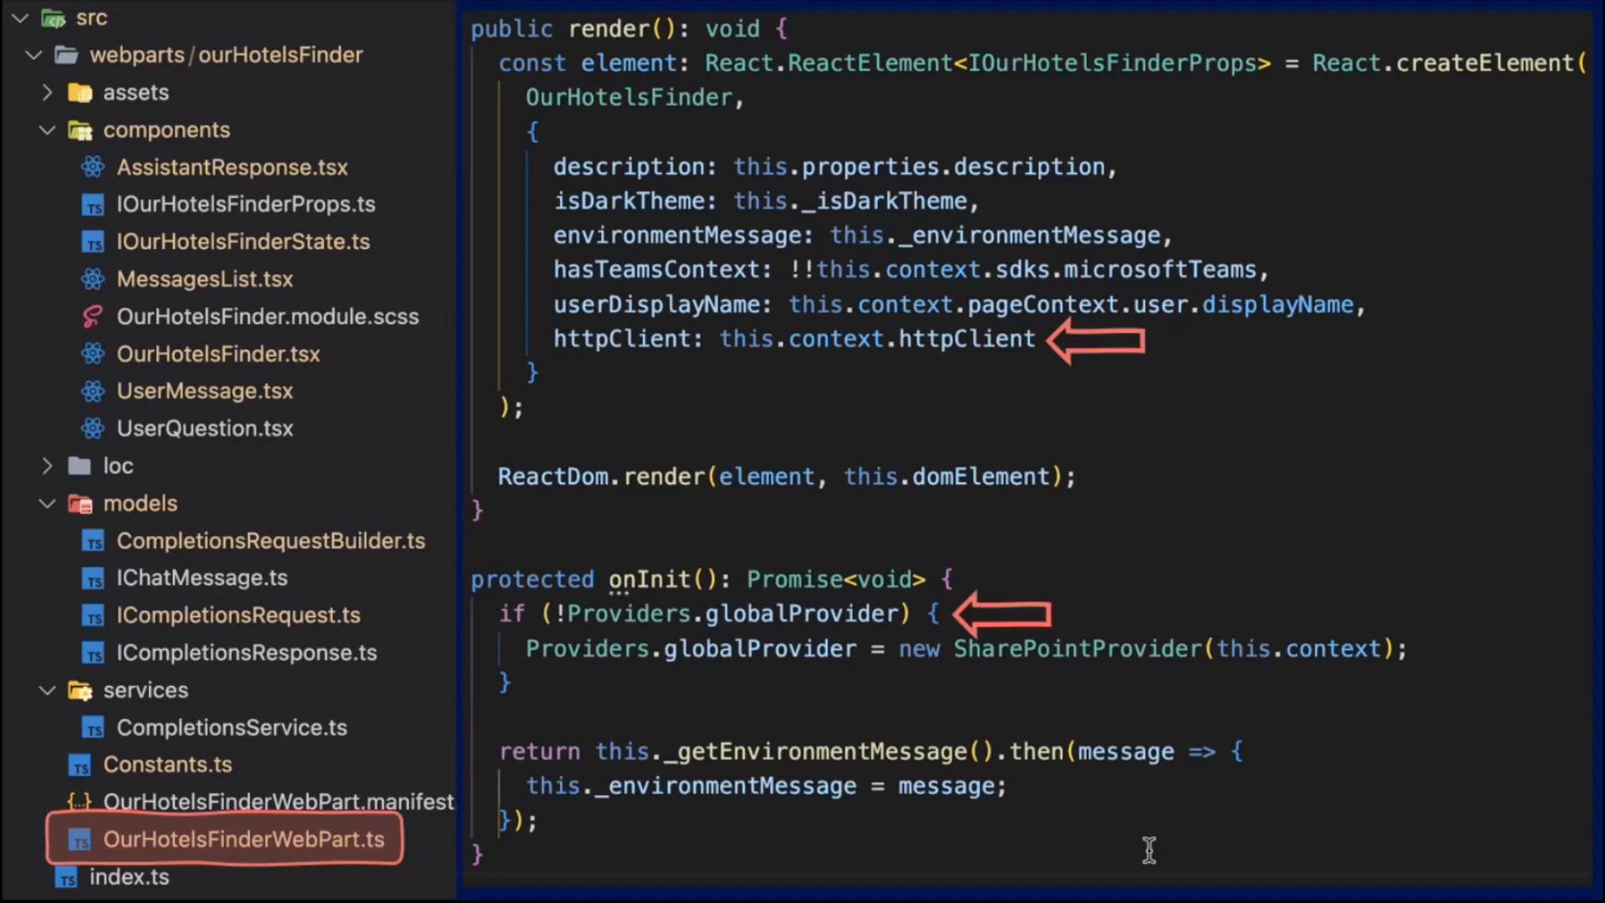
Step: Advance past the OurHotelsFinderWebPart.ts slide to the _onQuerySent code slide
{"action": "left_click", "coordinate": [218, 353]}
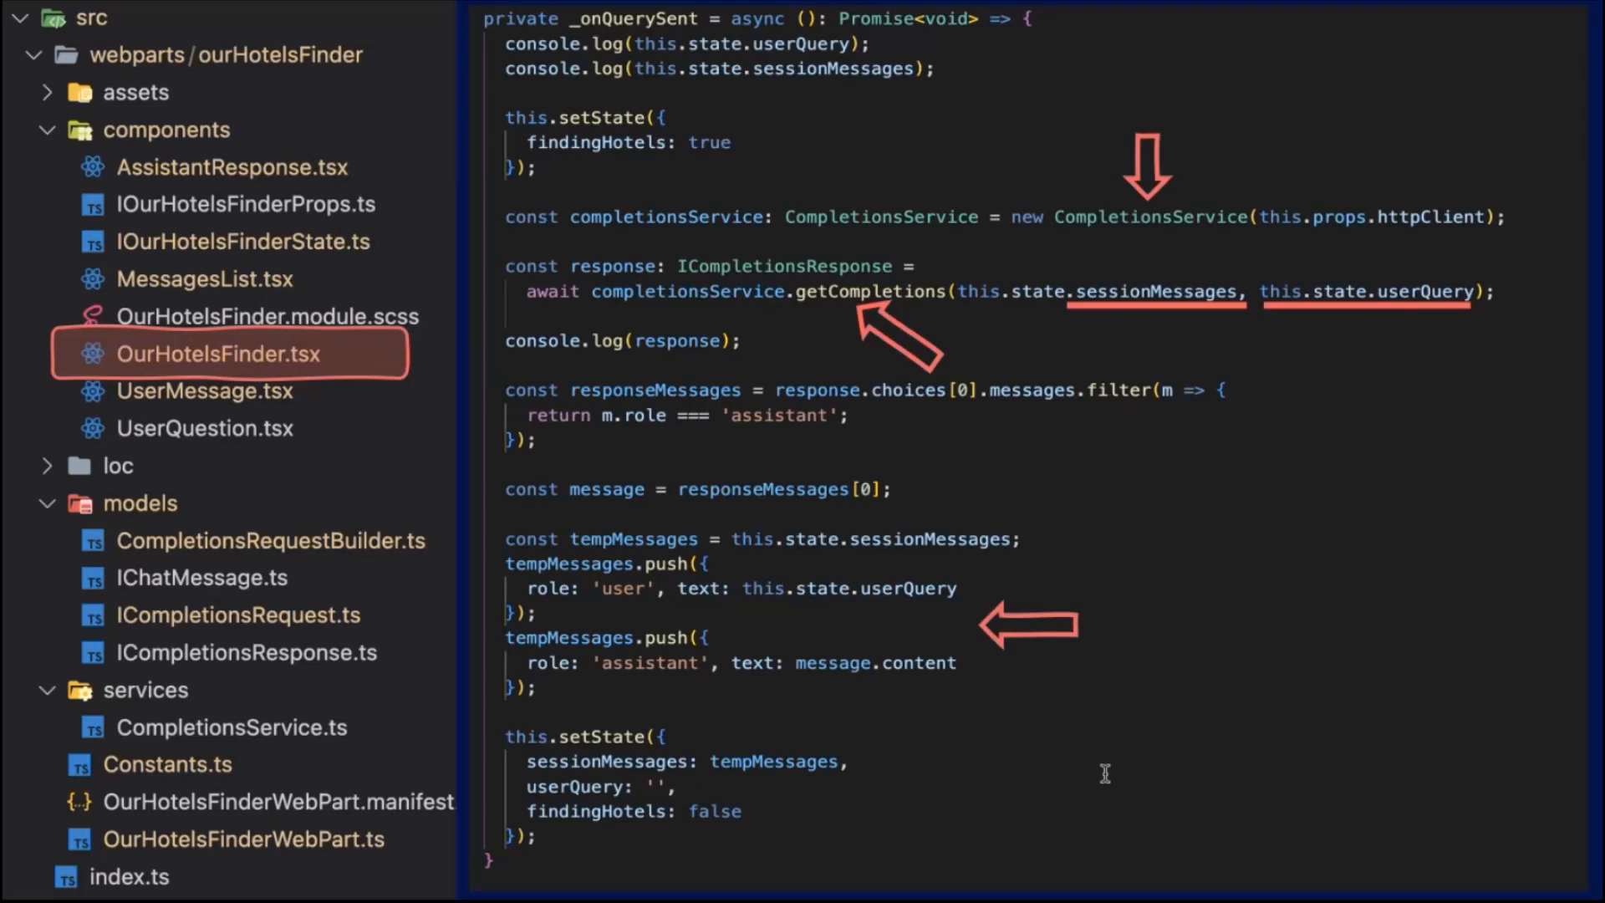
Step: Advance from the OurHotelsFinder.tsx query handler slide to the CompletionsService.ts slide
{"action": "left_click", "coordinate": [232, 727]}
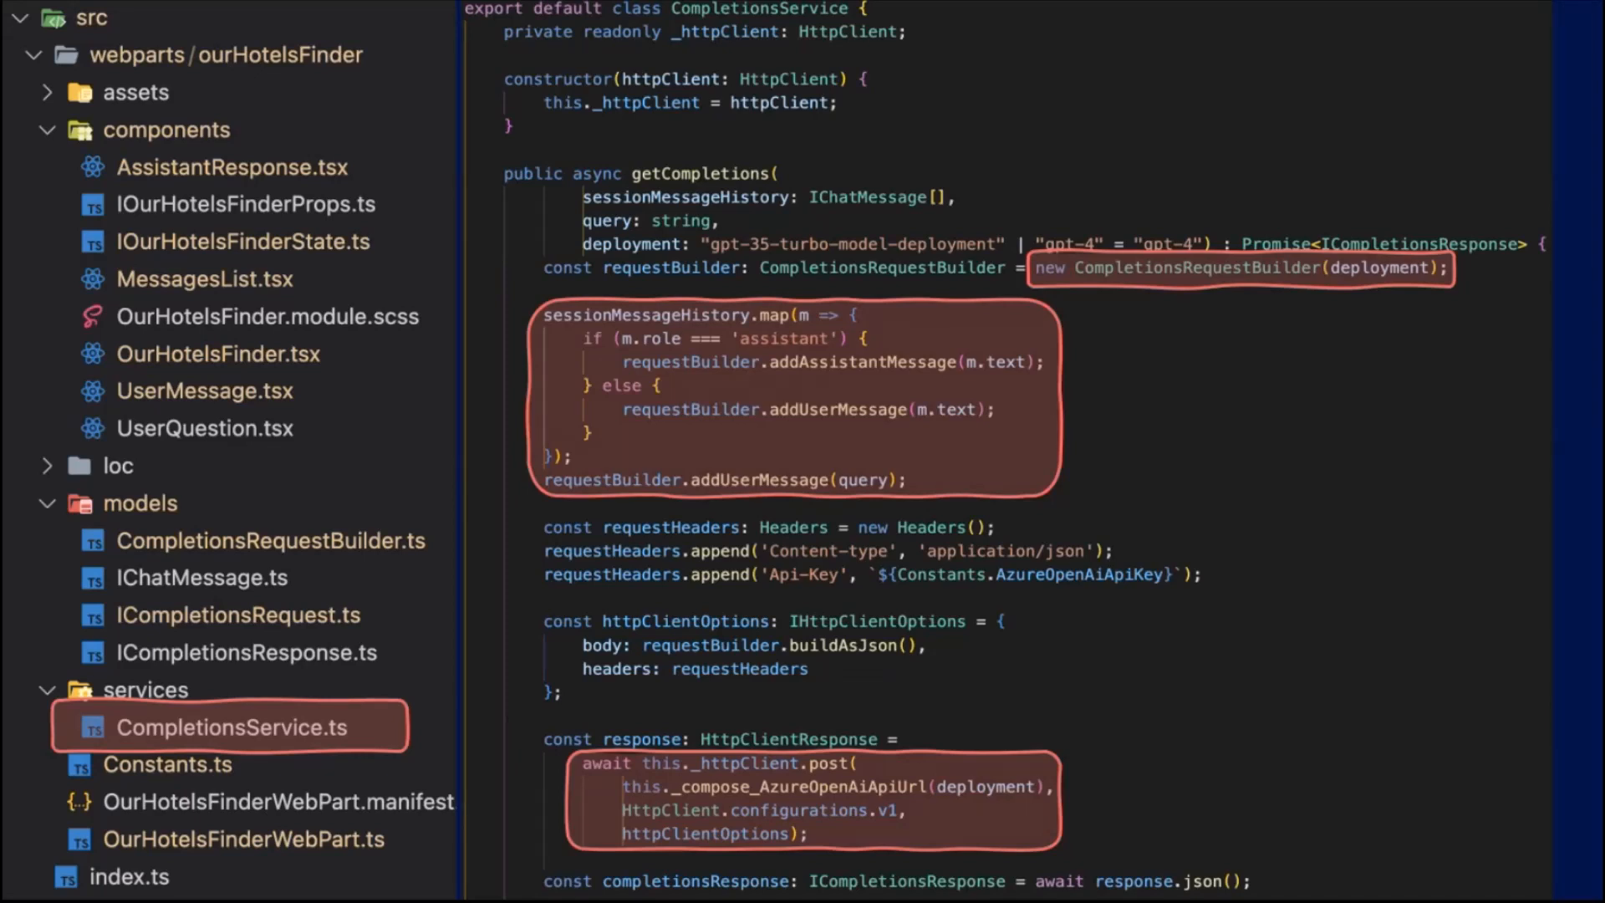
Step: Advance from the CompletionsService getCompletions slide to the CompletionsRequestBuilder.ts constructor slide
{"action": "left_click", "coordinate": [271, 540]}
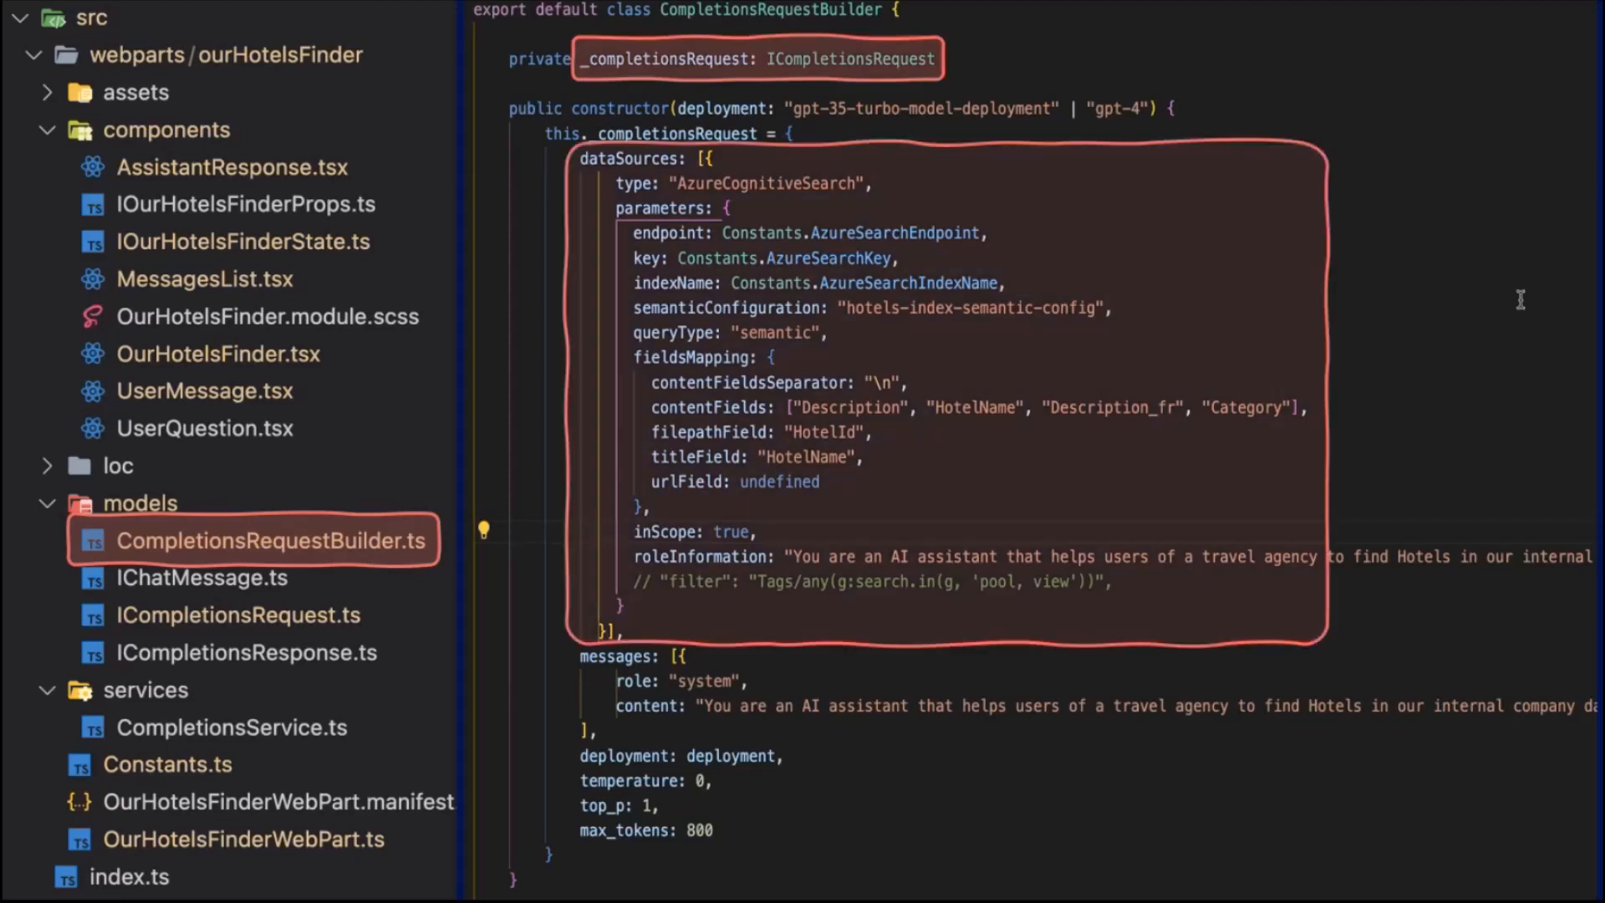
Step: Move on to the CompletionsRequestBuilder addUserMessage and build methods slide
{"action": "scroll", "scroll_direction": "down", "scroll_amount": 3}
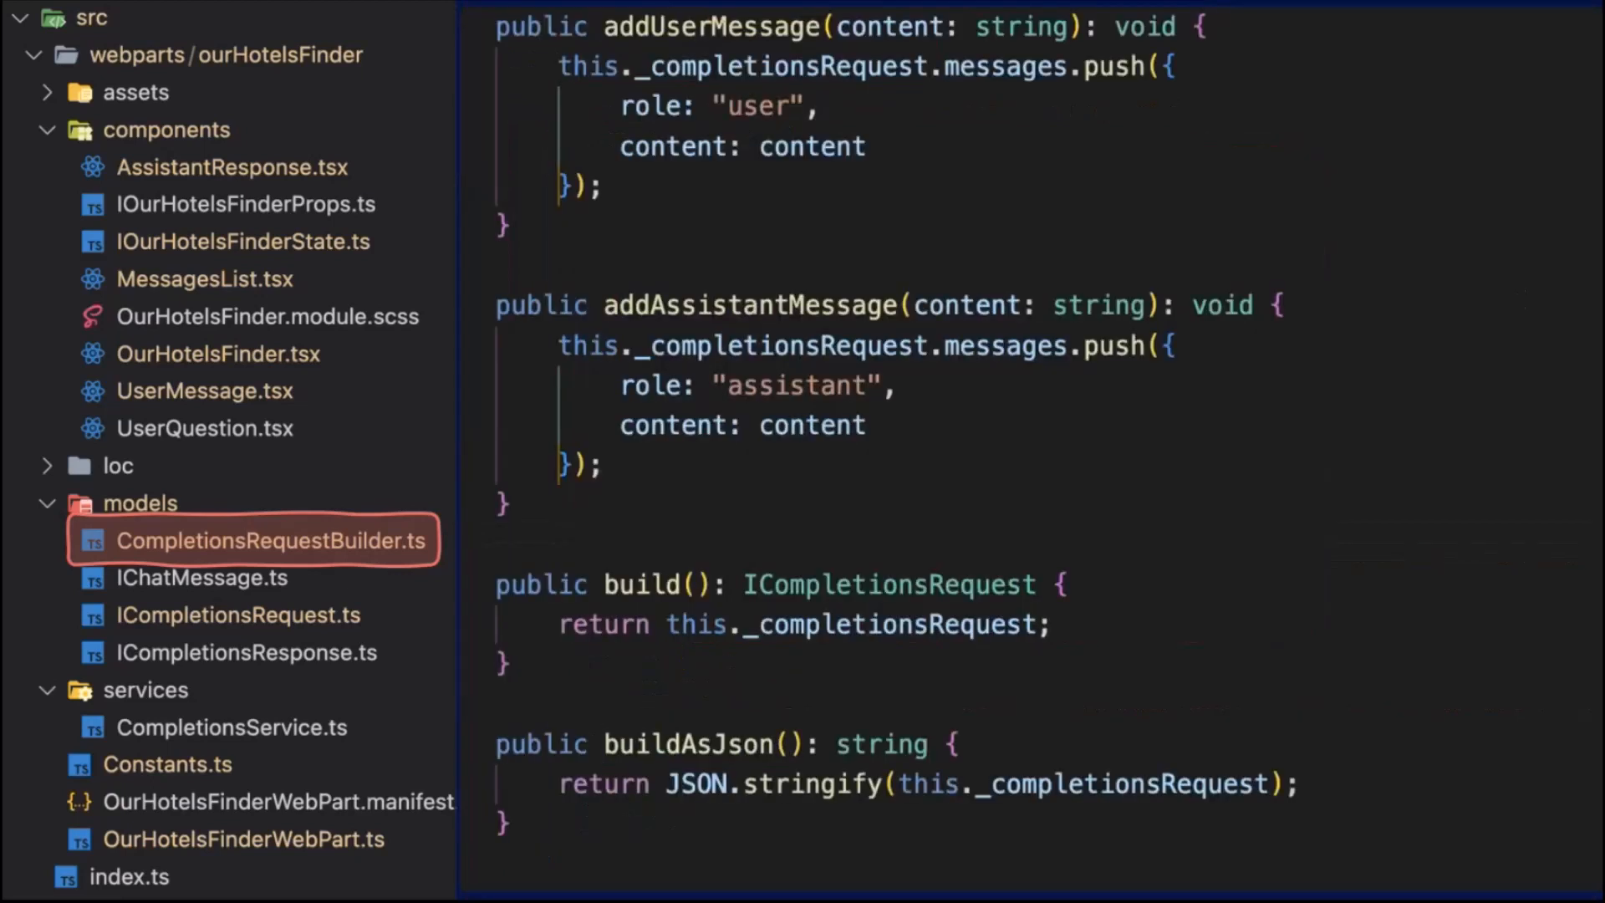